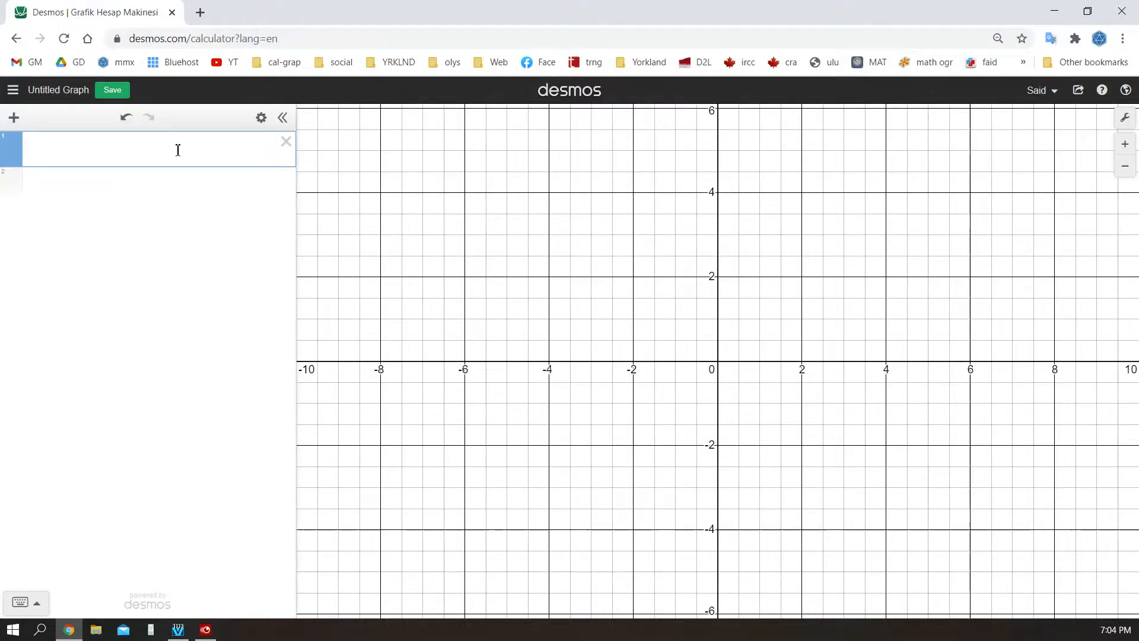
Define A = (n, 4) from A = (3, 4) and animate the n slider so A slides along y = 4
text(A=()
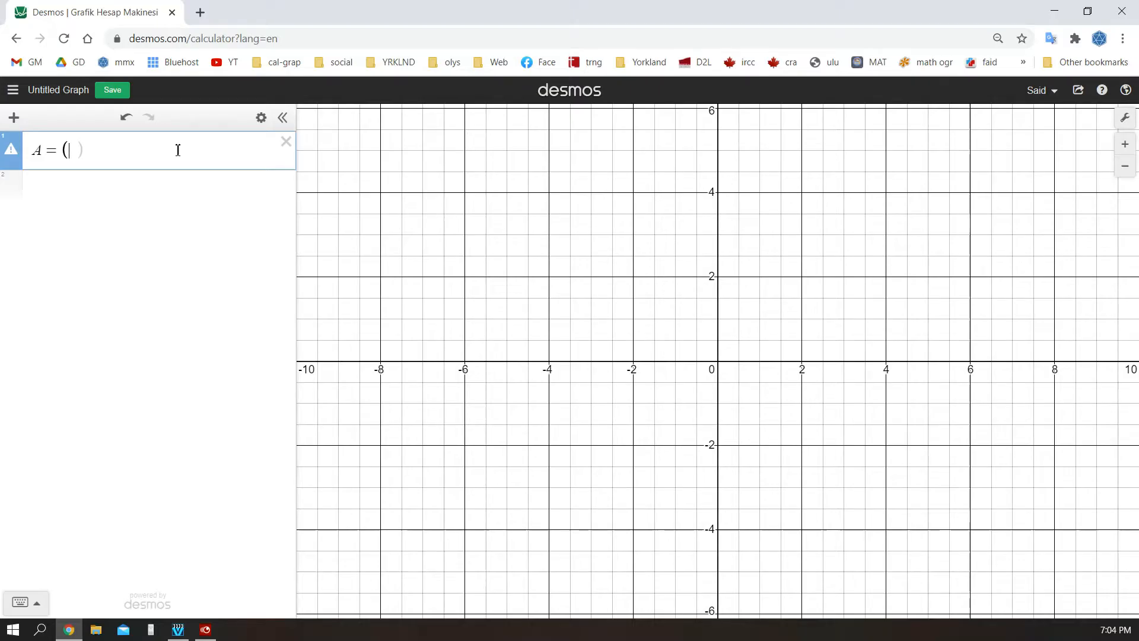
text(3,4)
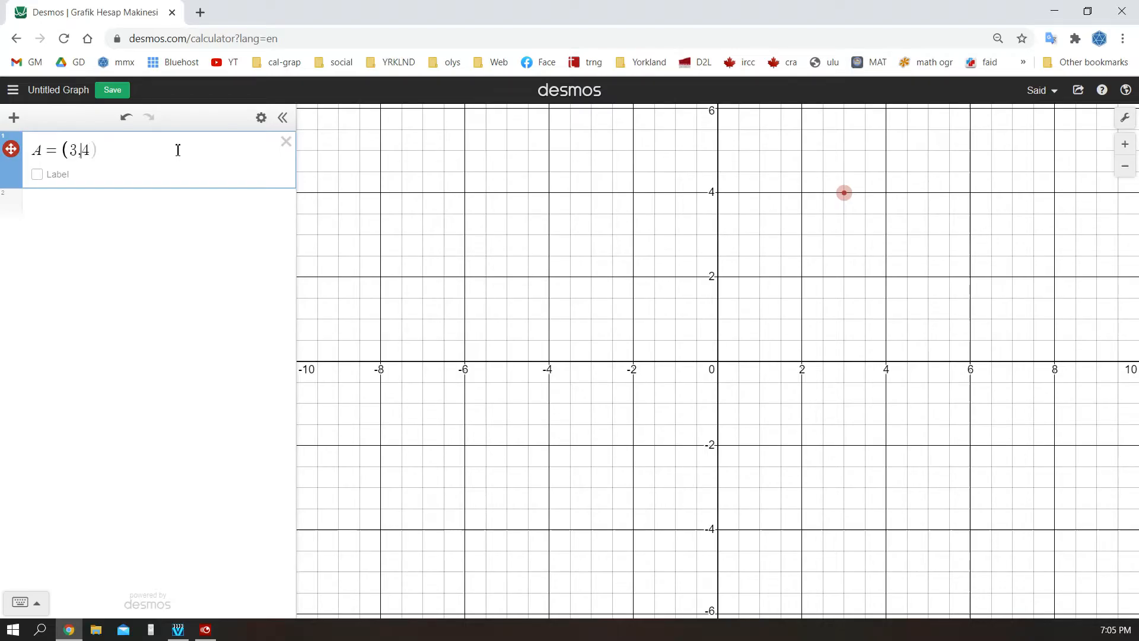
key(Backspace)
text(n)
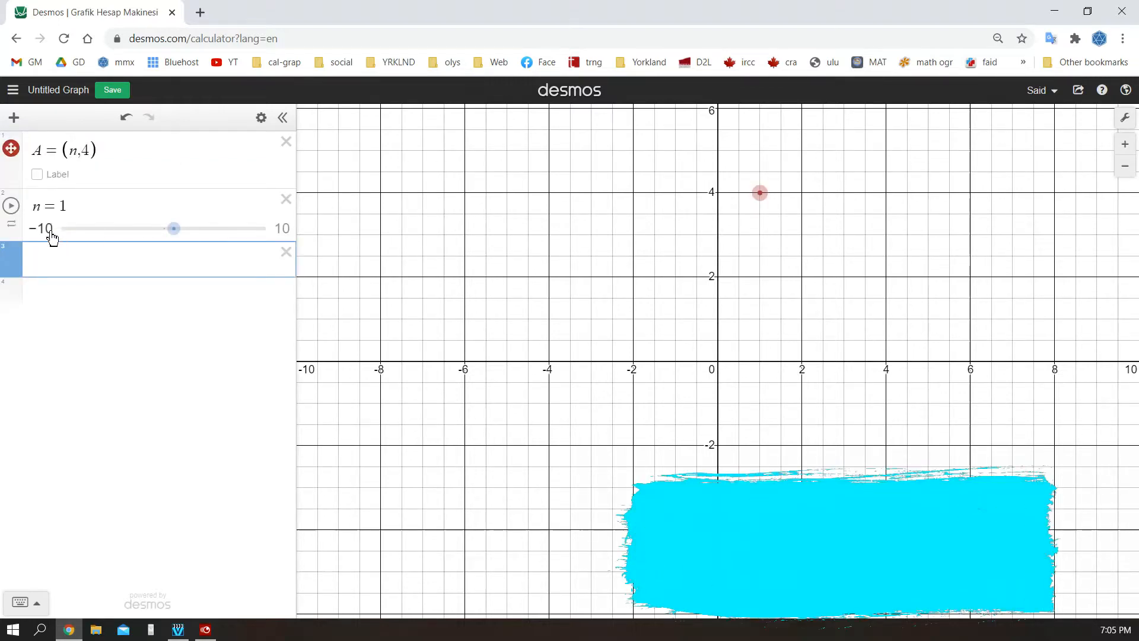
click(11, 206)
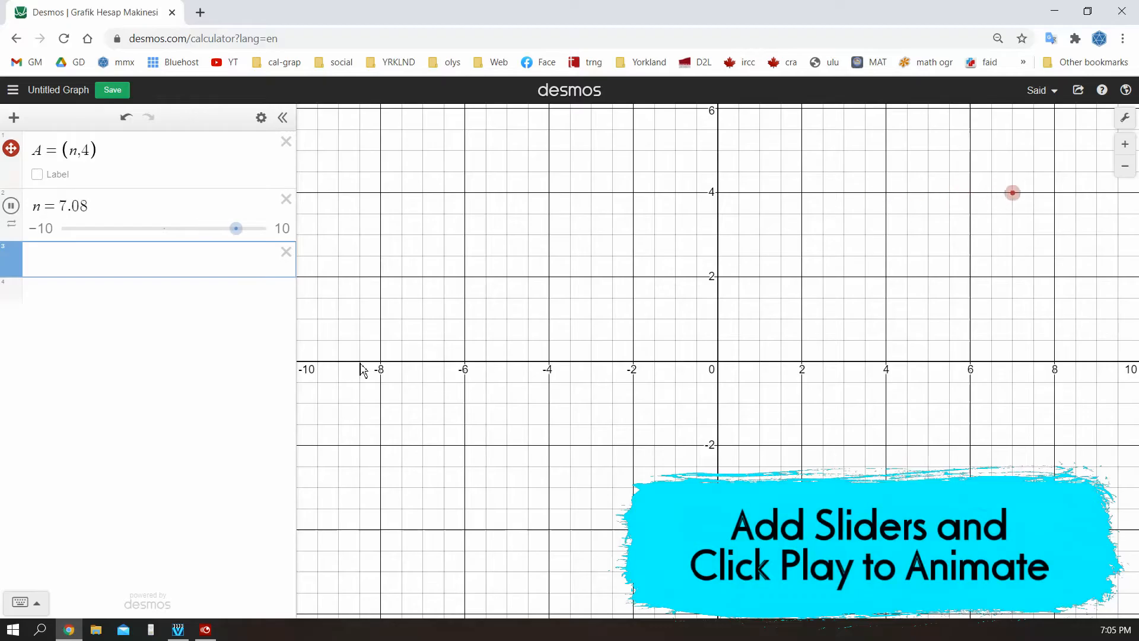
drag(235, 228, 193, 228)
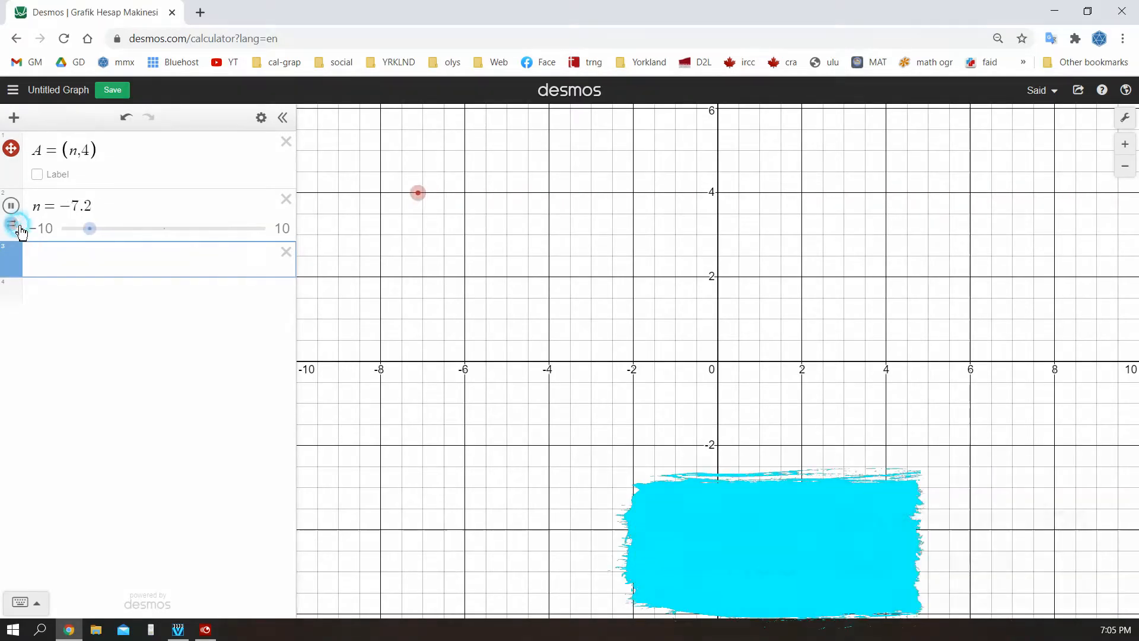
click(12, 224)
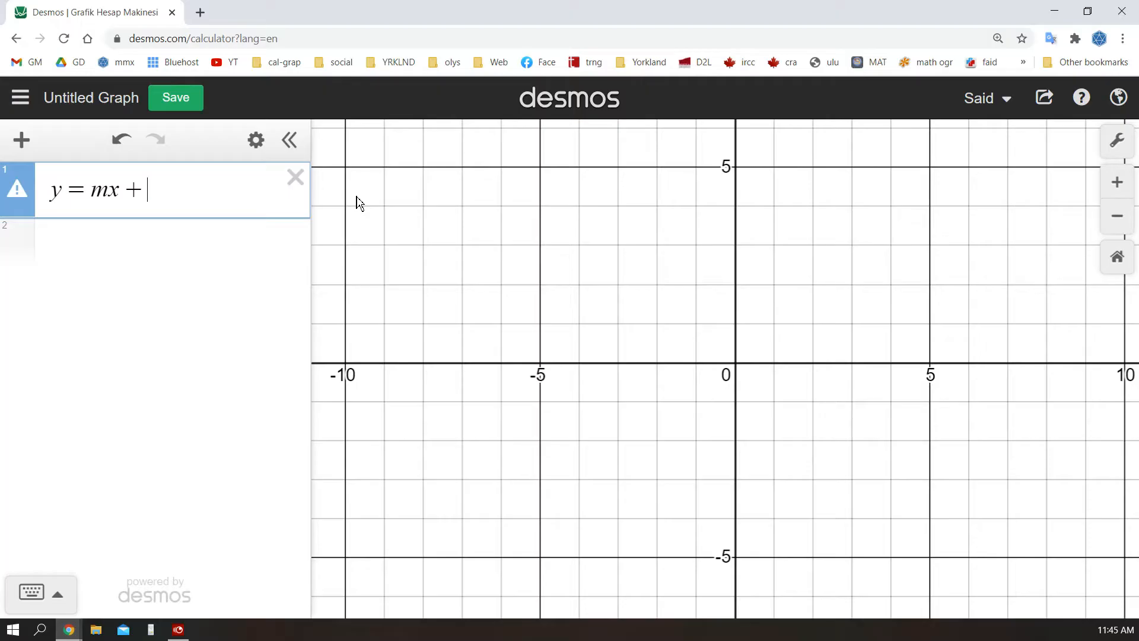
Graph y = mx + 5 with an m slider animating the slope
text(5)
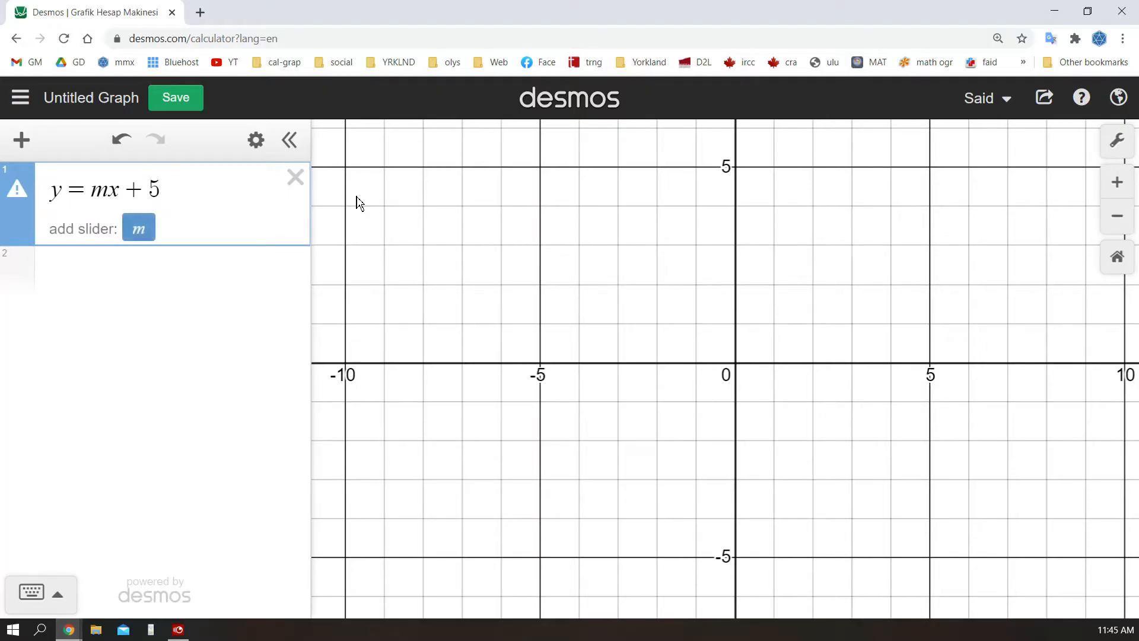
click(138, 228)
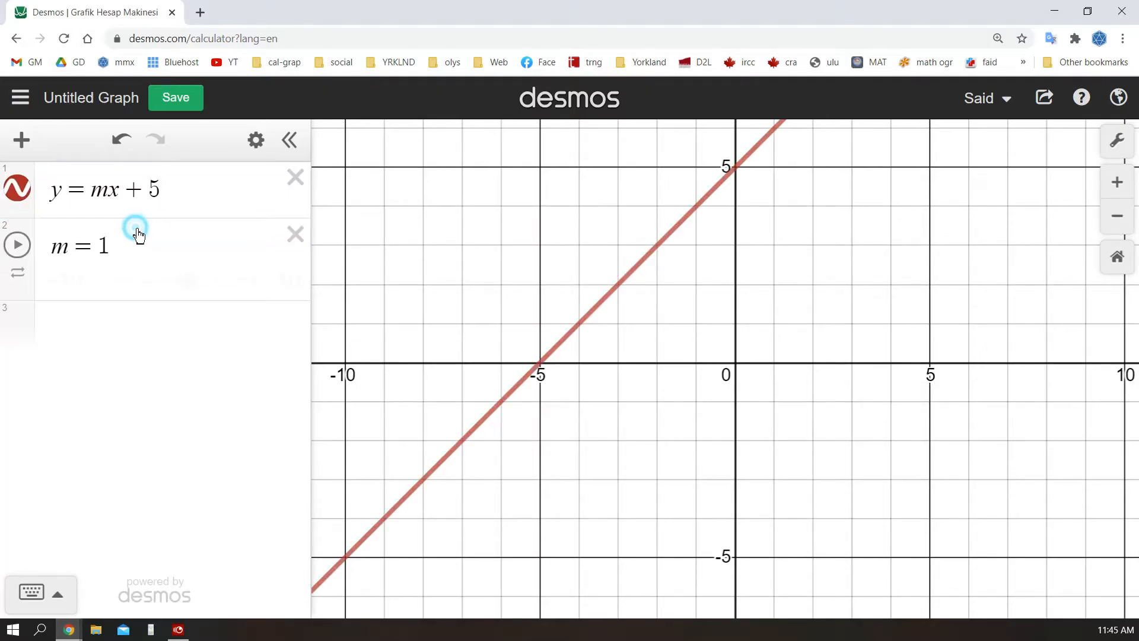
click(16, 244)
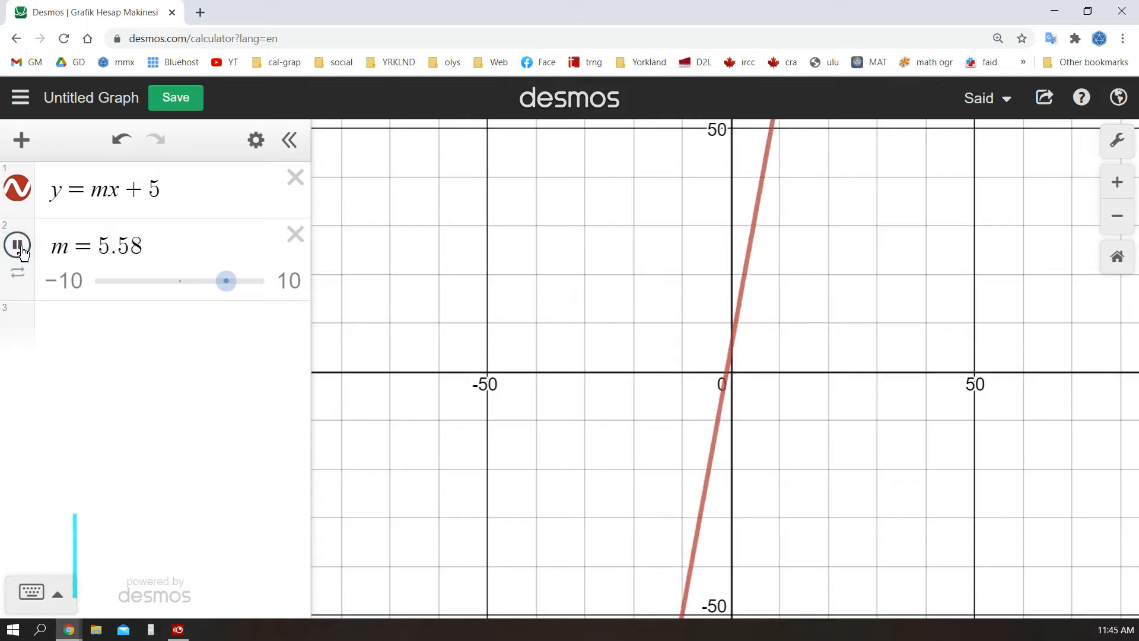
drag(226, 281, 215, 281)
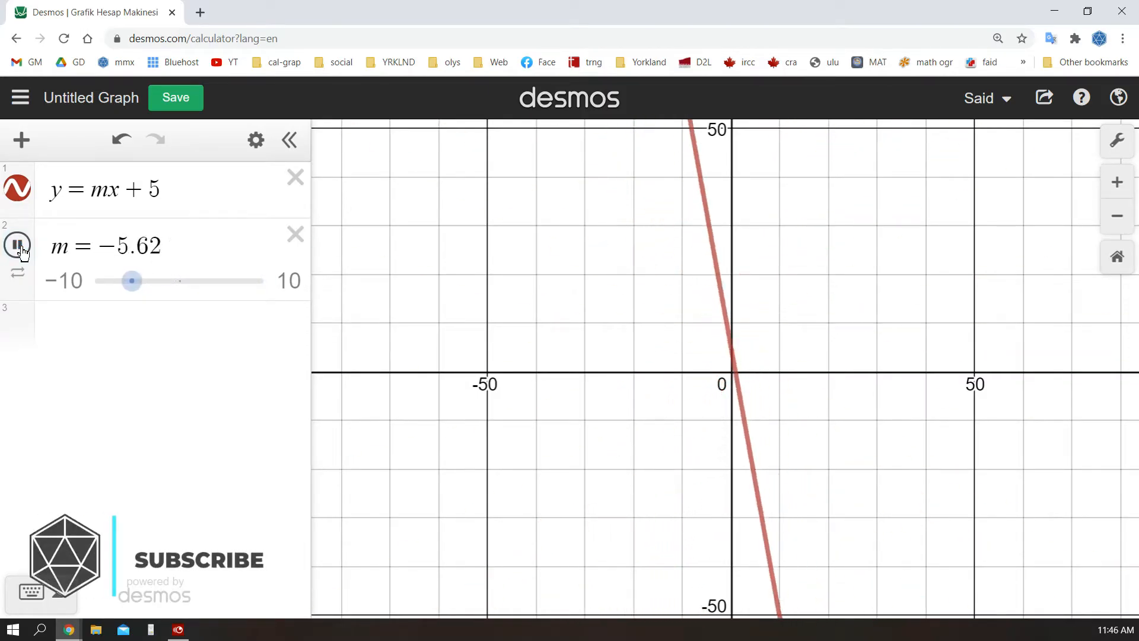
drag(130, 281, 143, 281)
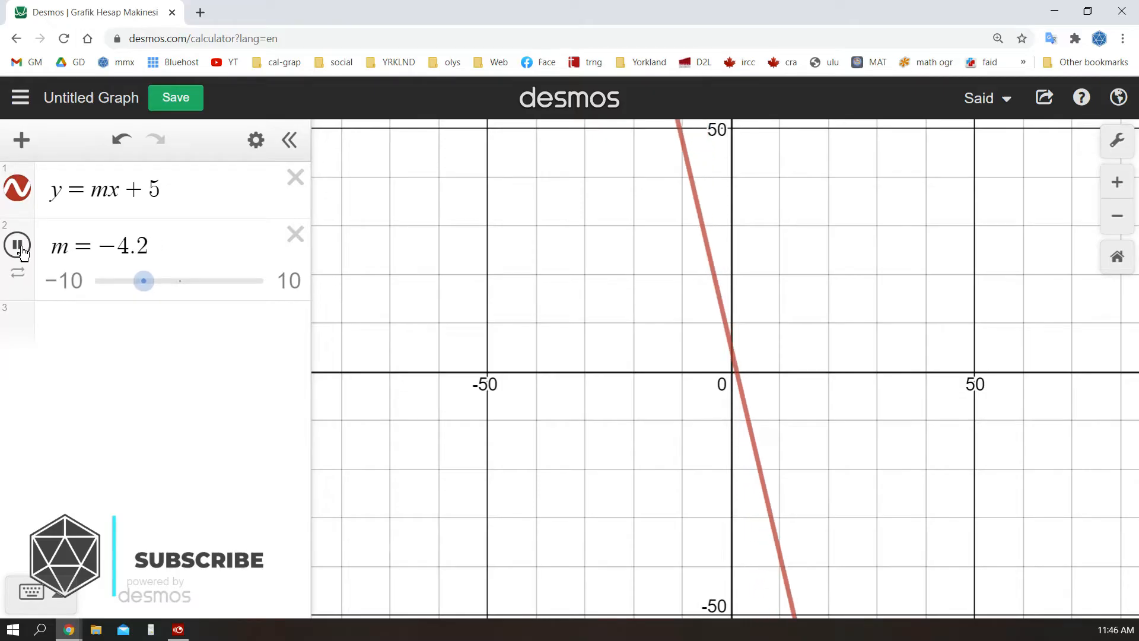
Pause and resume the m animation so the line keeps swinging
click(17, 245)
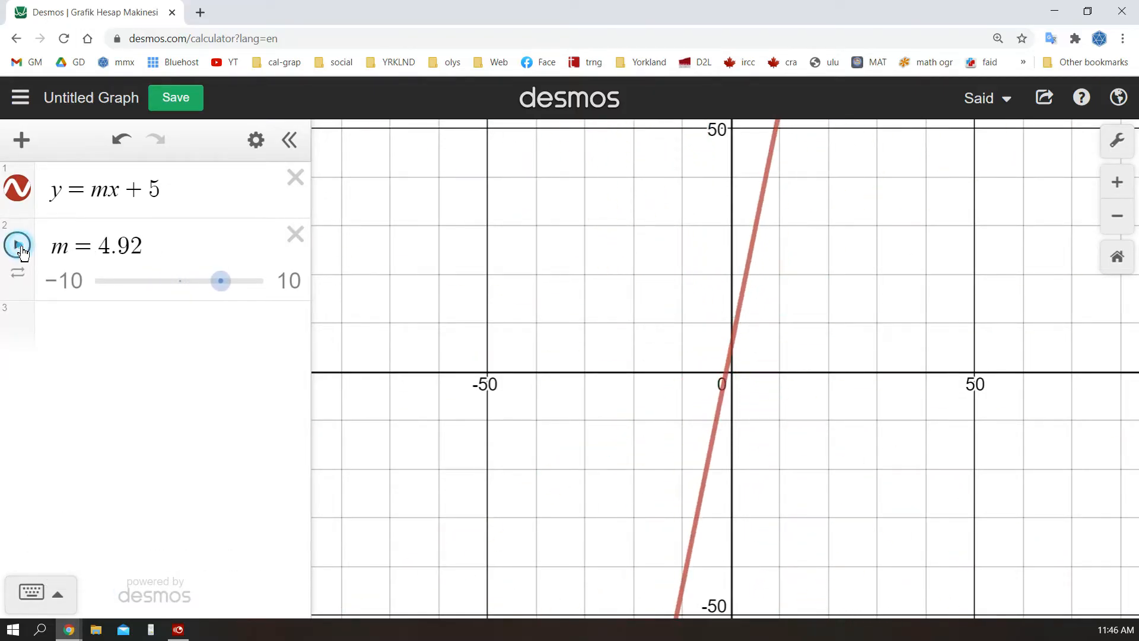
click(17, 273)
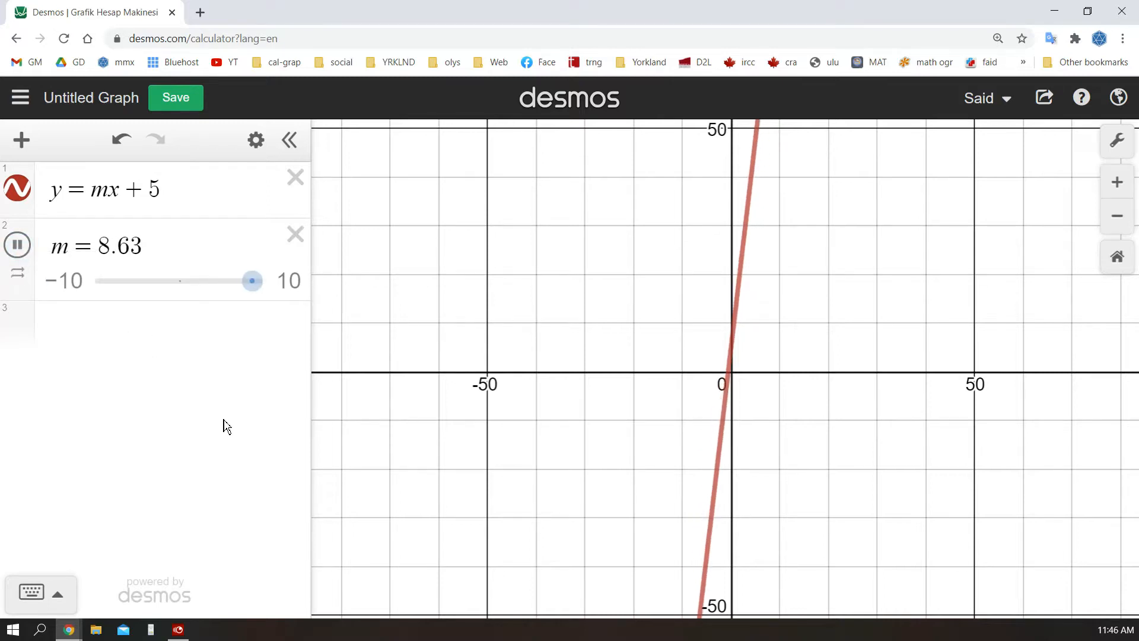
drag(252, 282, 166, 281)
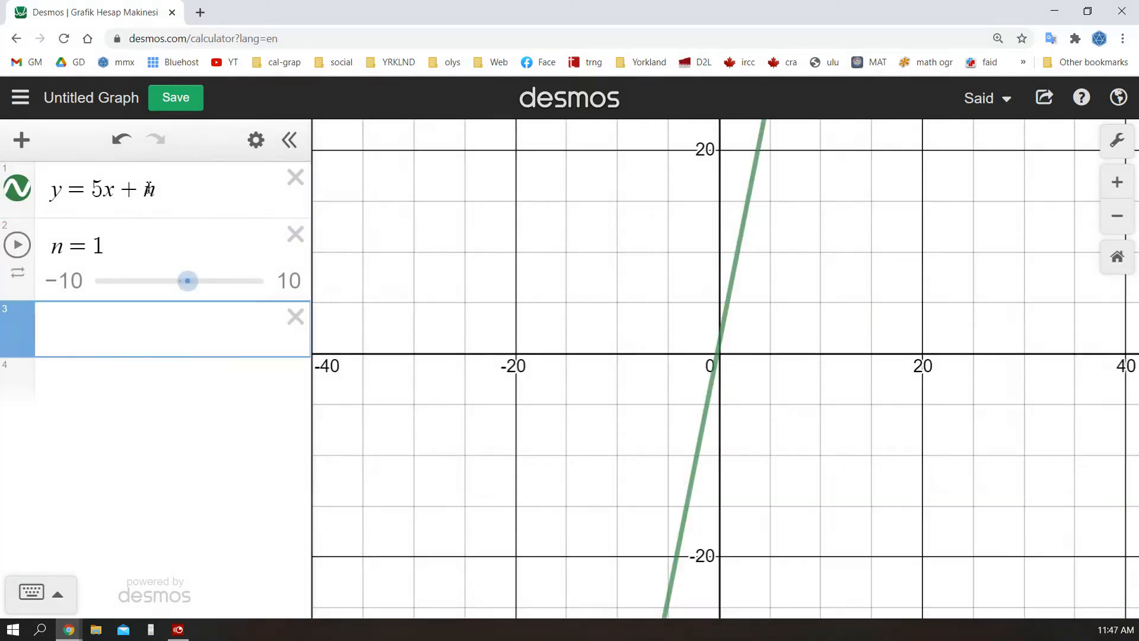
Add y = −3x + n and animate n so both lines shift together
text(y=-3x+n)
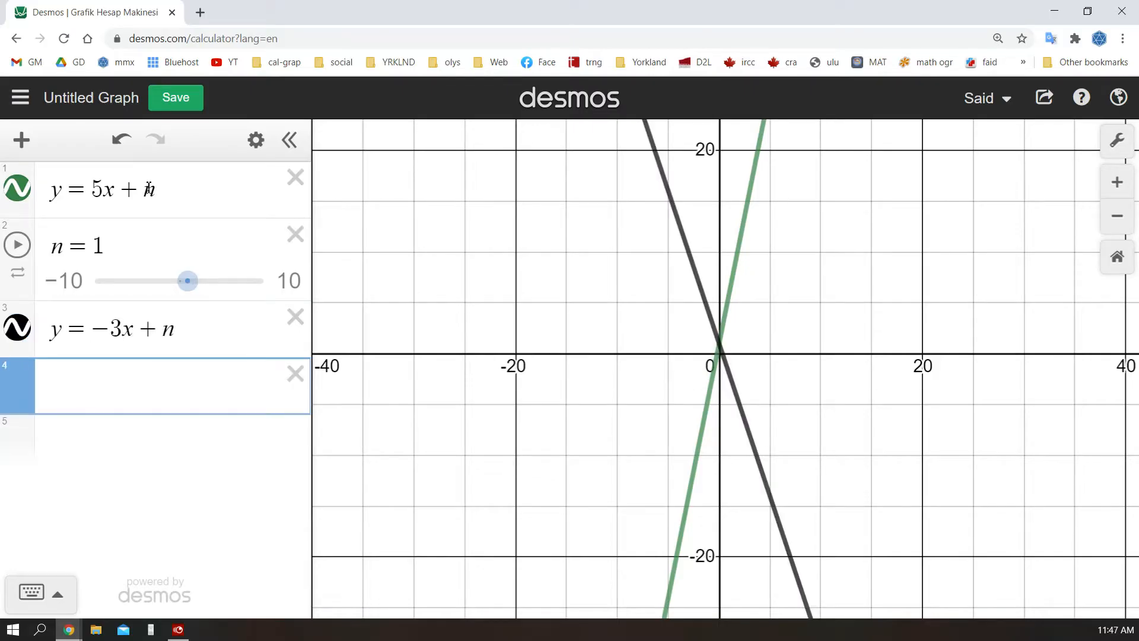
click(16, 245)
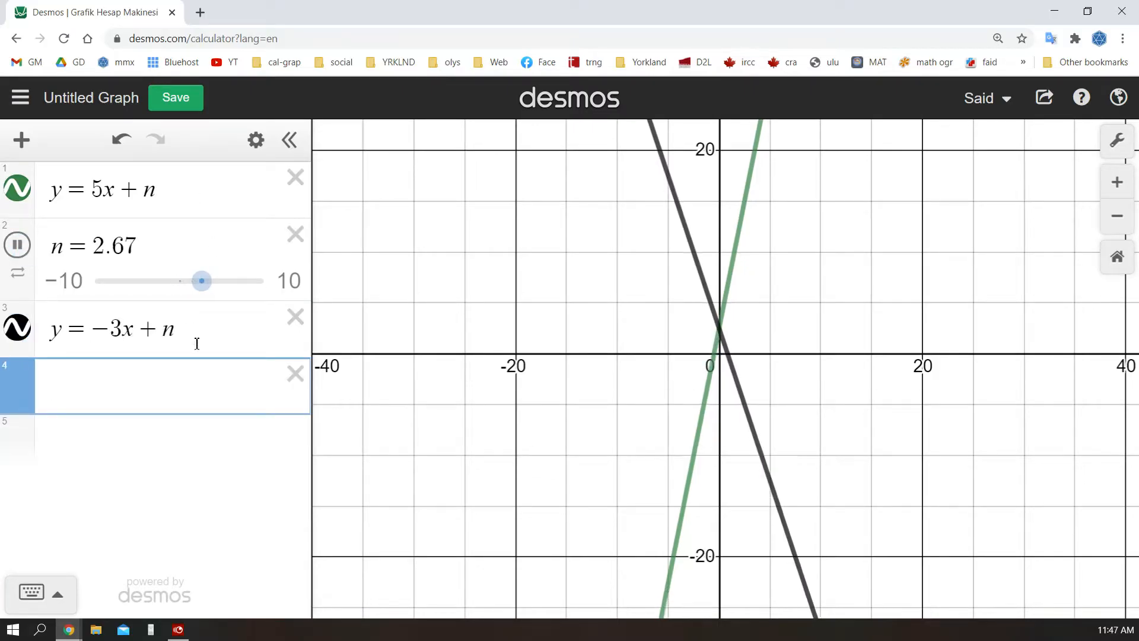
drag(201, 281, 239, 281)
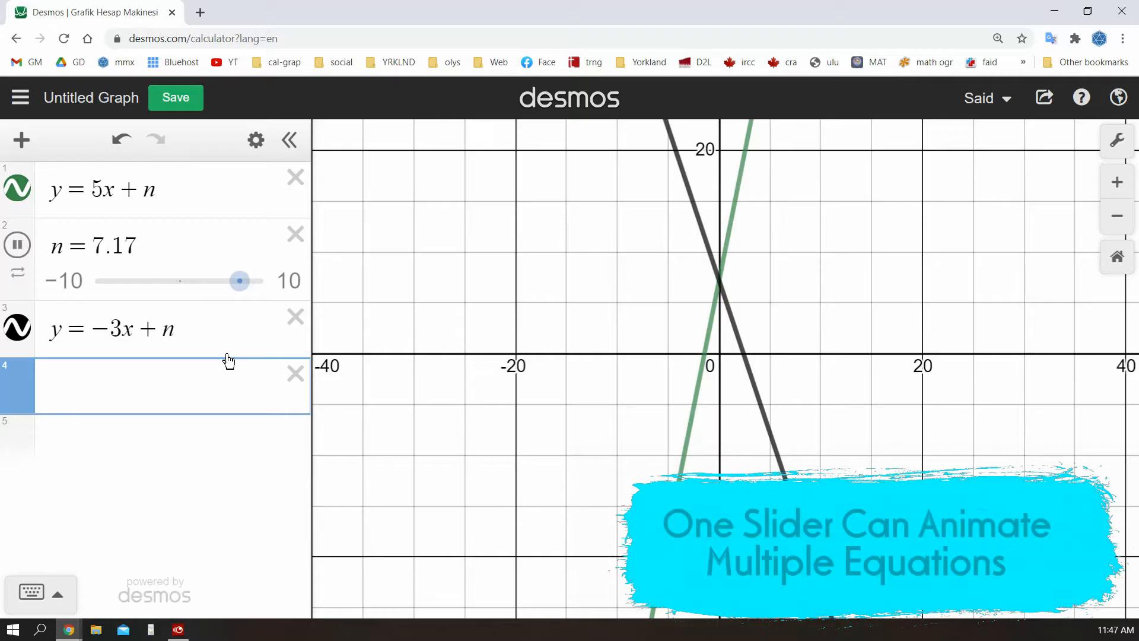
drag(239, 281, 156, 281)
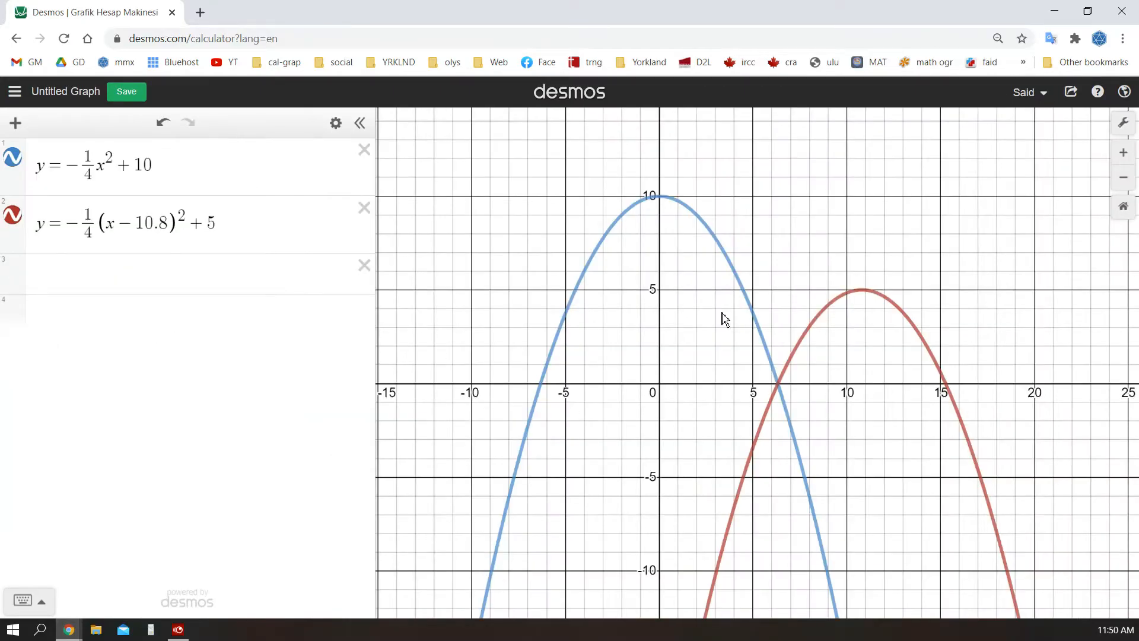
mouse_move(837, 297)
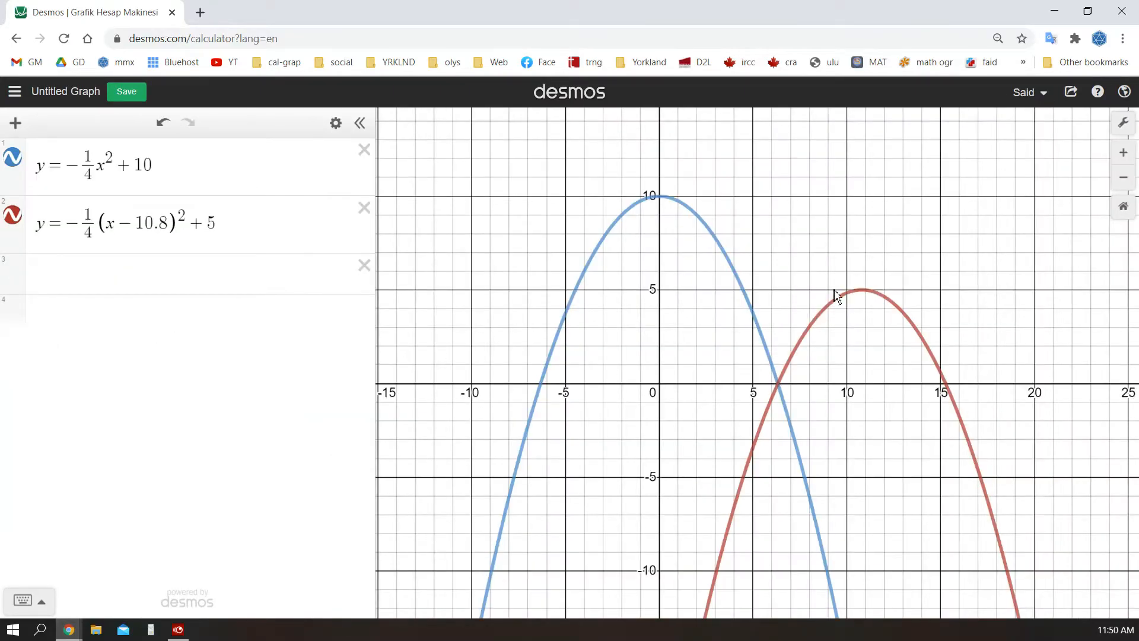
mouse_move(965, 374)
text(f(x)
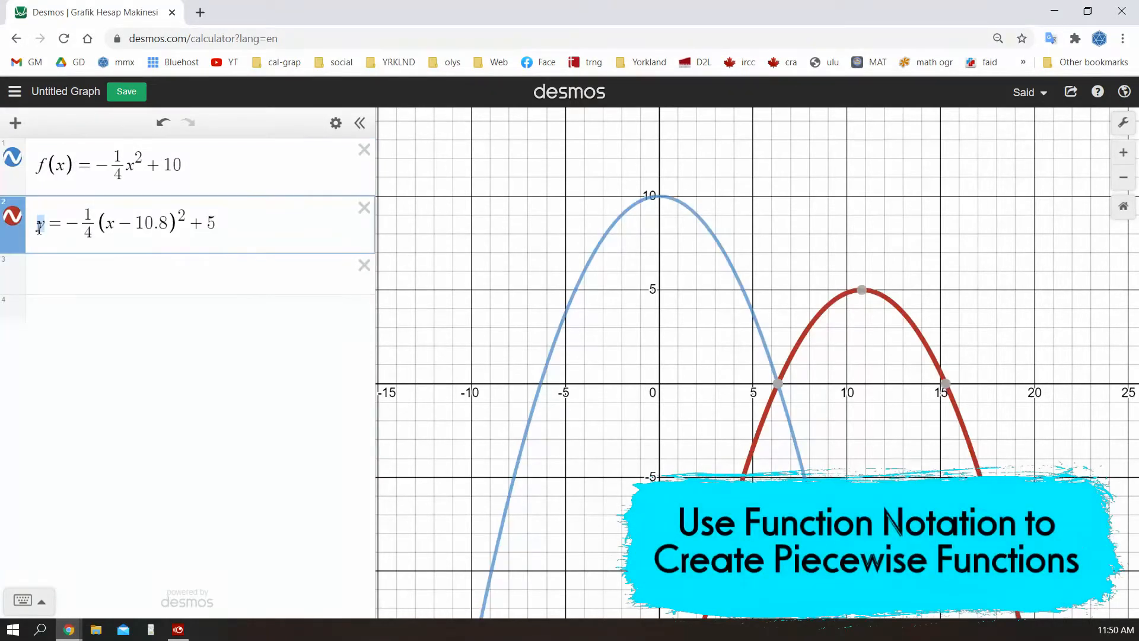
Rename the second parabola to g(x) and move to a fresh row below
text(g(x))
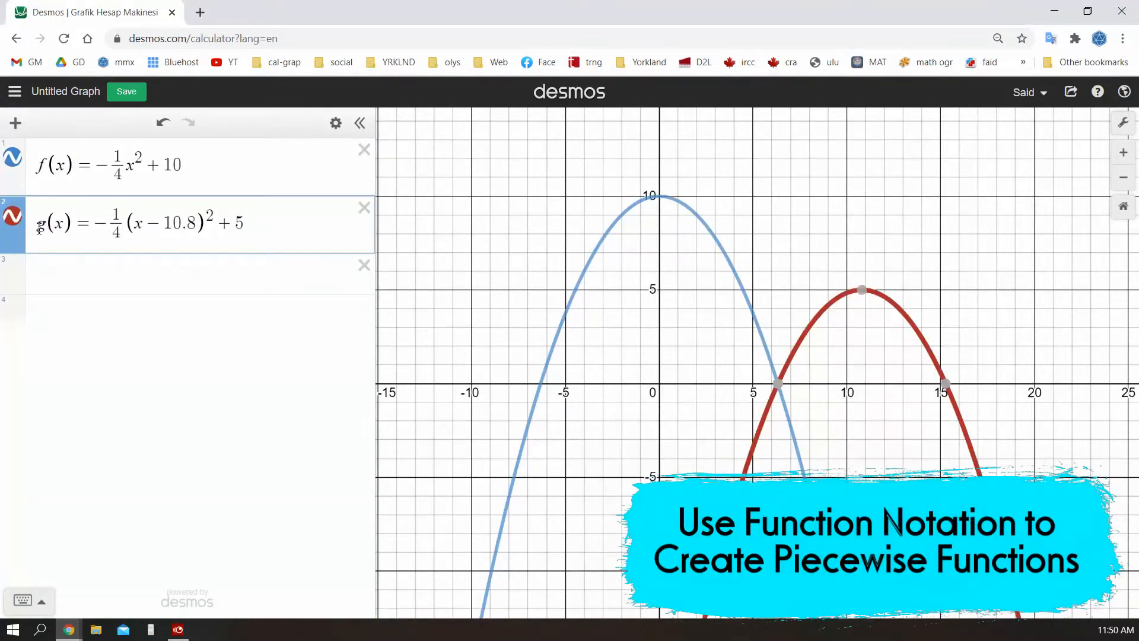
click(182, 274)
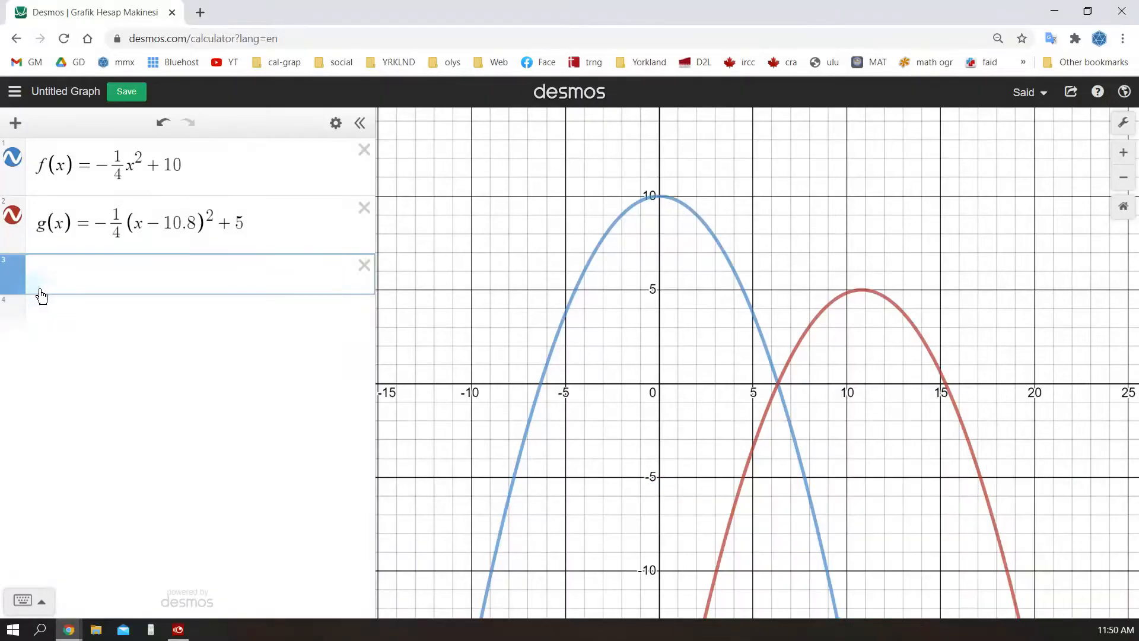
Define A(x) = {−6.325 < x < 6.325: f(x), 6.325 < x < 15.272: g(x)} and hide f and g
text(A)
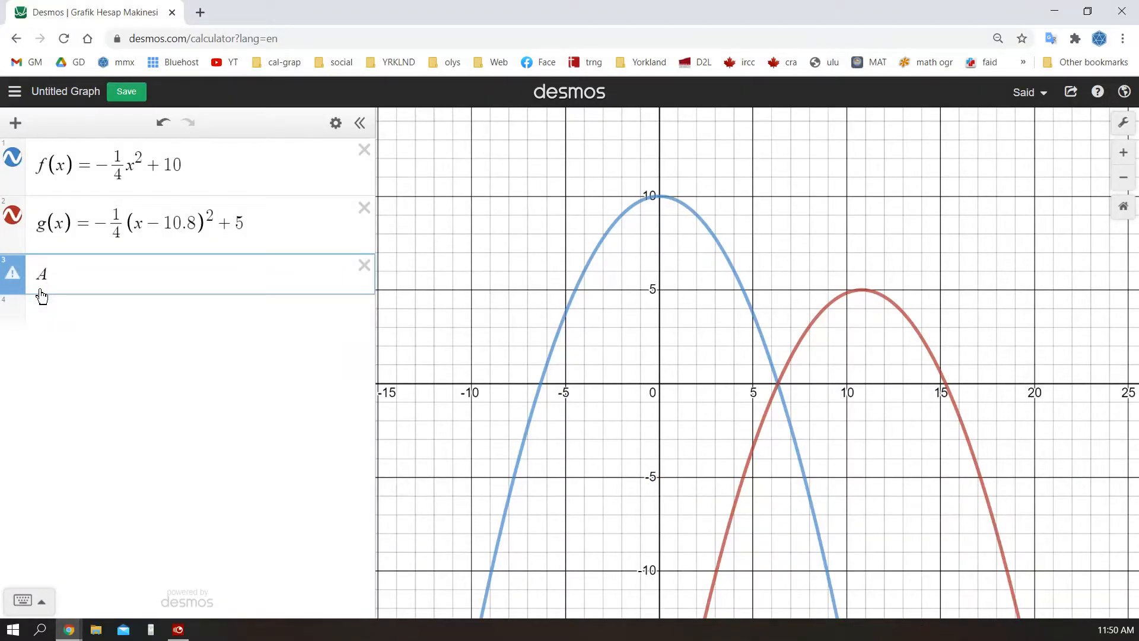
text((x) =)
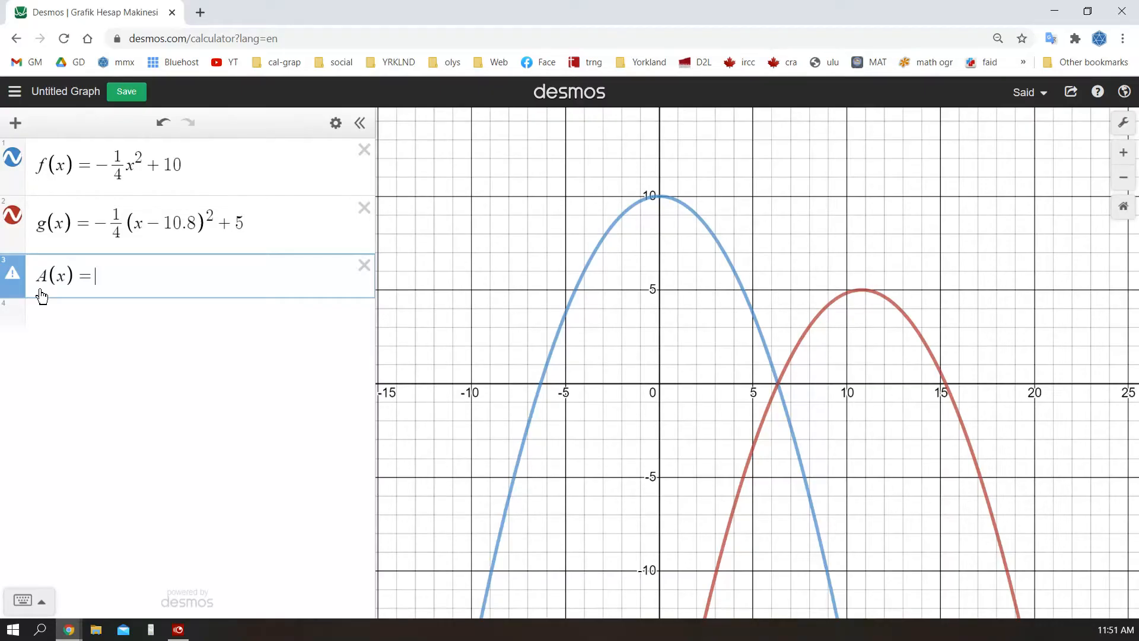
text({)
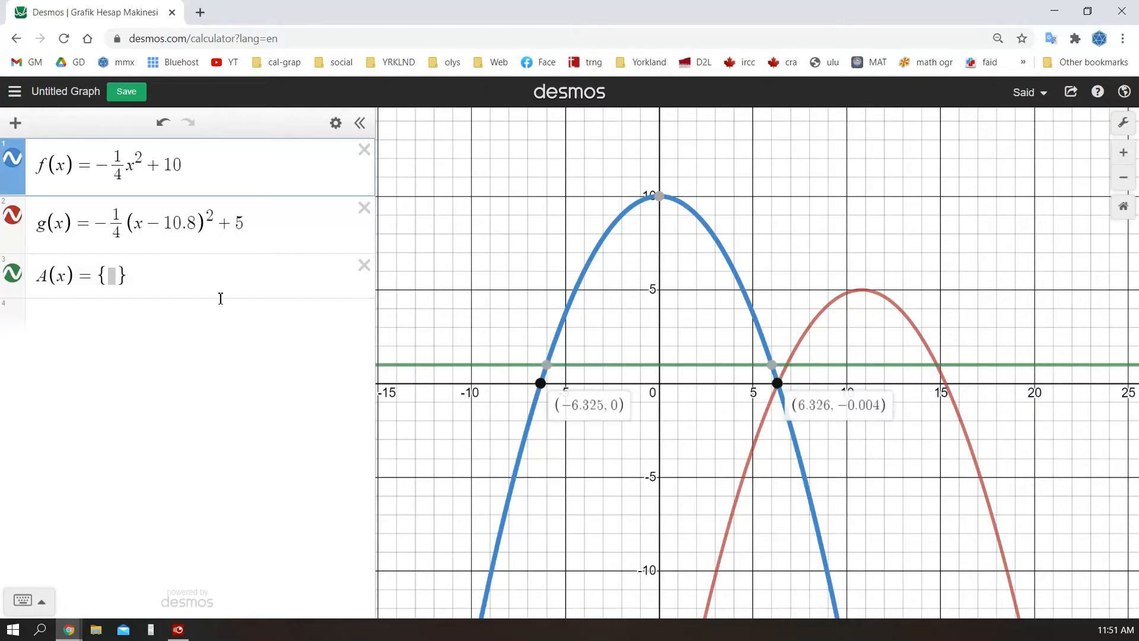
text(-6.325 < x < 6.325:)
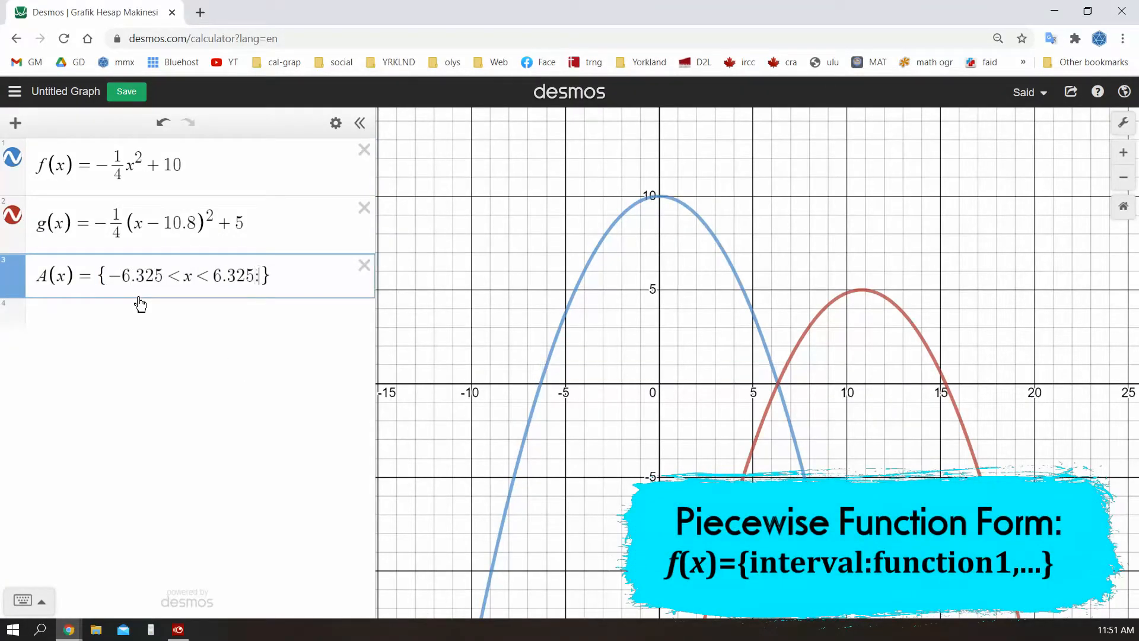
text(f(x),)
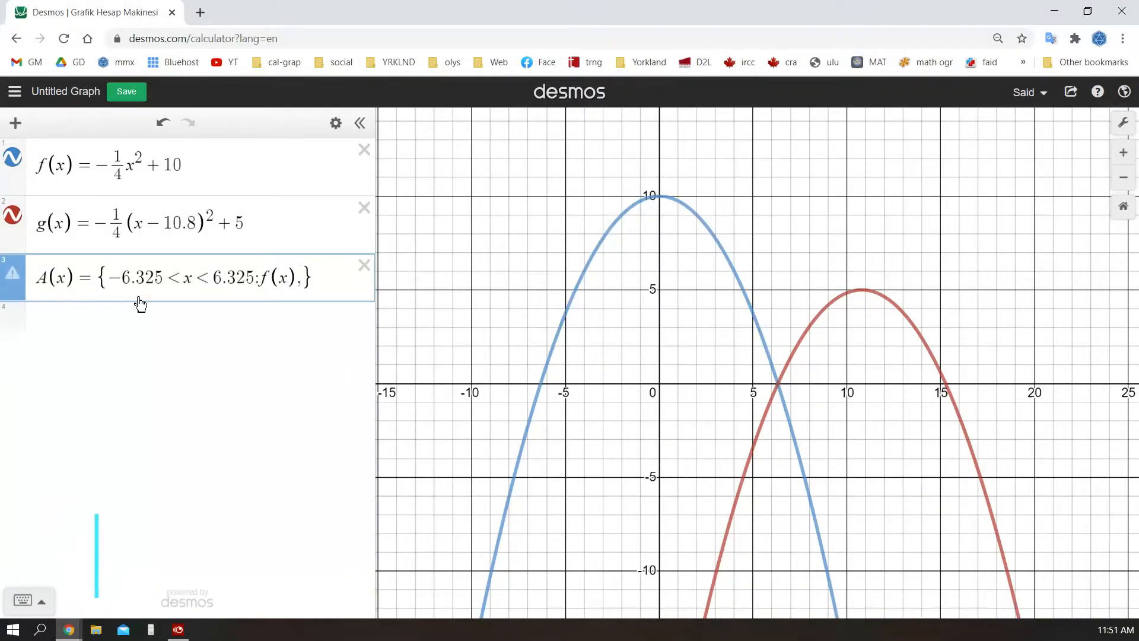
click(777, 383)
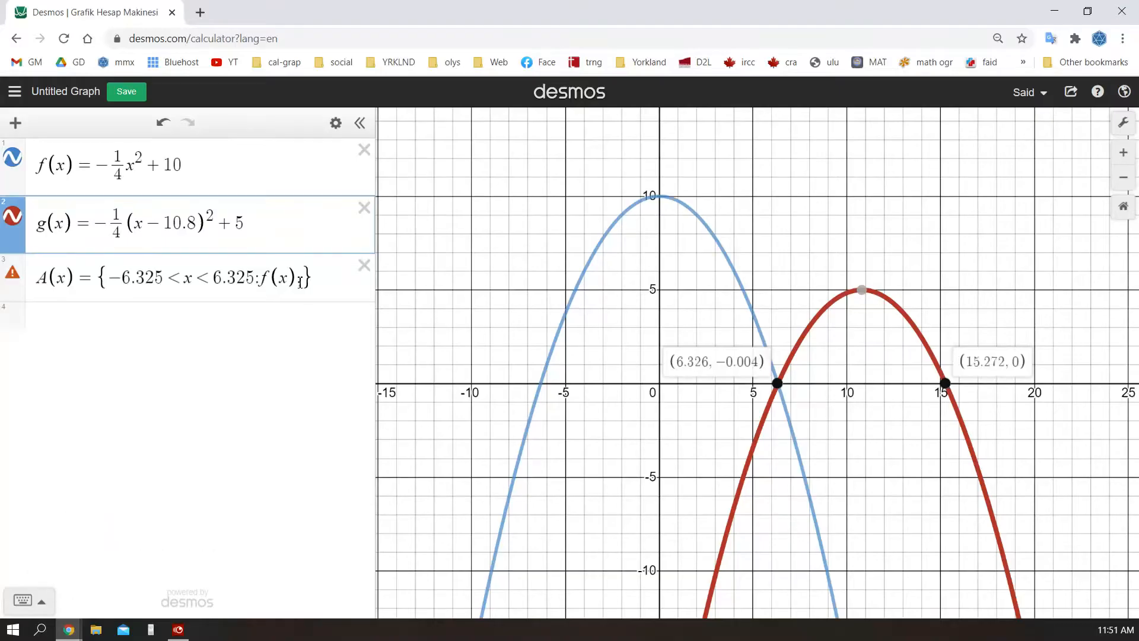
text(,6.325<x)
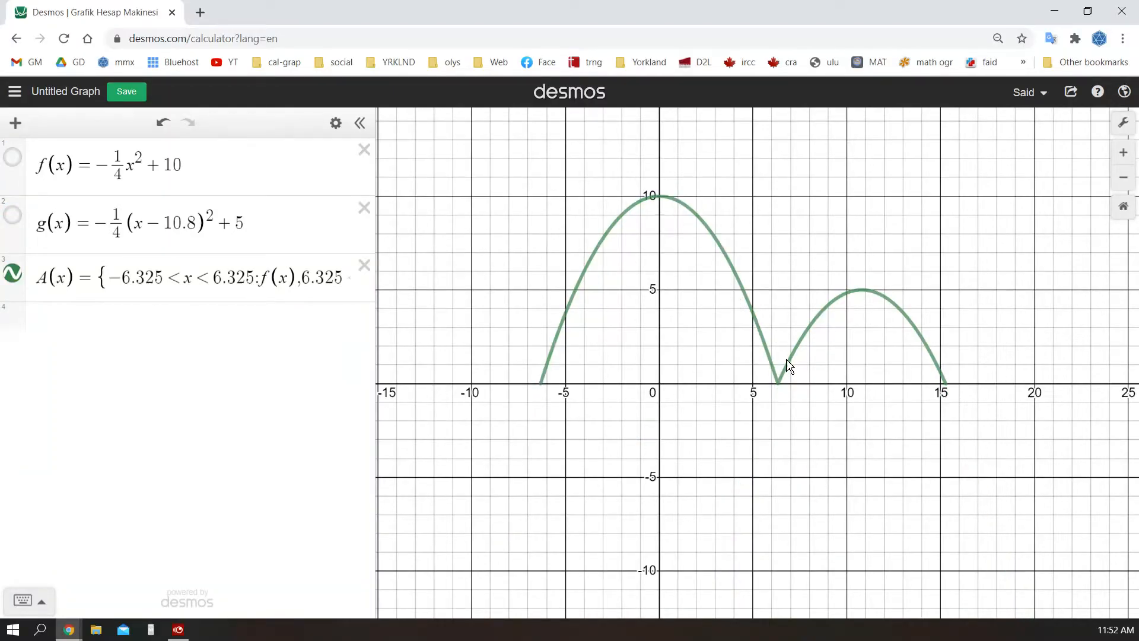
mouse_move(432, 544)
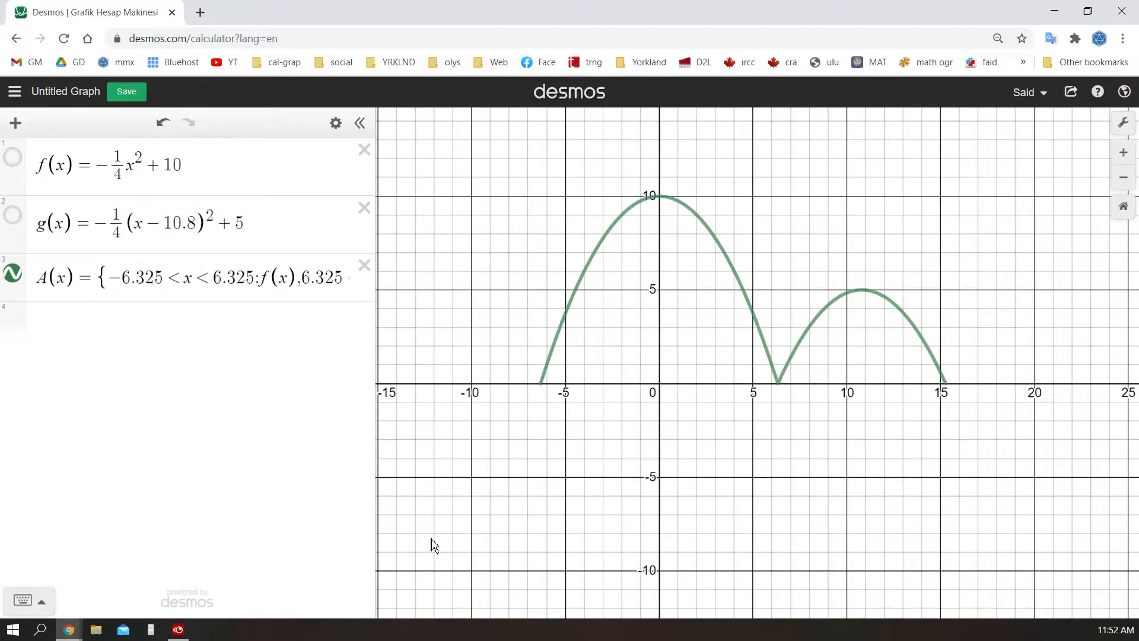
Define point P = (m, A(m)) riding on the arches
text(P=)
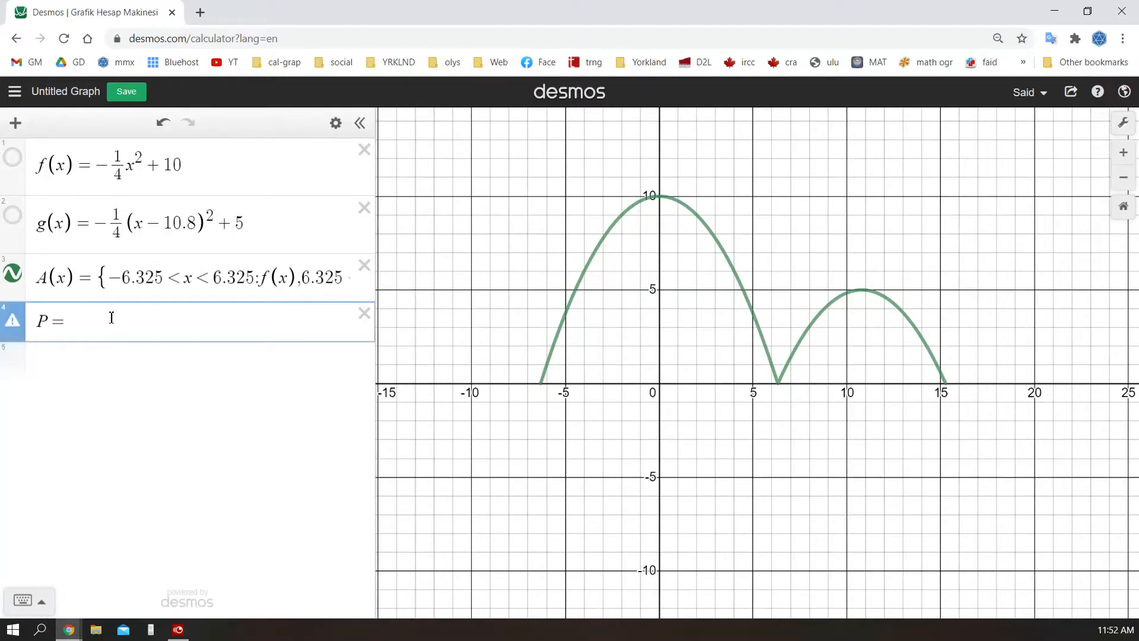
text(()
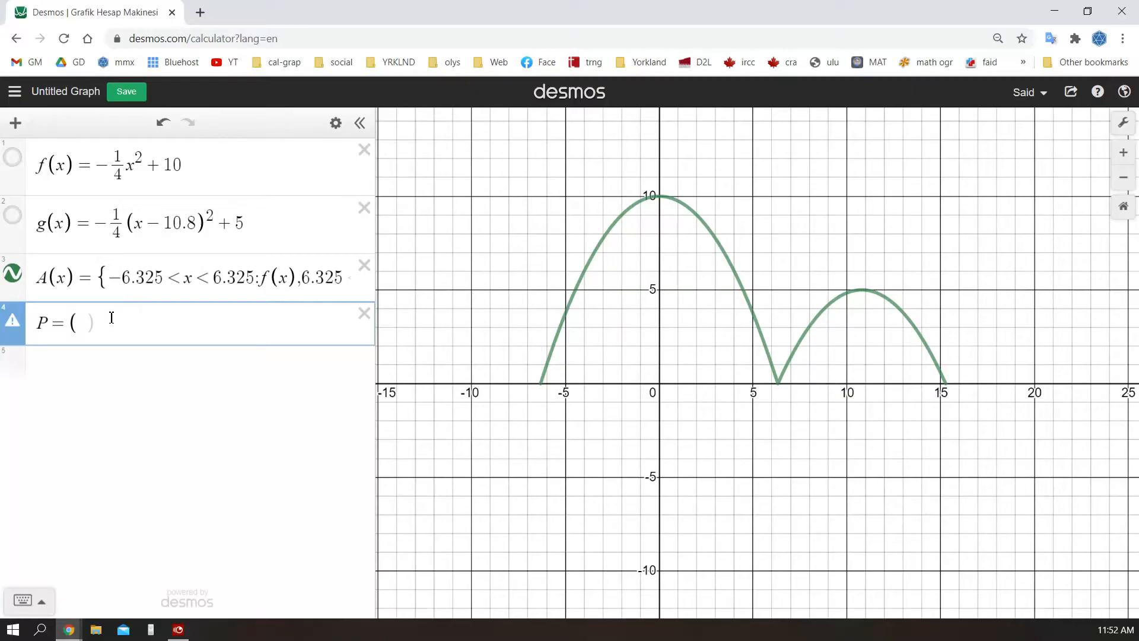
click(79, 322)
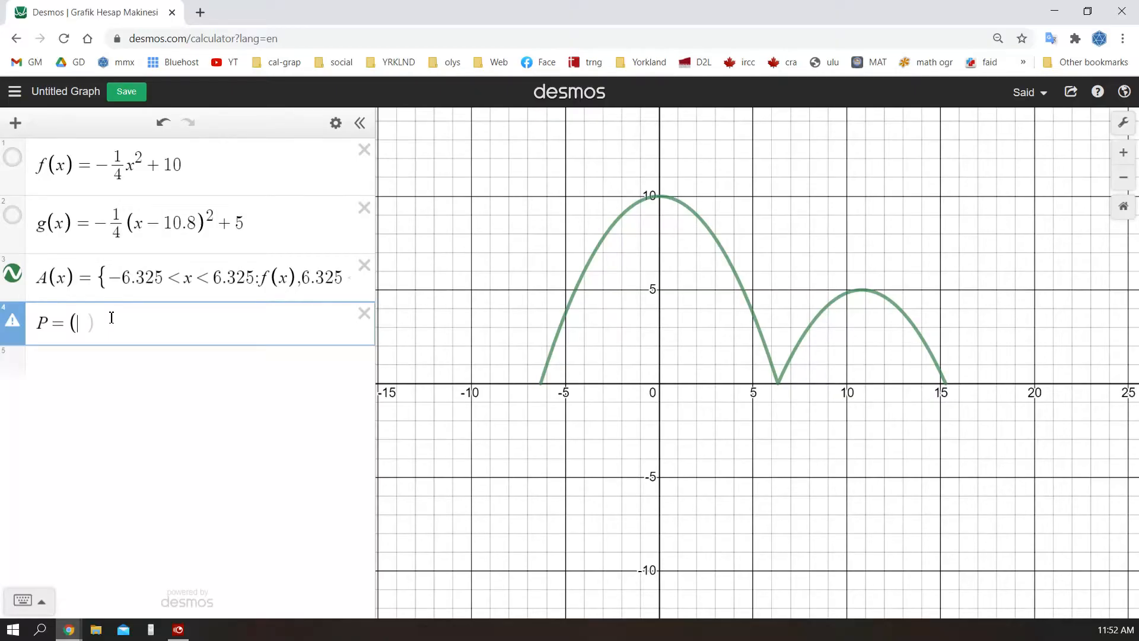
text(m)
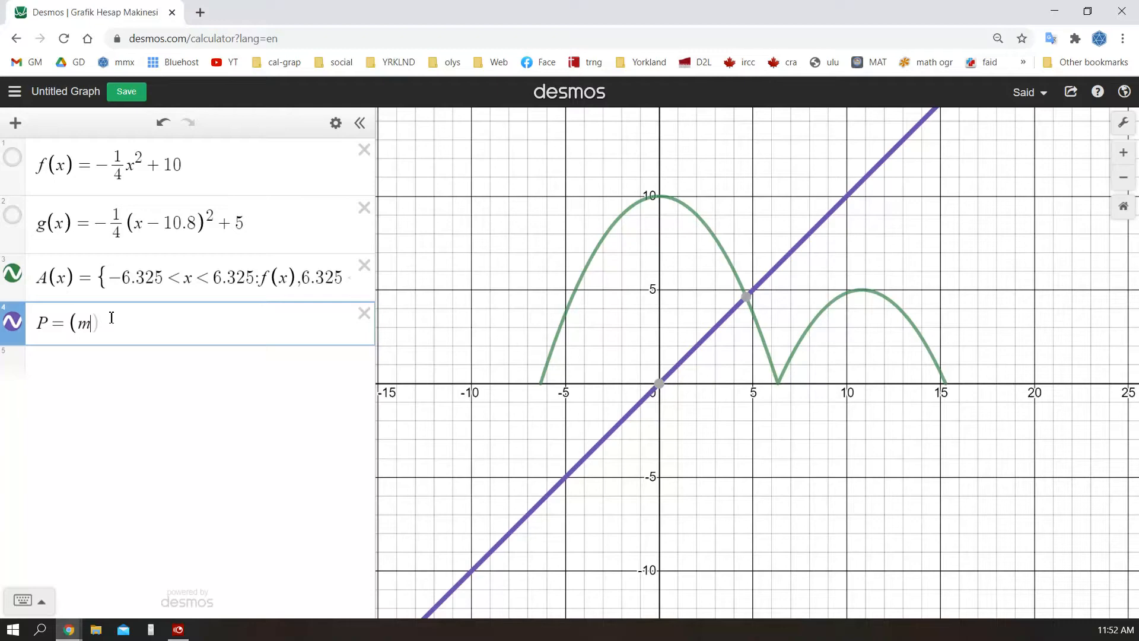
text(,)
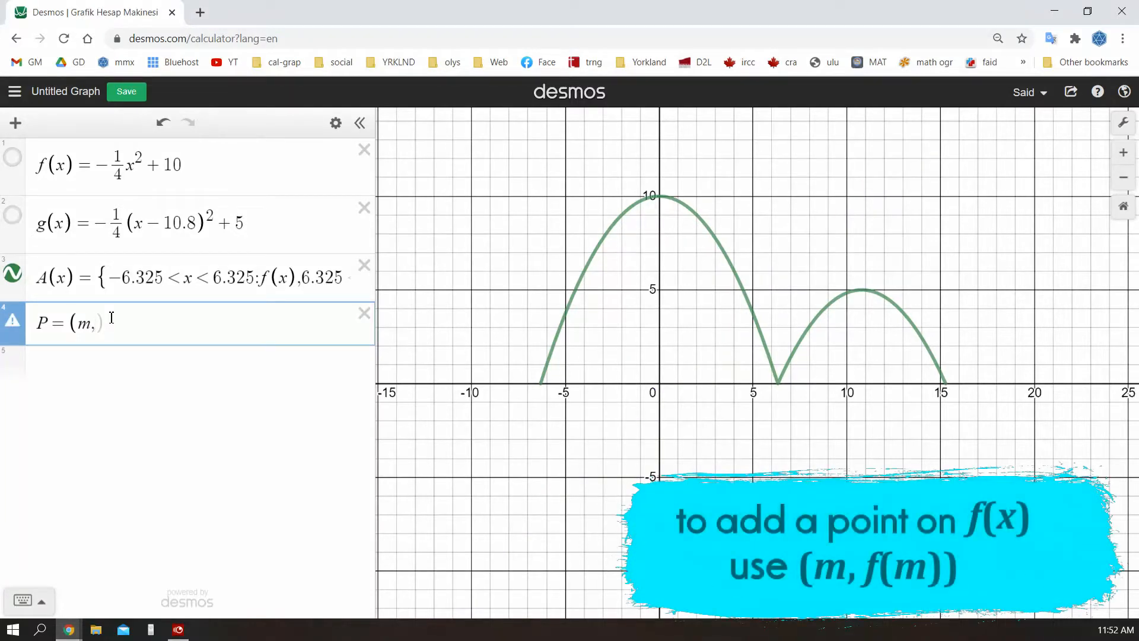
text(A()
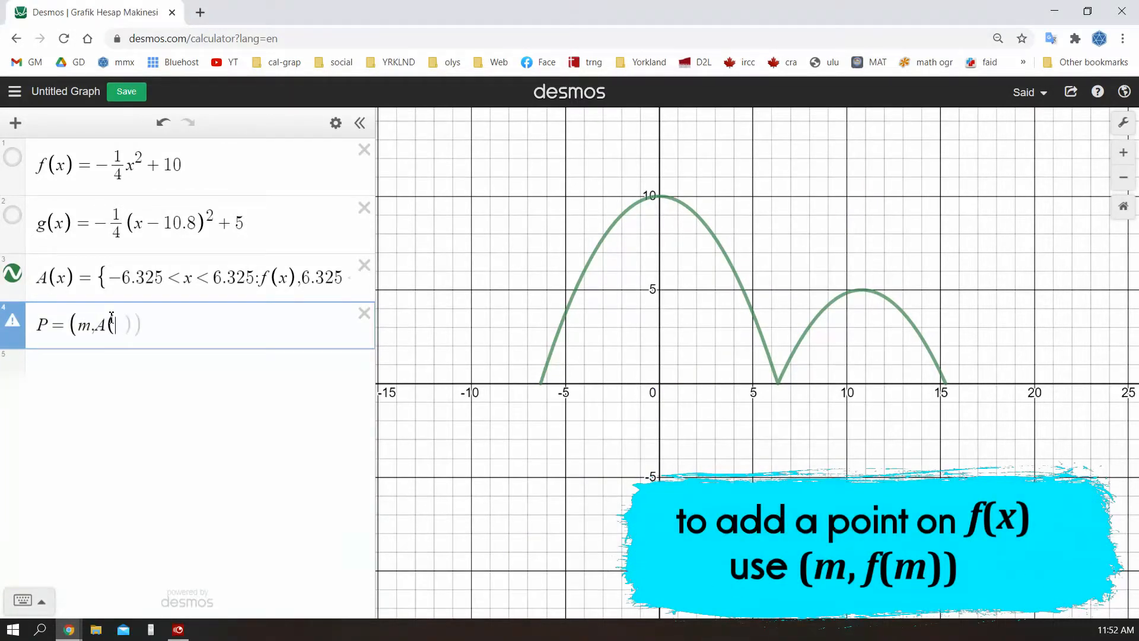
text(m)))
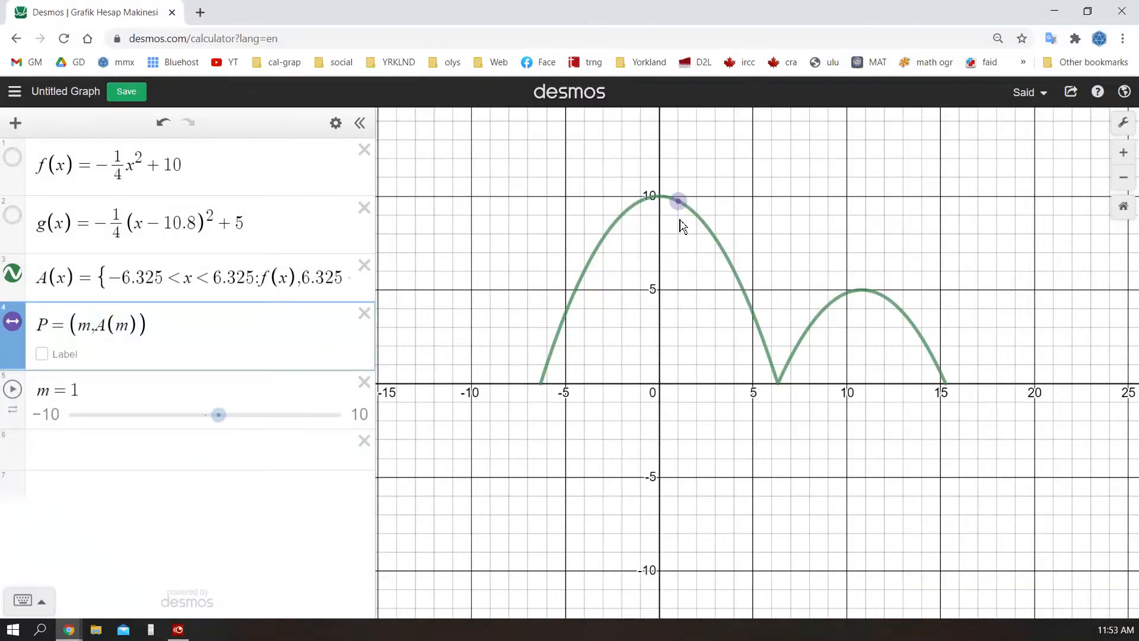
Drag the m slider so P travels back and forth across both arches
drag(218, 415, 153, 416)
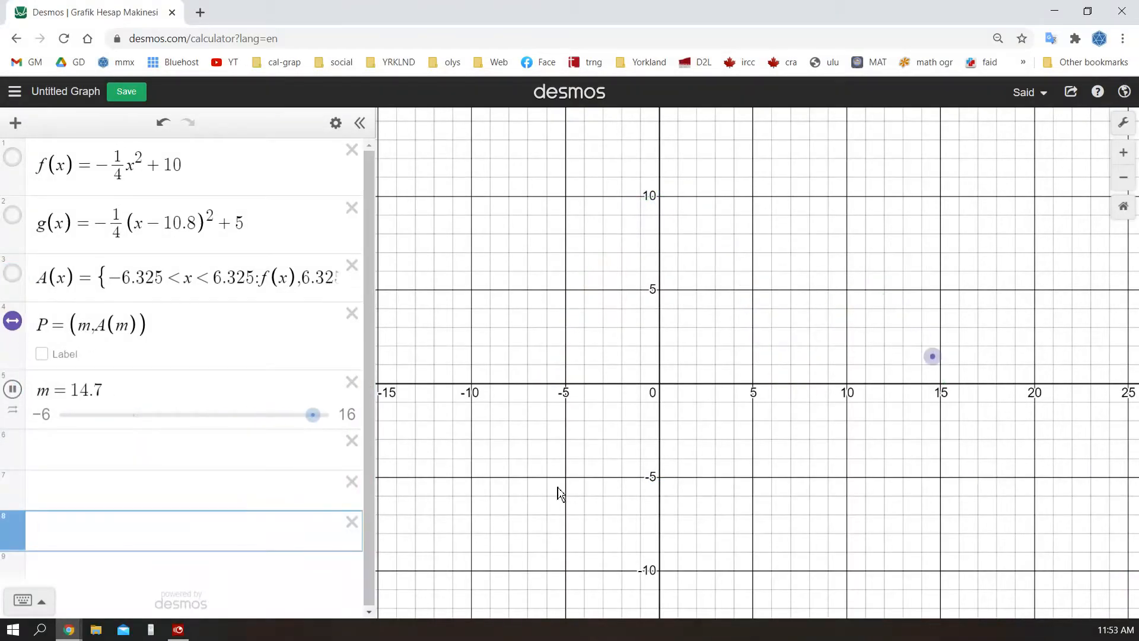
drag(313, 414, 251, 415)
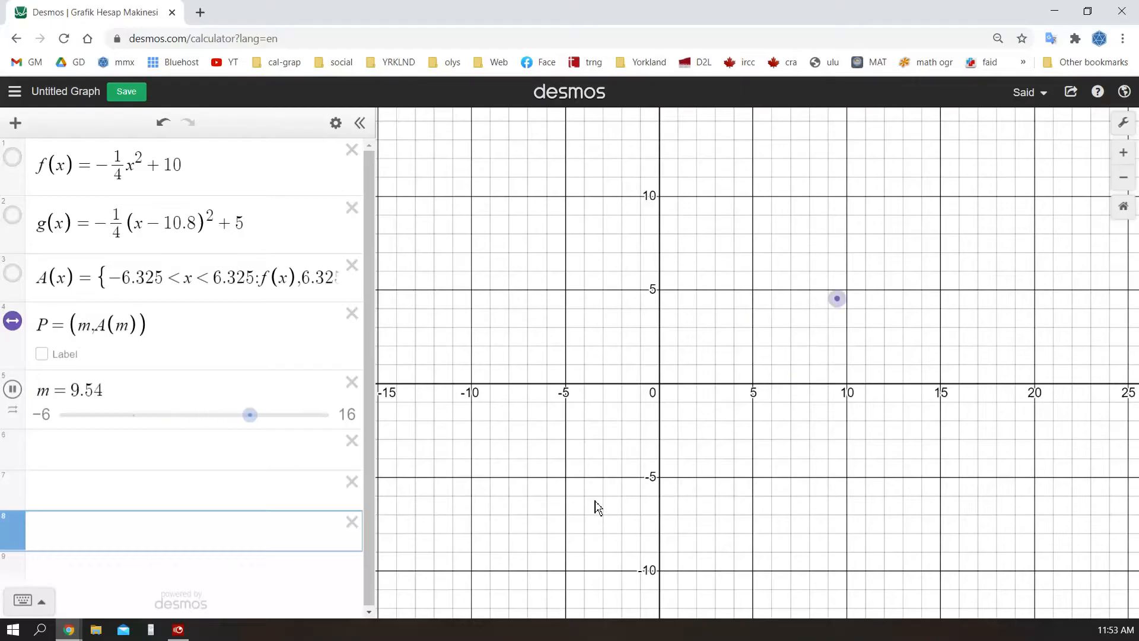
drag(250, 414, 179, 414)
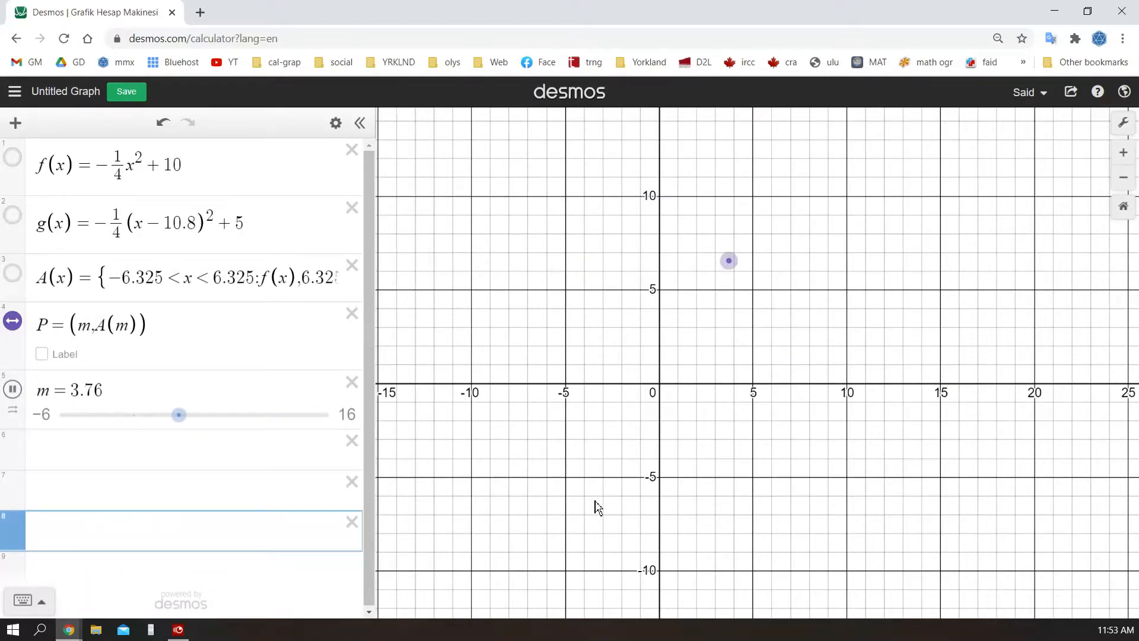
click(15, 122)
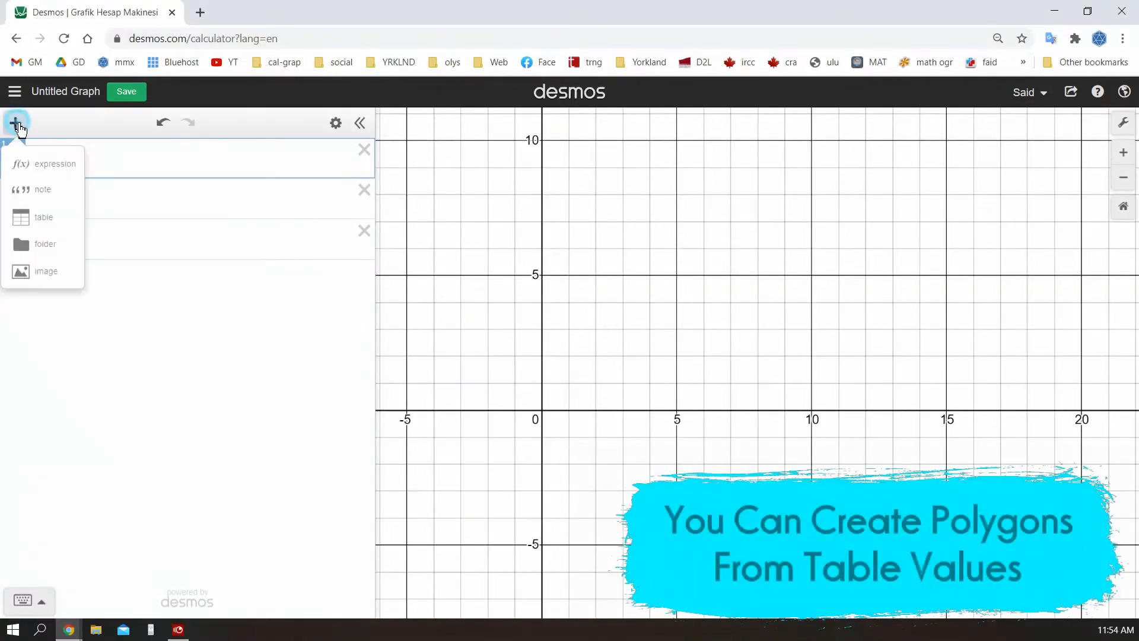
Insert a table plotting the points (5, 4), (2, 5) and (3, 10)
click(44, 216)
text(5)
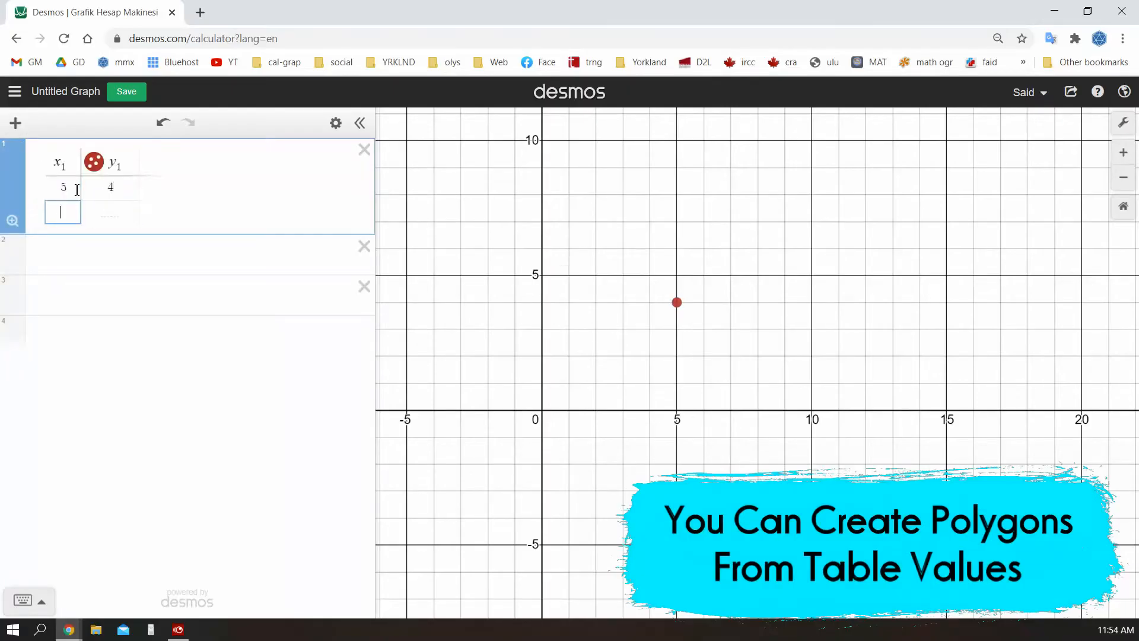
text(2)
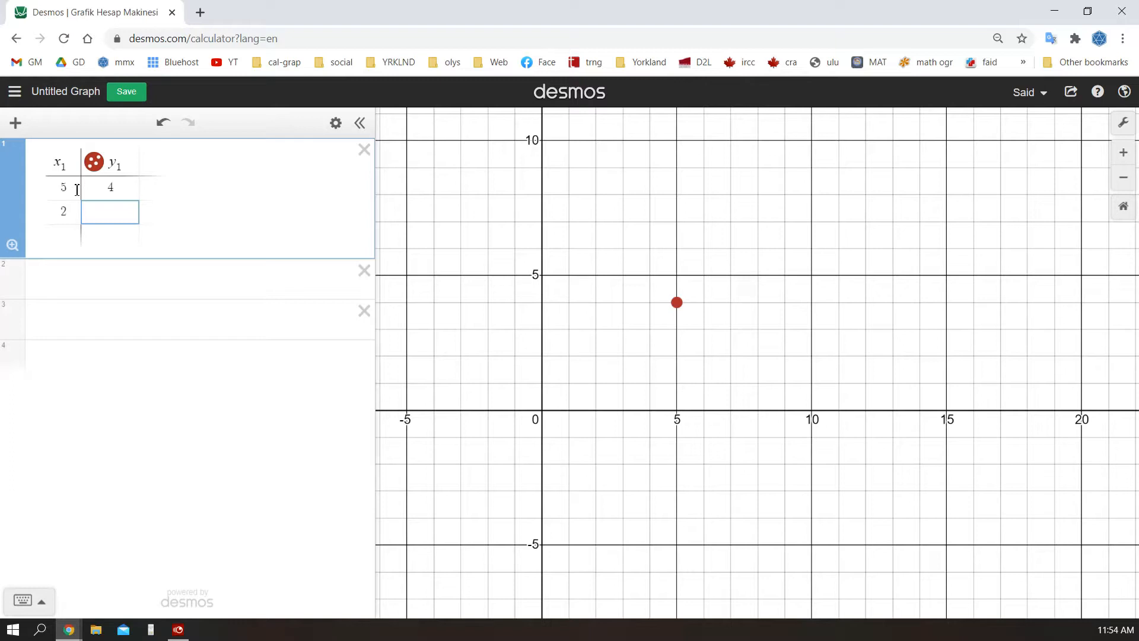
text(5)
text(10)
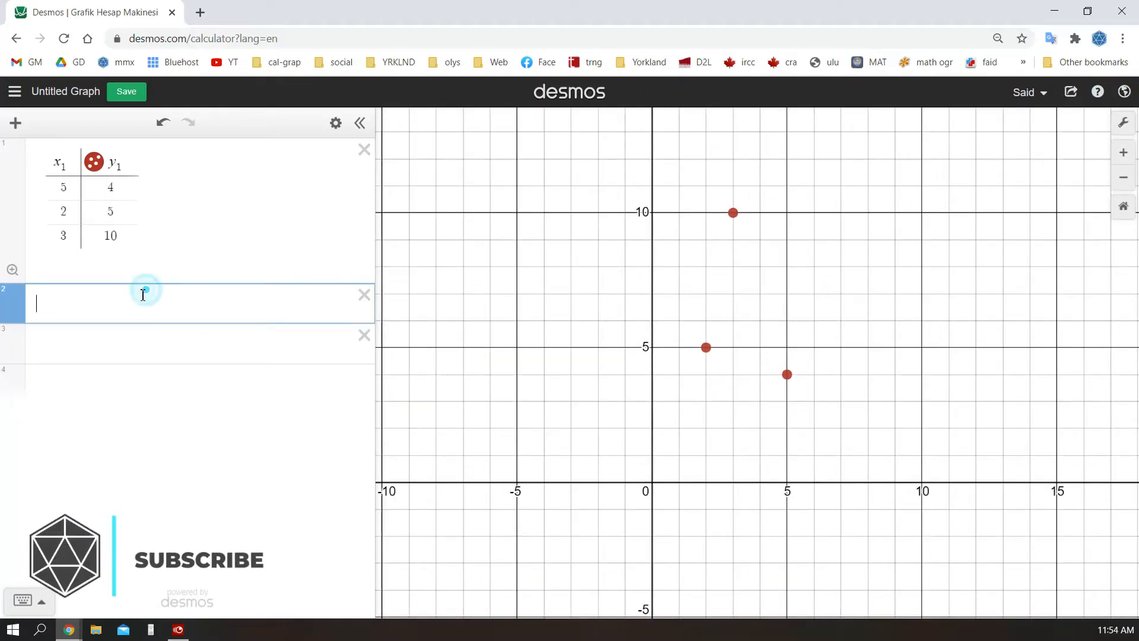
Add polygon(x₁, y₁) to shade the table points
text(p)
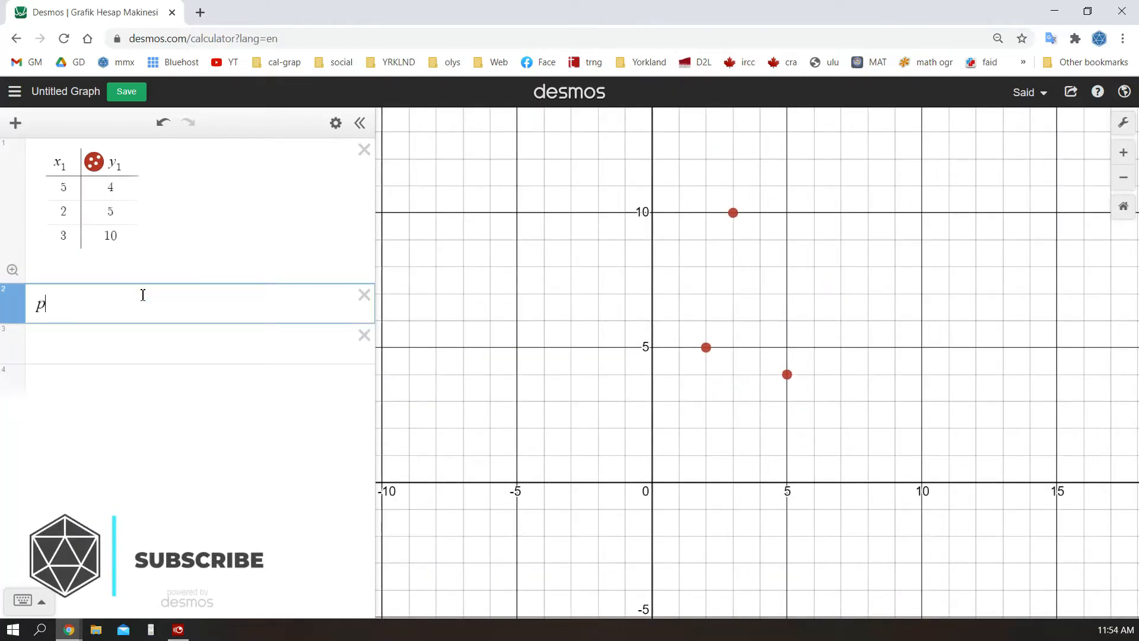
text(olygon)
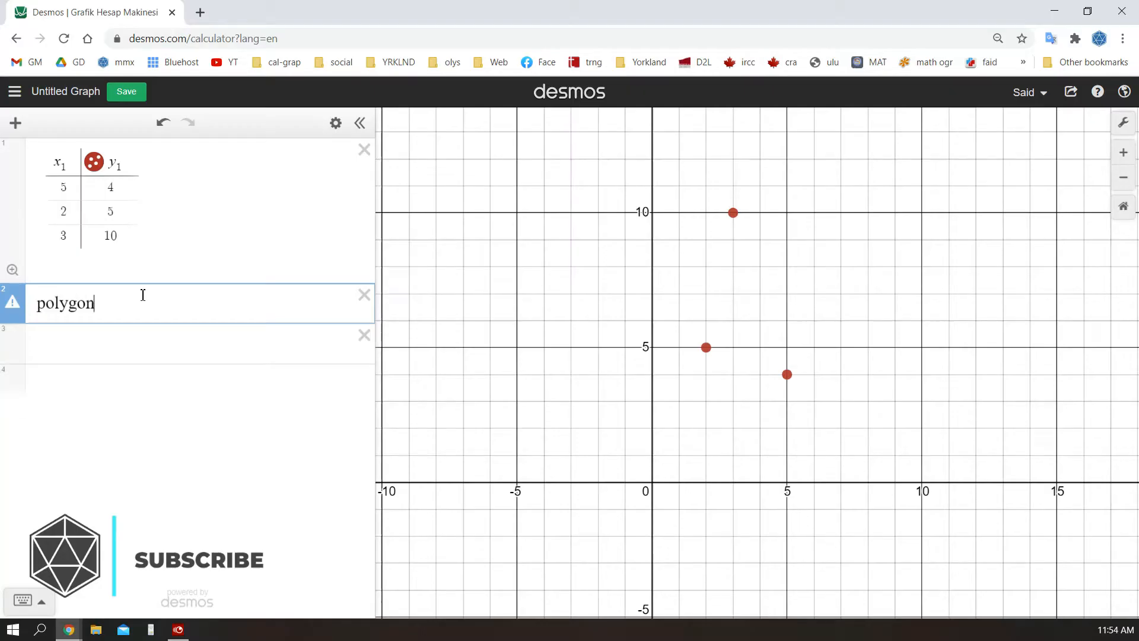
text(()
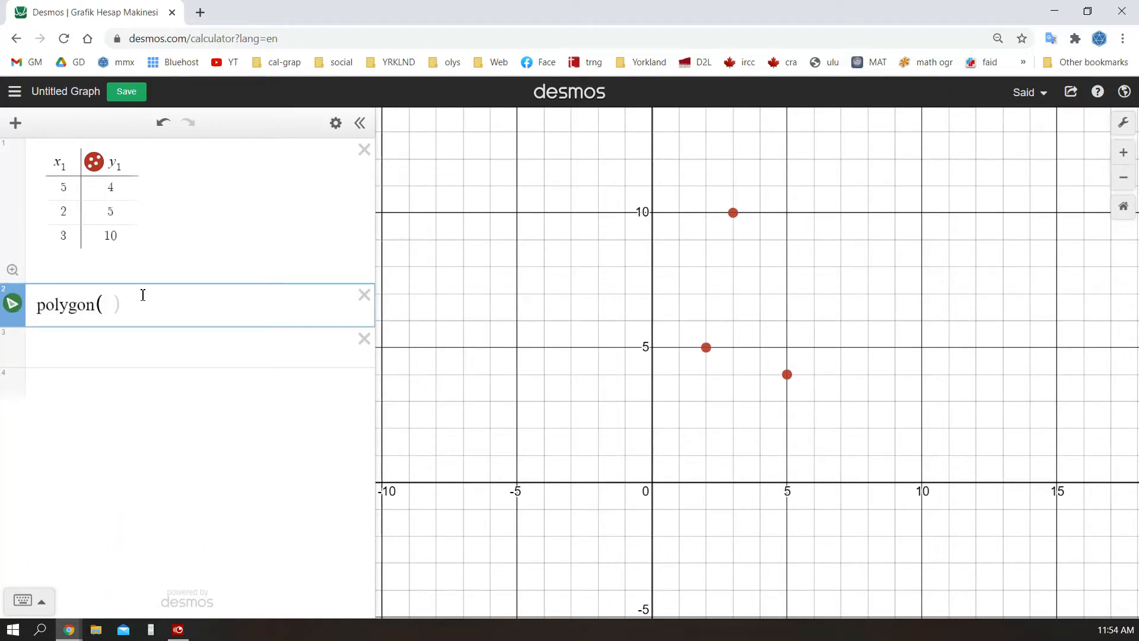
text(x_1,)
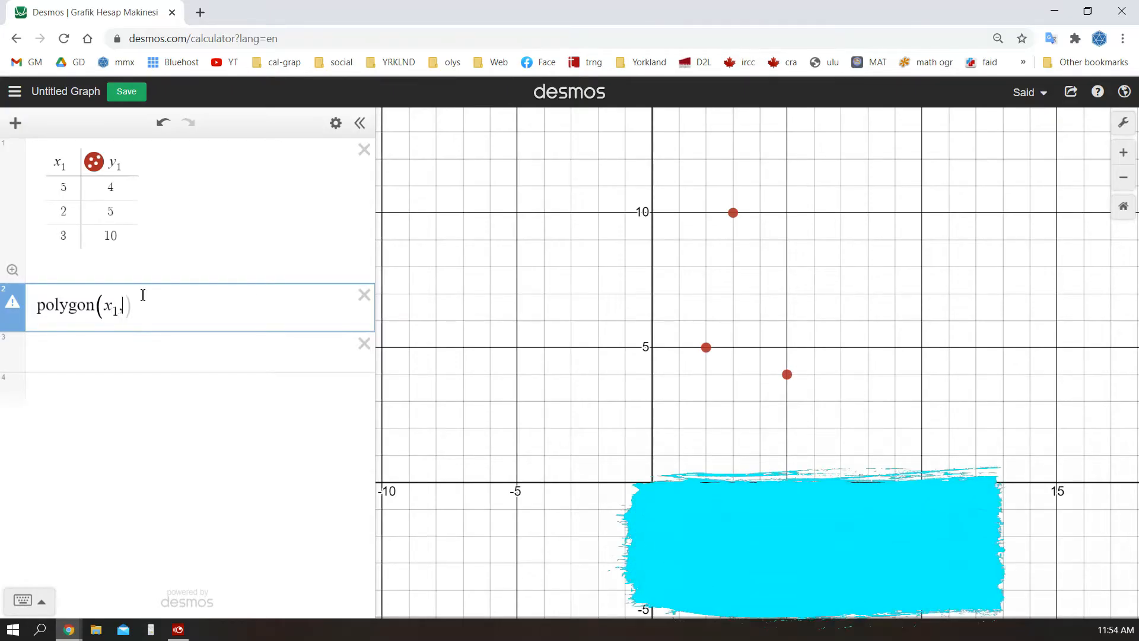
text(y_1)
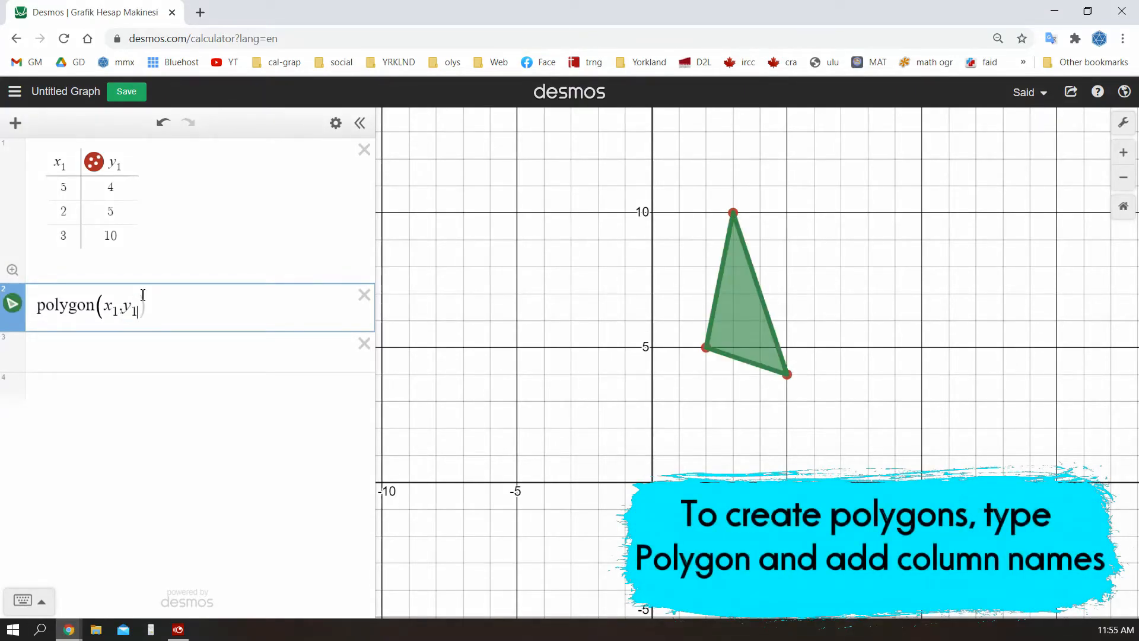
key(Enter)
text(6)
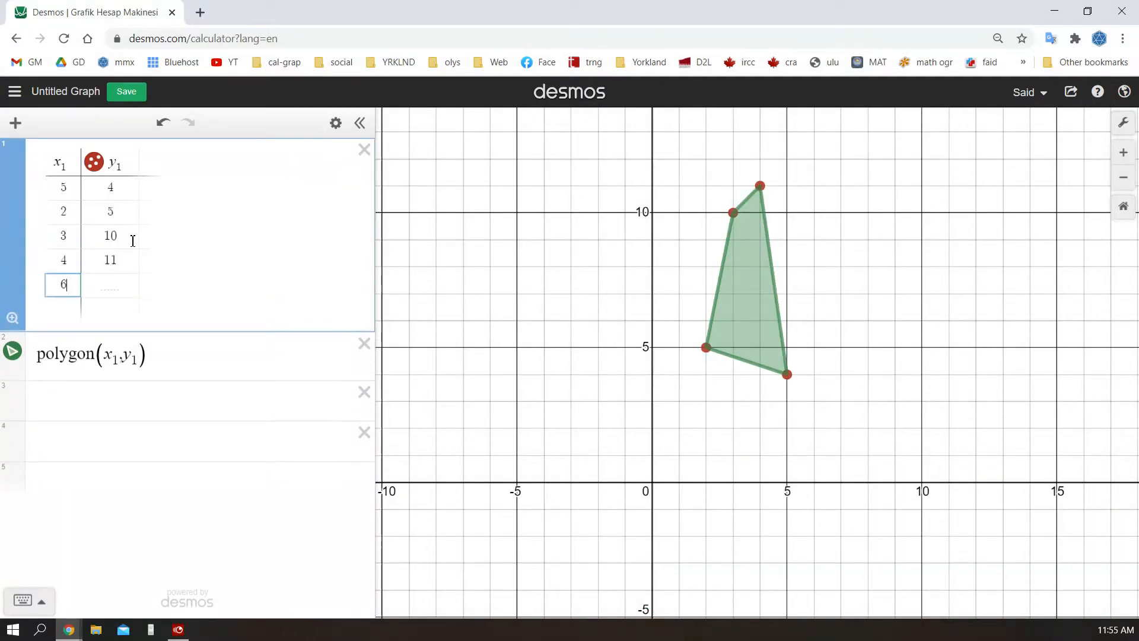
Extend the table with (4, 11) and (6, 4) to form a pentagon
text(4)
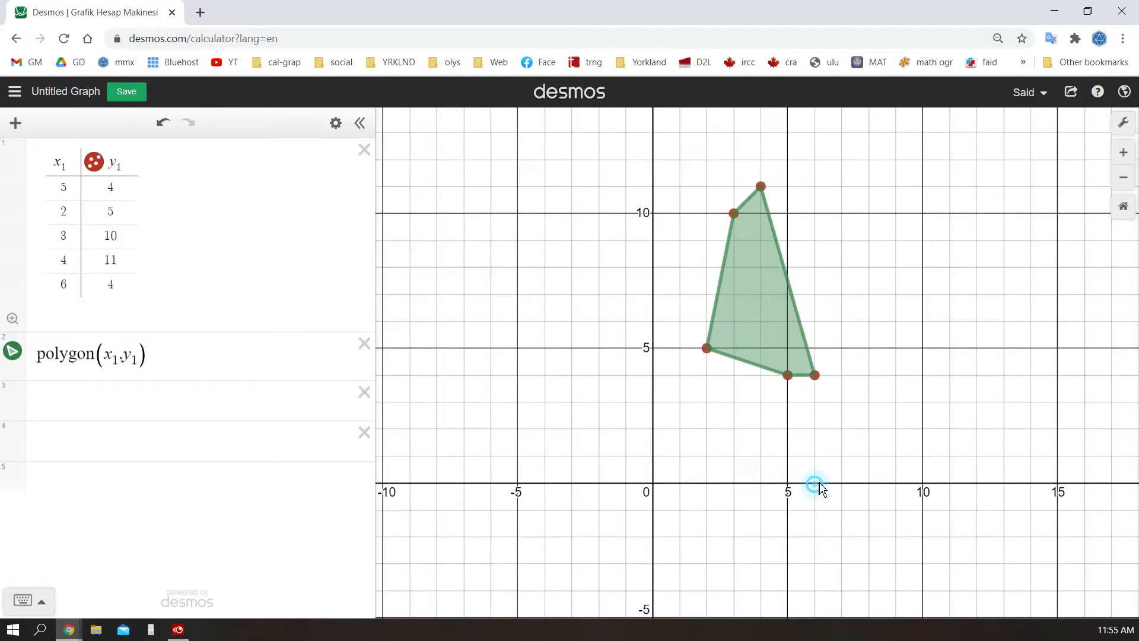
drag(814, 485, 828, 510)
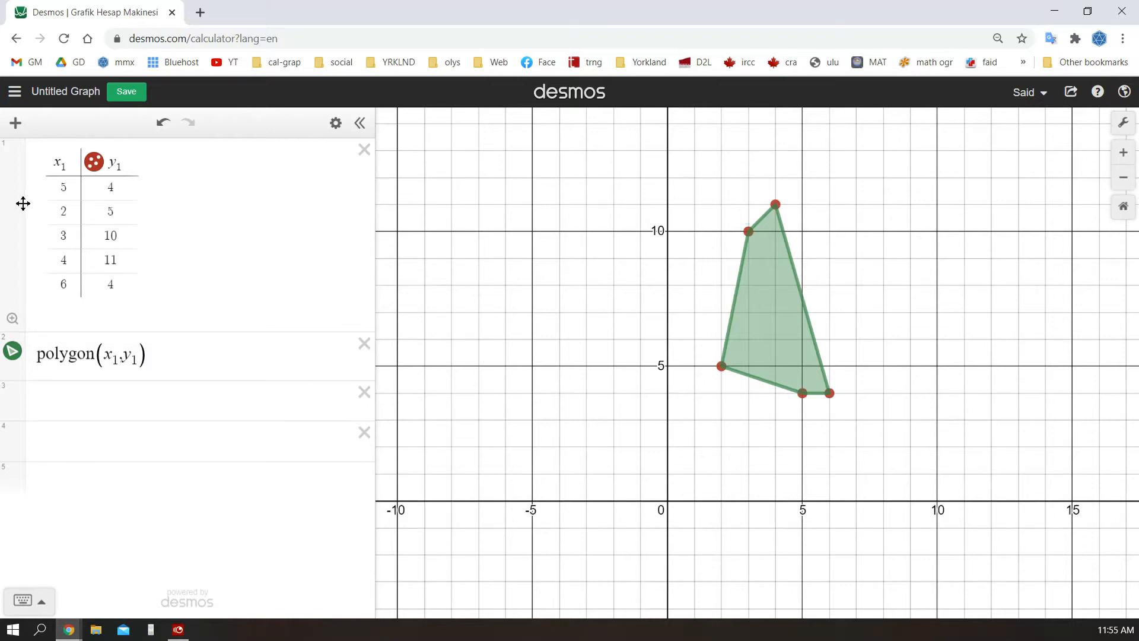
Replace the first y₁ value with a + 7 and drag the a slider to move the polygon
click(109, 187)
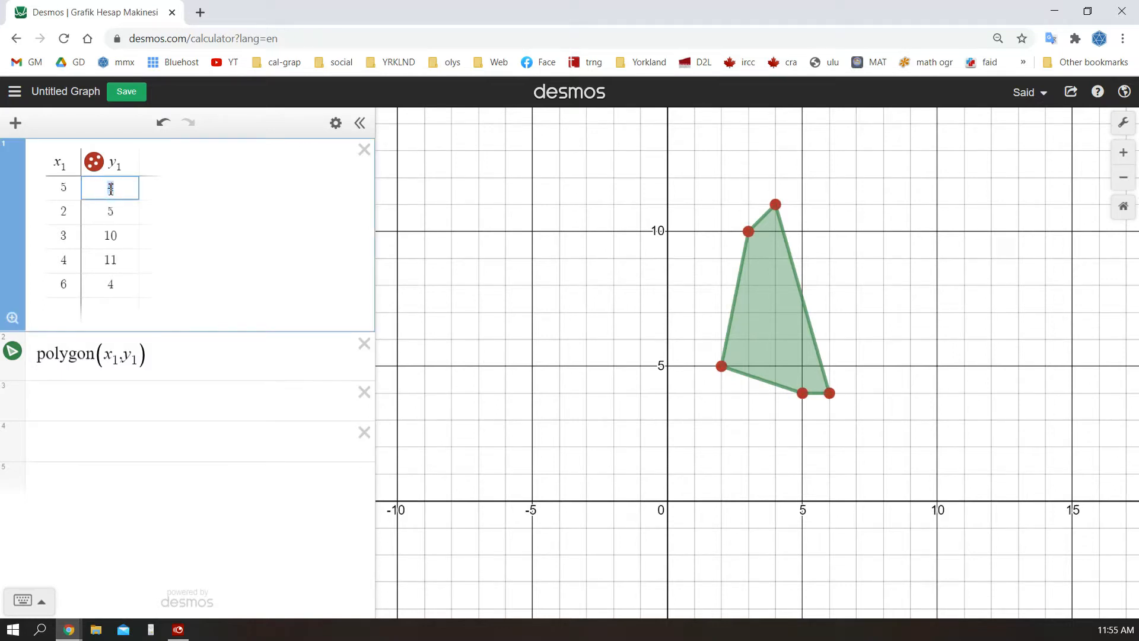
text(a+)
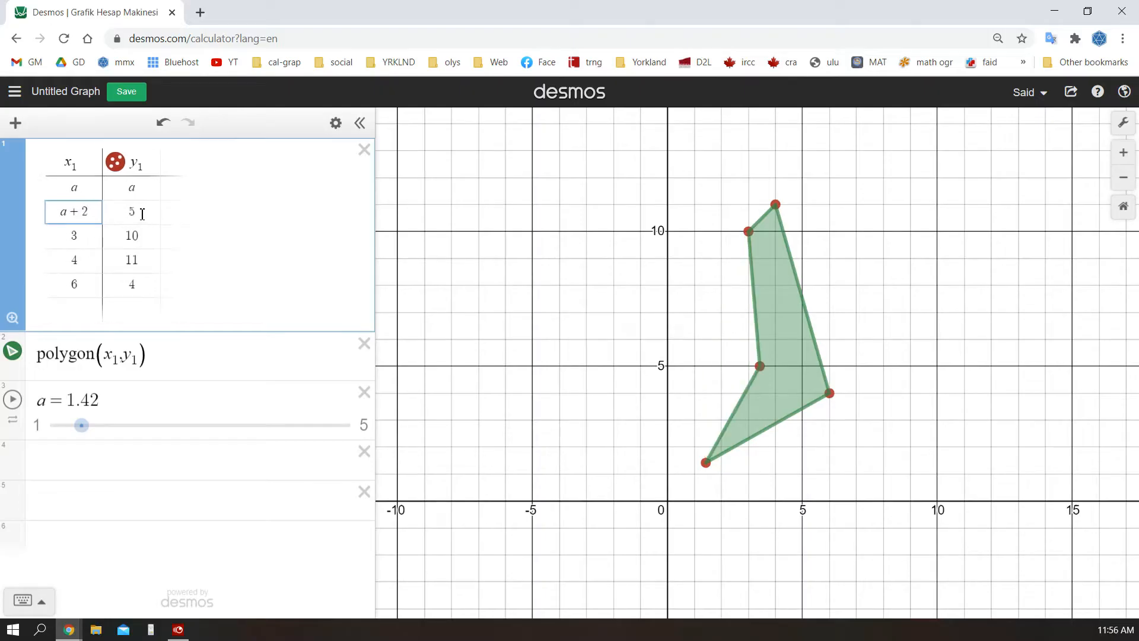
text(a+7)
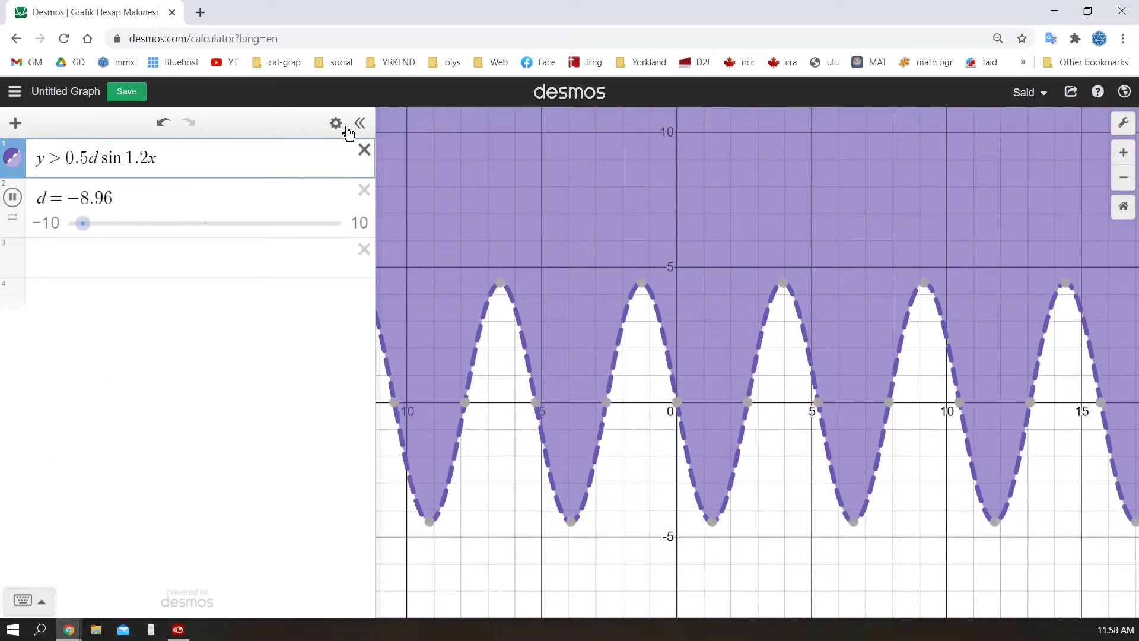
drag(82, 223, 227, 223)
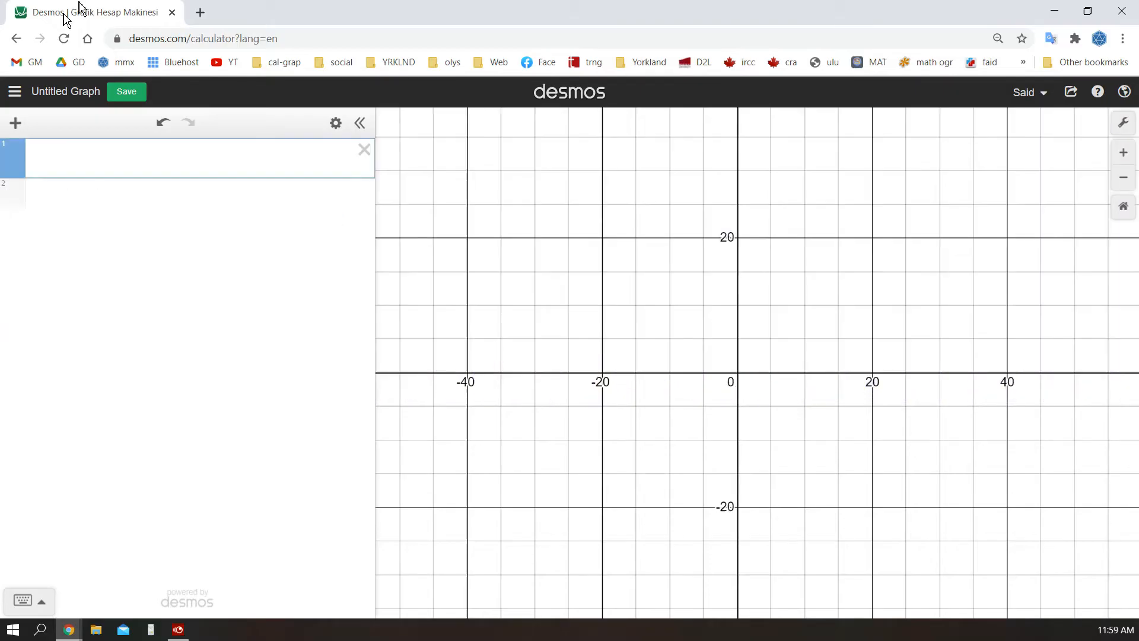
Create a folder named Pictures
click(14, 123)
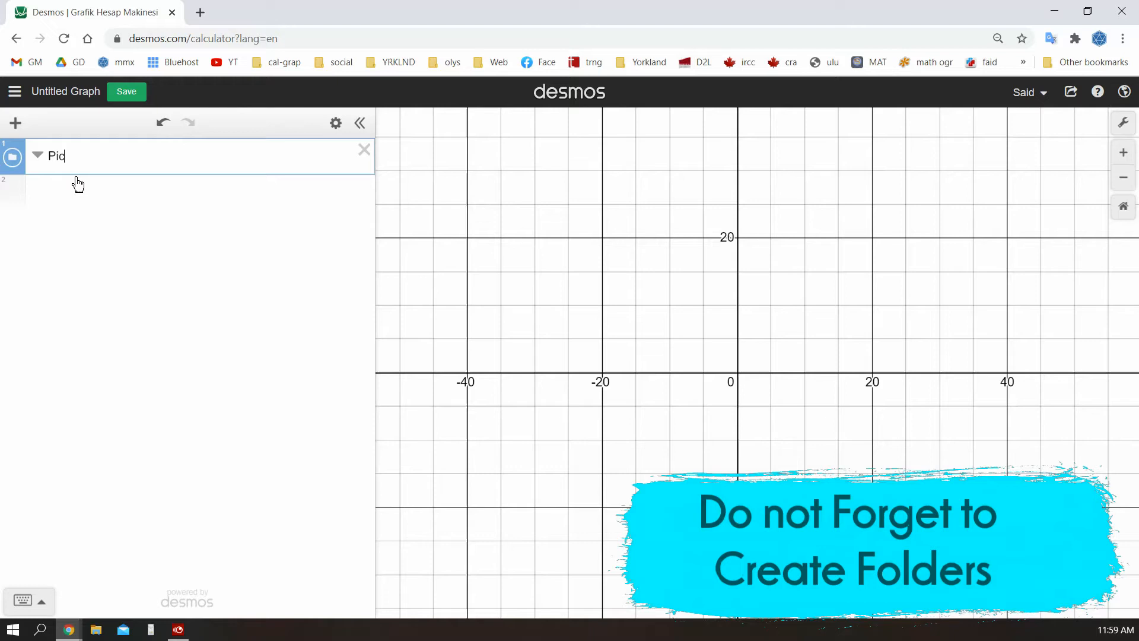
text(tures)
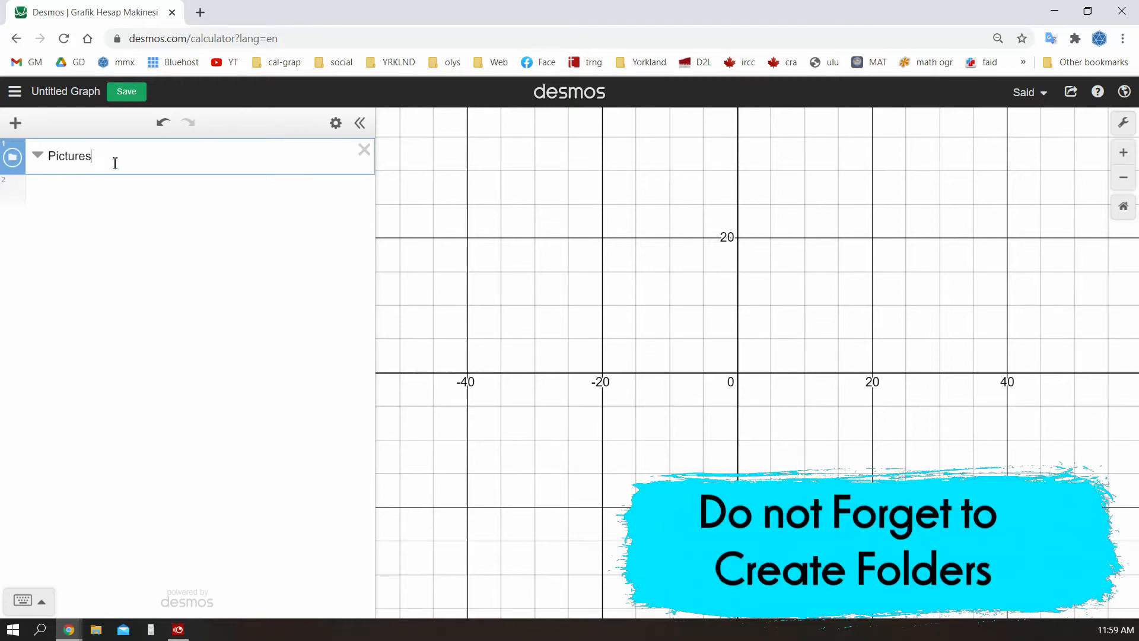
Insert background image 3739446.jpg and start inserting another image
click(14, 122)
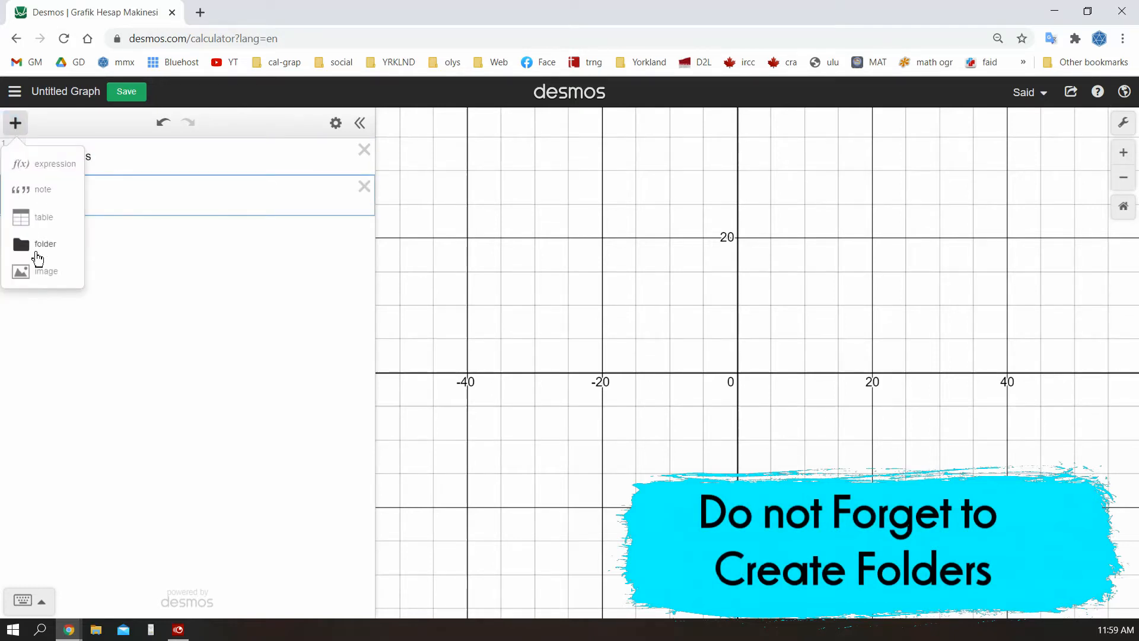
click(45, 270)
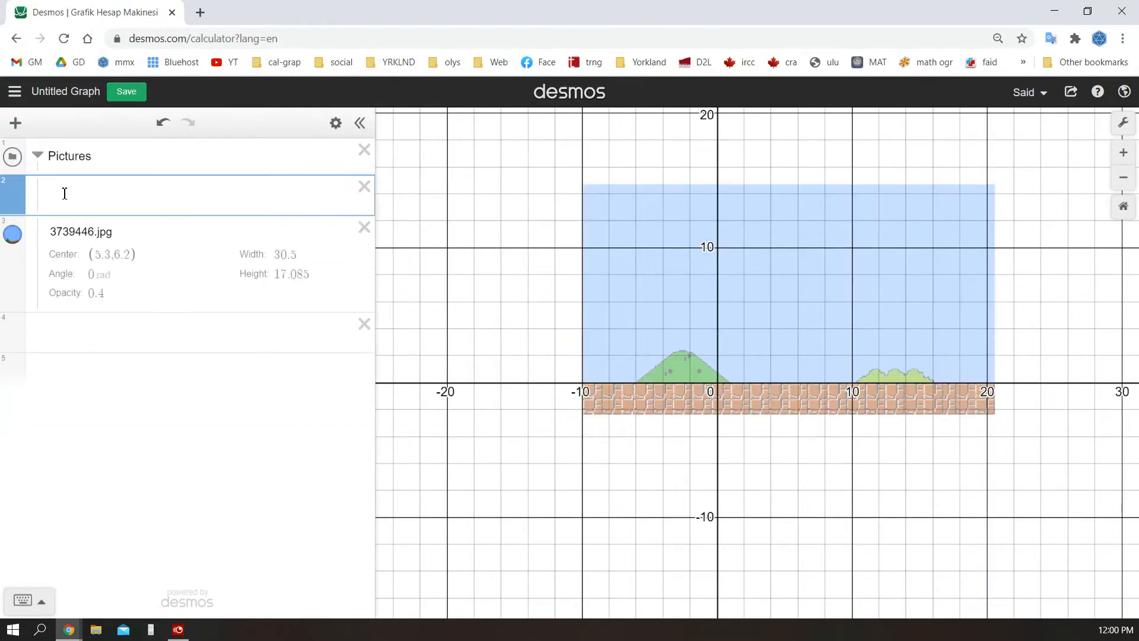
click(15, 122)
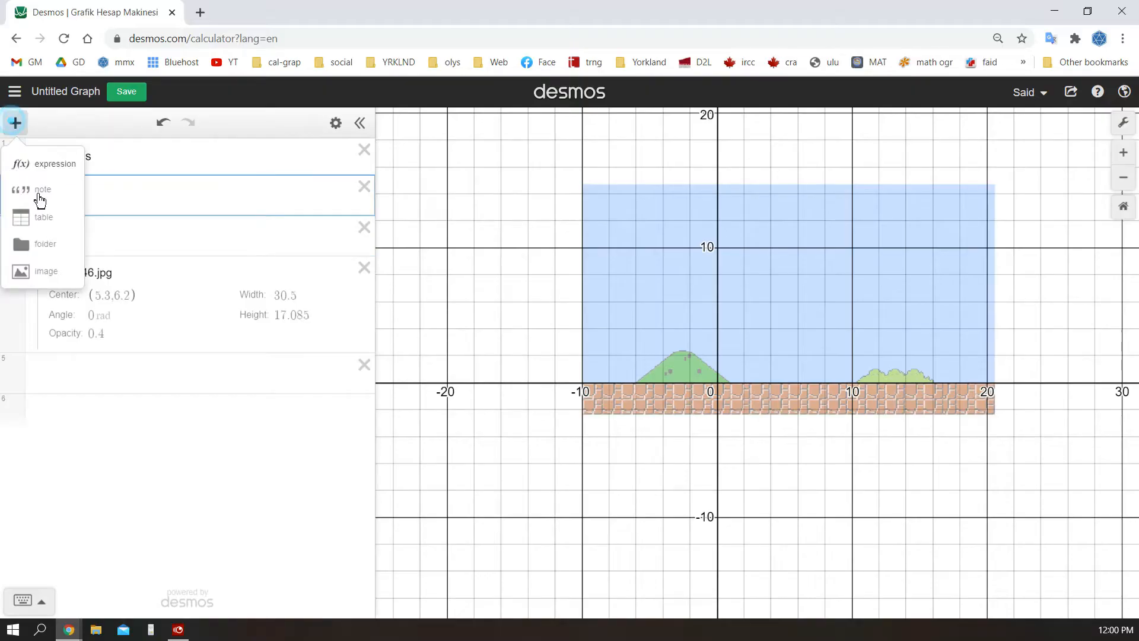
click(46, 271)
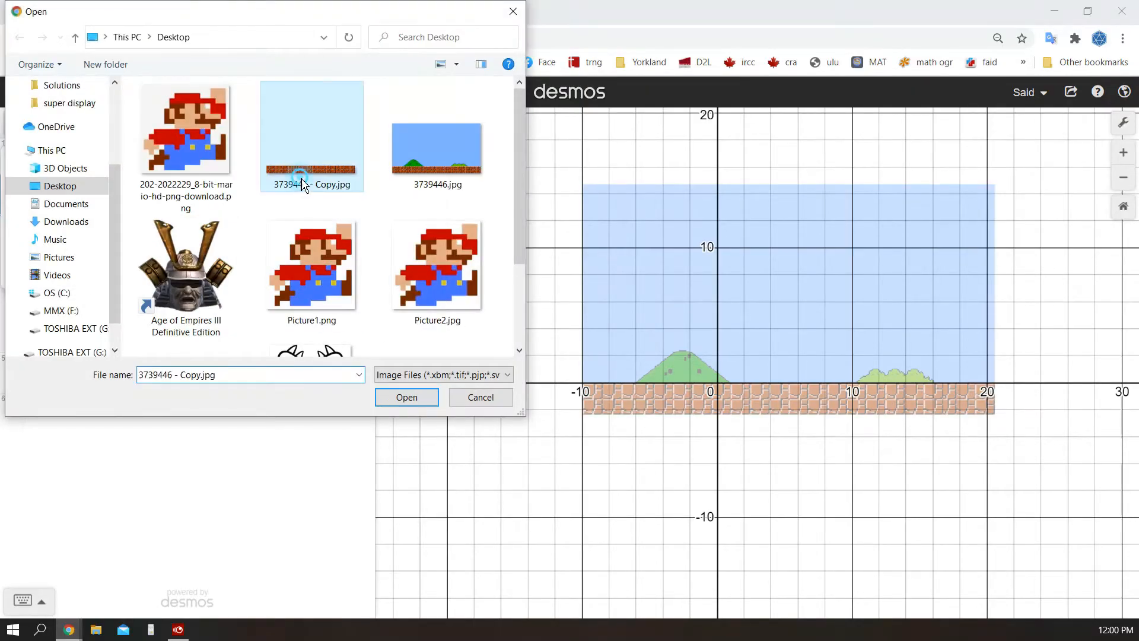
Pick the Mario image file to insert into the Pictures folder
click(406, 396)
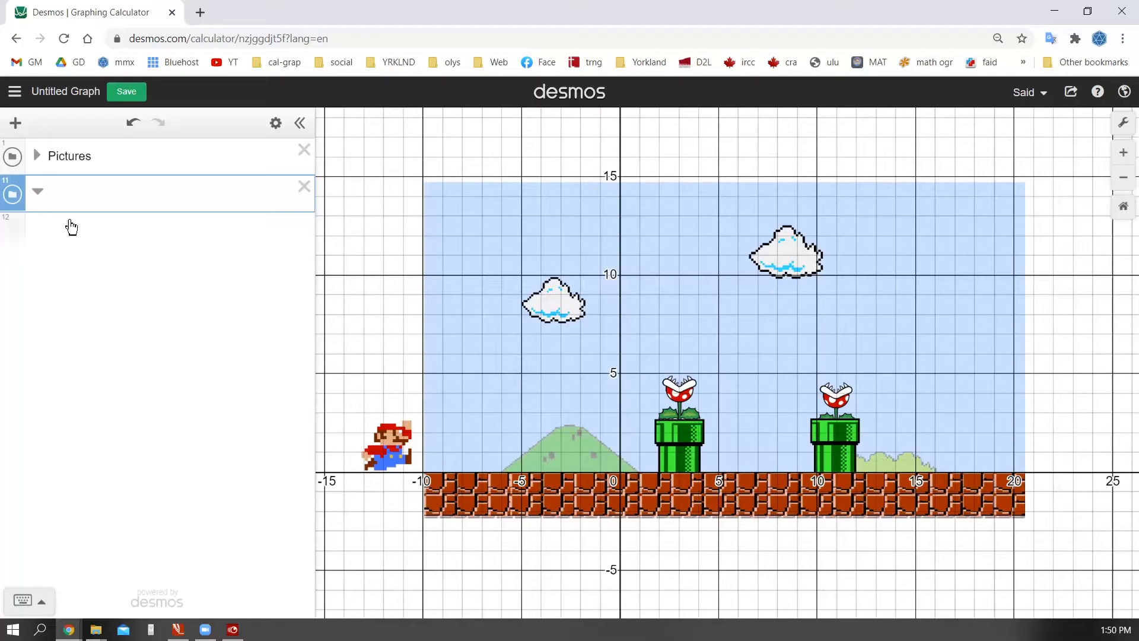
Name the second folder 'Functions' and begin an a(x)= row inside it
text(Functions)
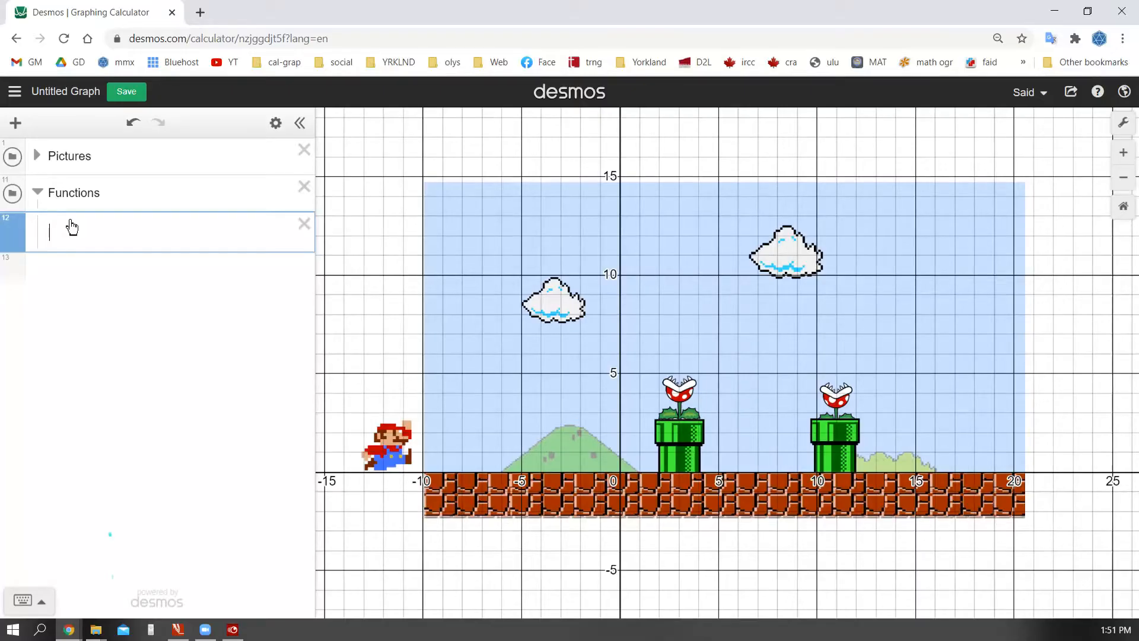
text(d)
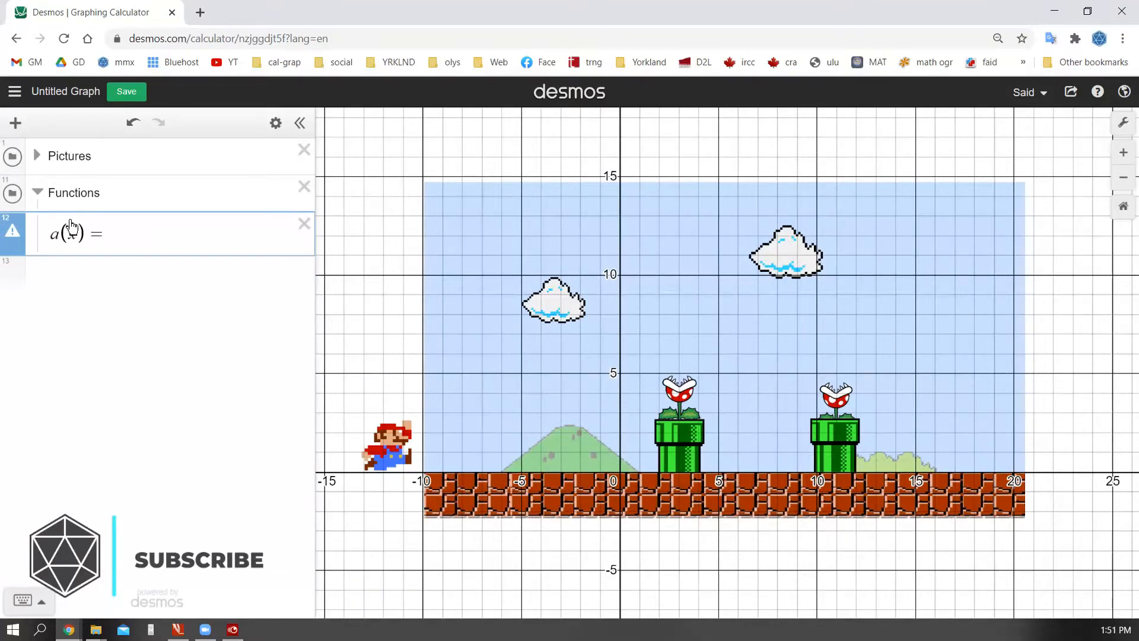
Define a(x)=1.2 as the ground line and b(x)=-(x-2.5)^2+4 arching over the first pipe
text(1.2)
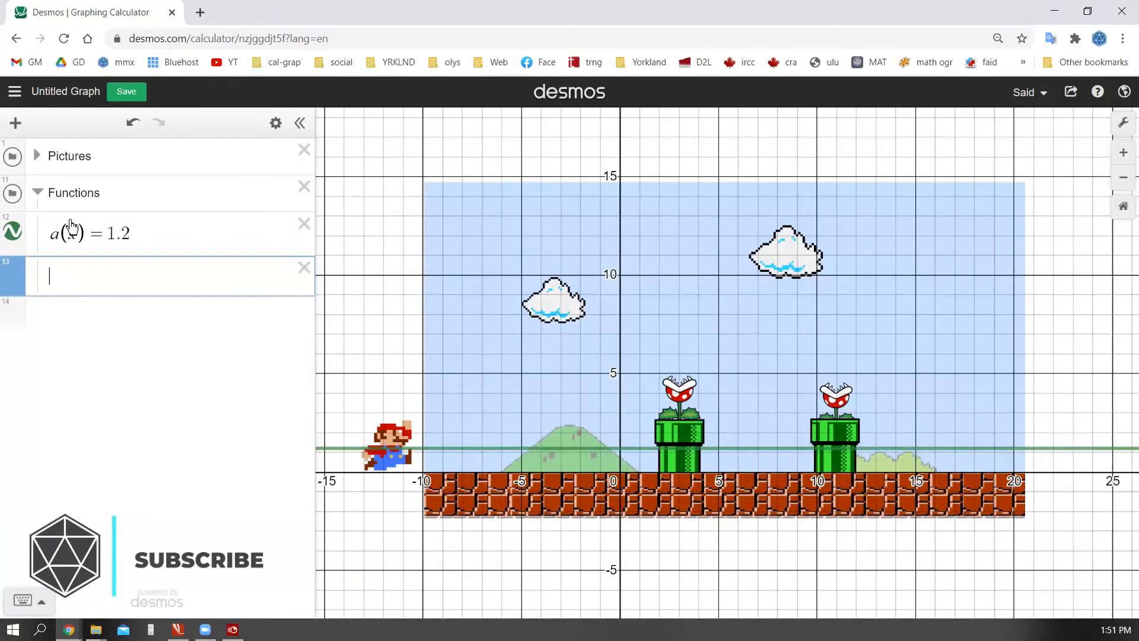
text(b)
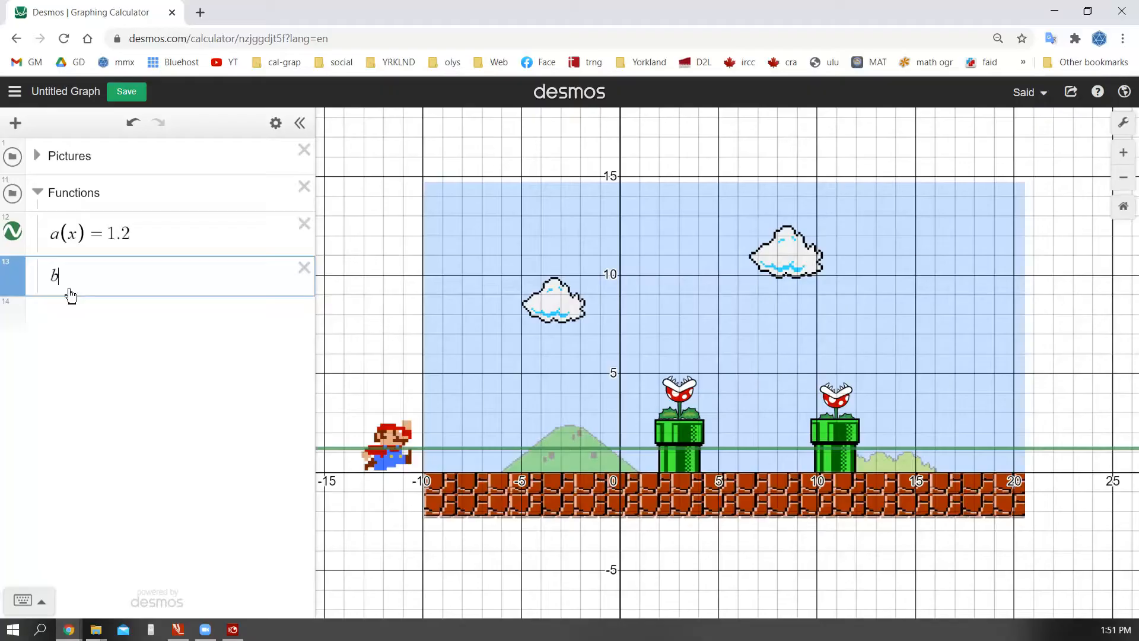
text((x)=)
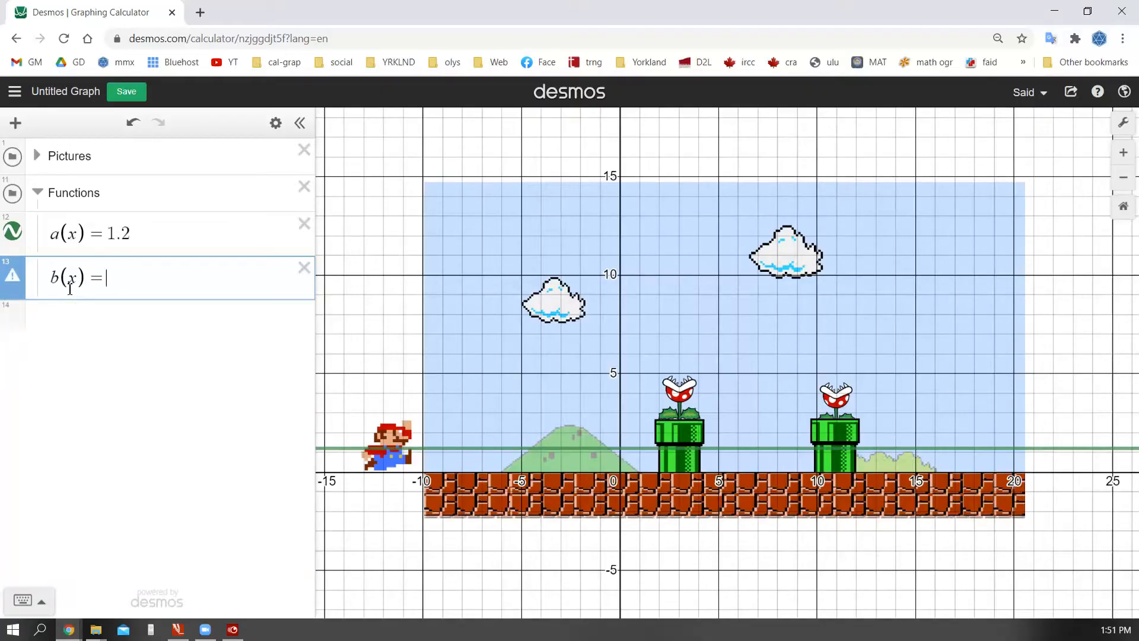
text(-(x))
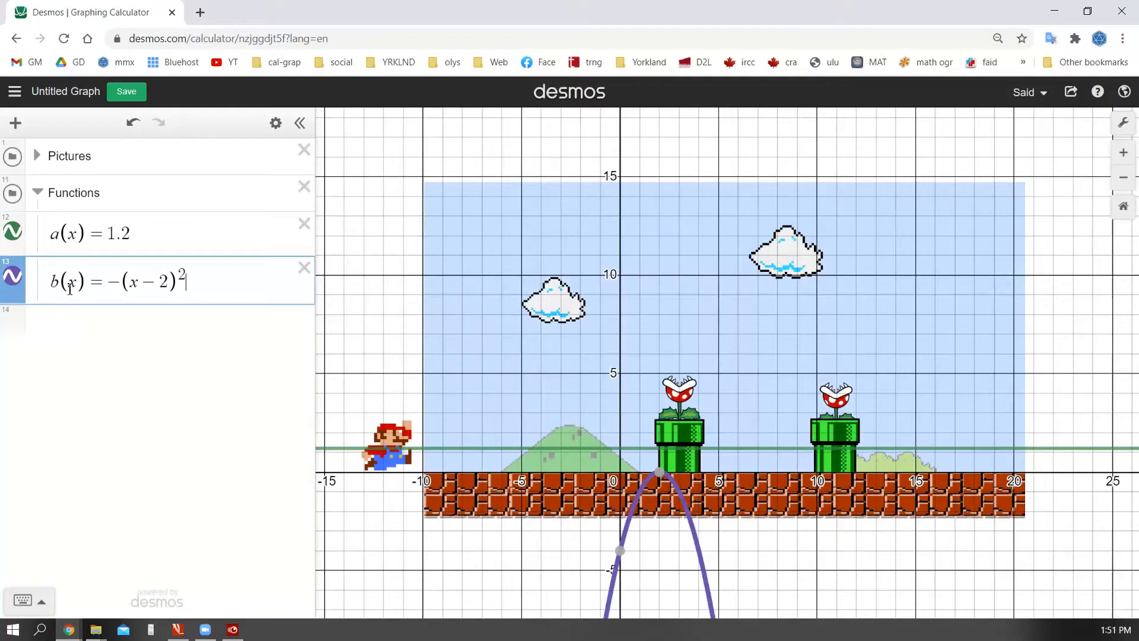
text(+4)
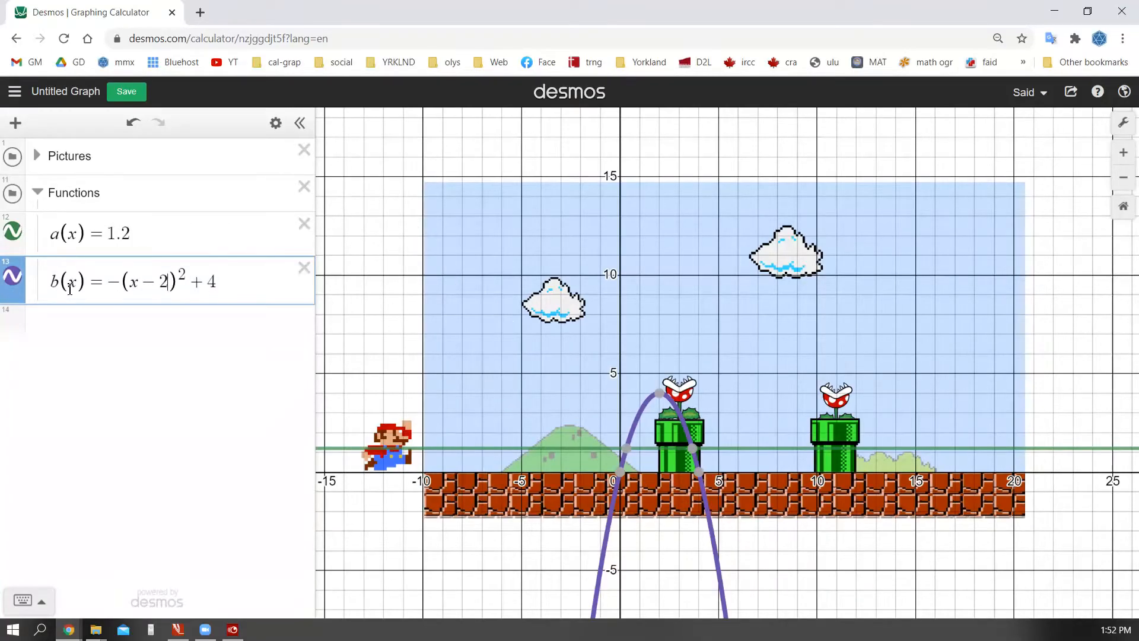
text(.5)
click(169, 314)
text(c(x) =)
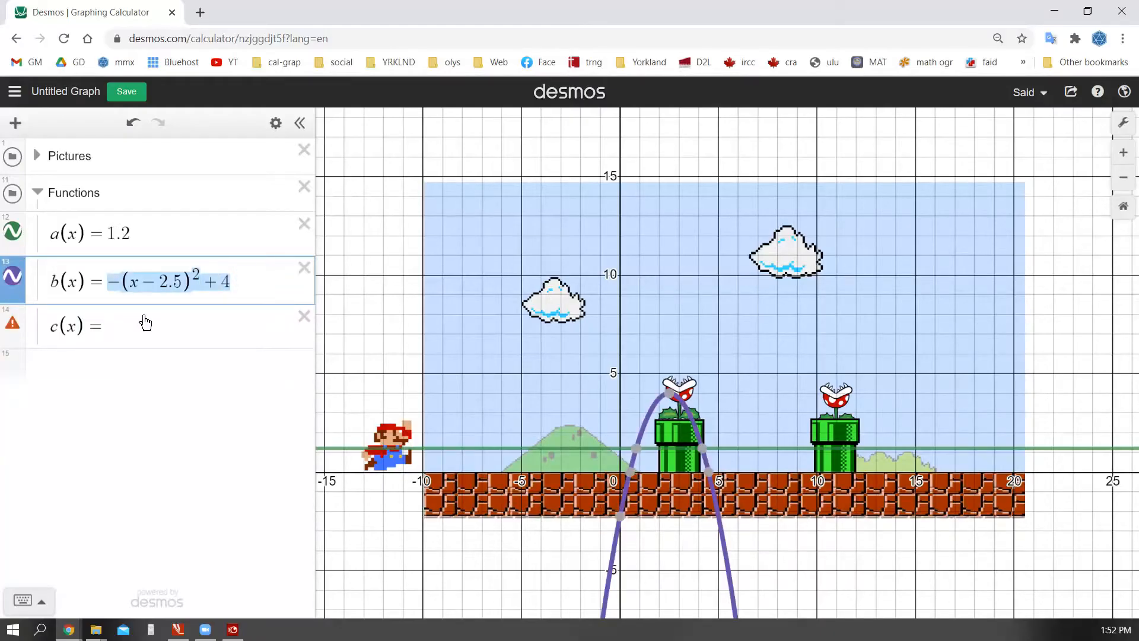
Paste b(x) into new rows for c(x) and d(x), to be recentred at 3.5 and 10.5
text(-(x-2.5)^2+4)
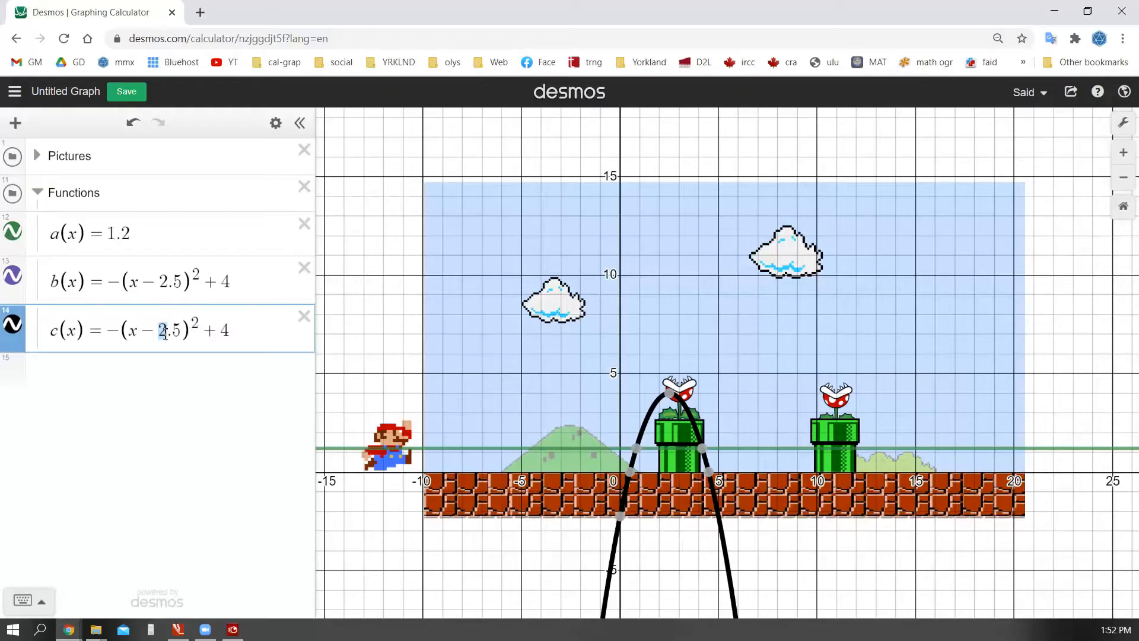
text(d(x) =)
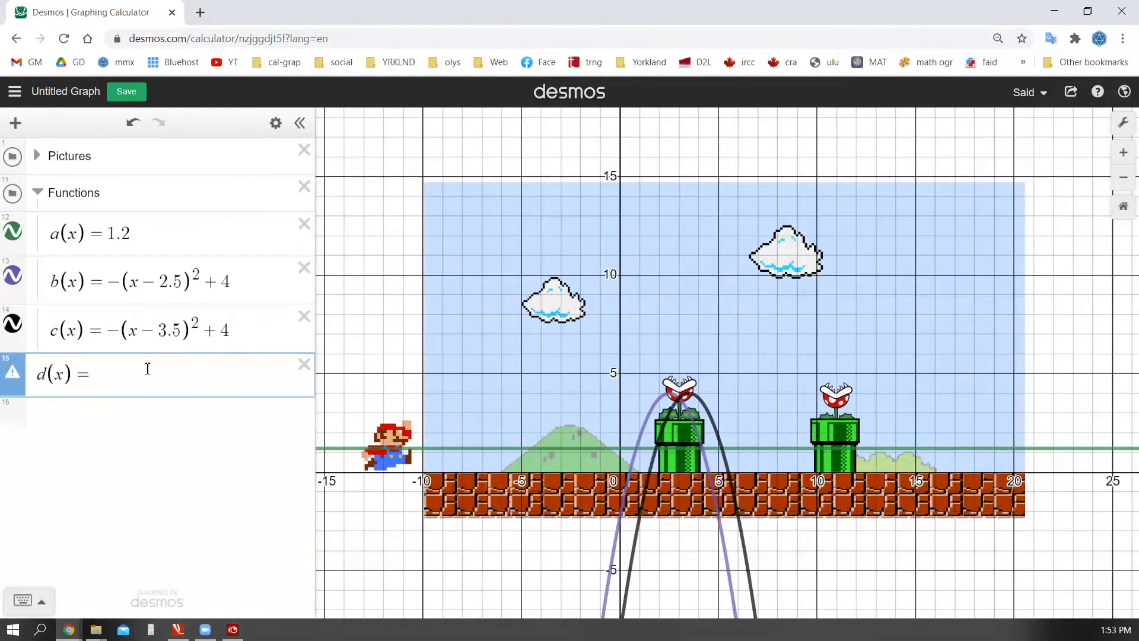
text(-(x-2.5)^2+4)
click(157, 417)
text(f(x)=-(x-11.5)^2+4)
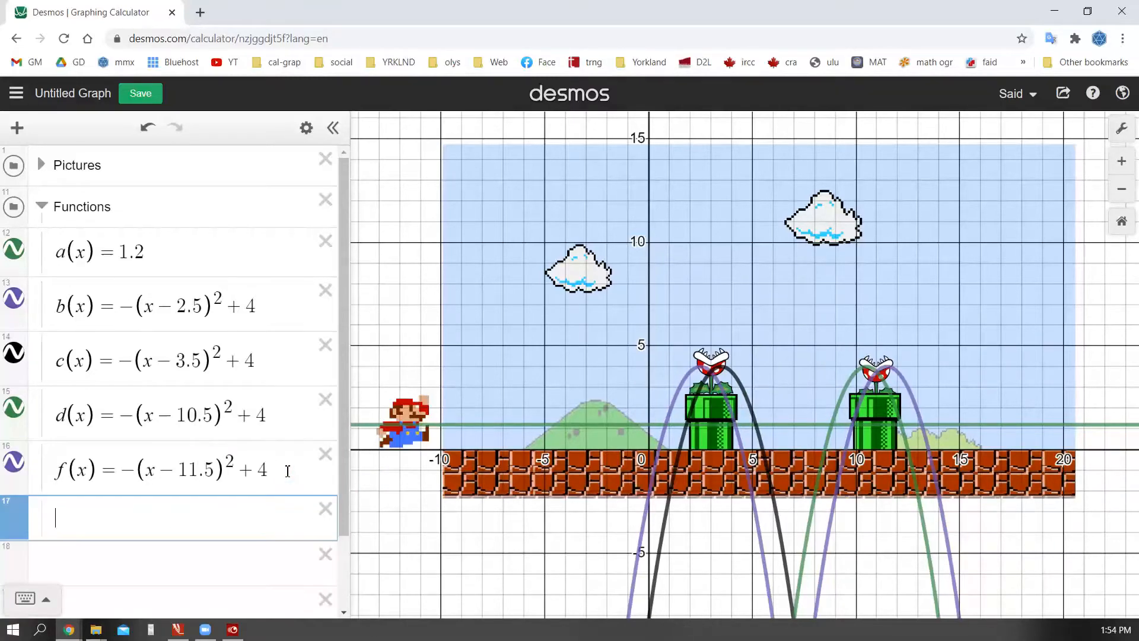
Write piecewise A(x) starting -10<x<0.826: a(x), with intervals switching to each parabola
text(A(x))
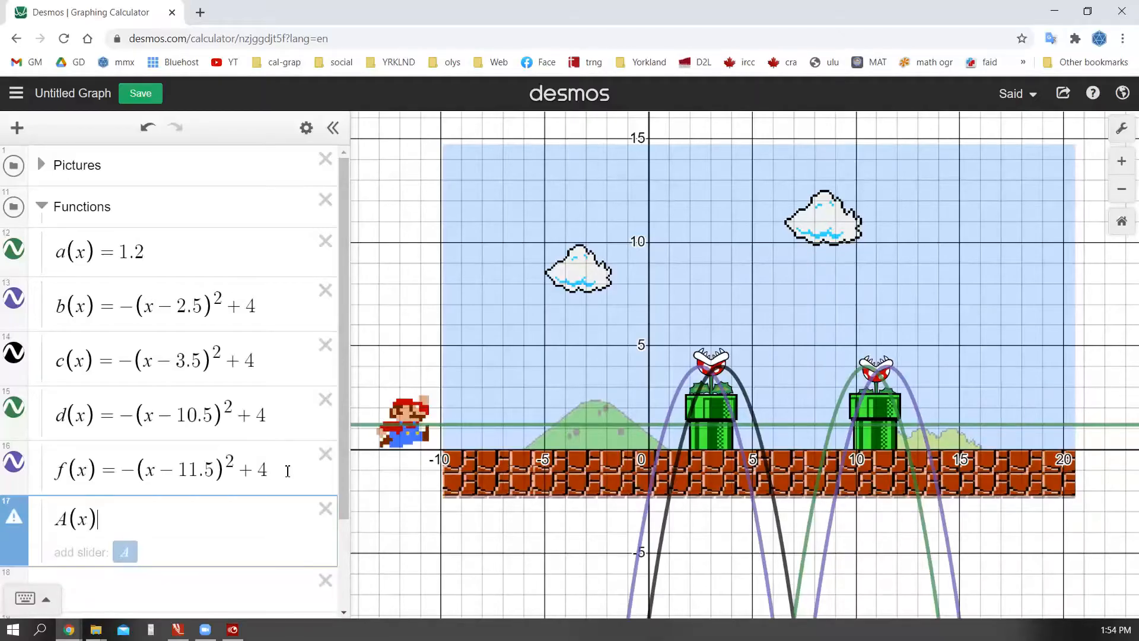
text(=)
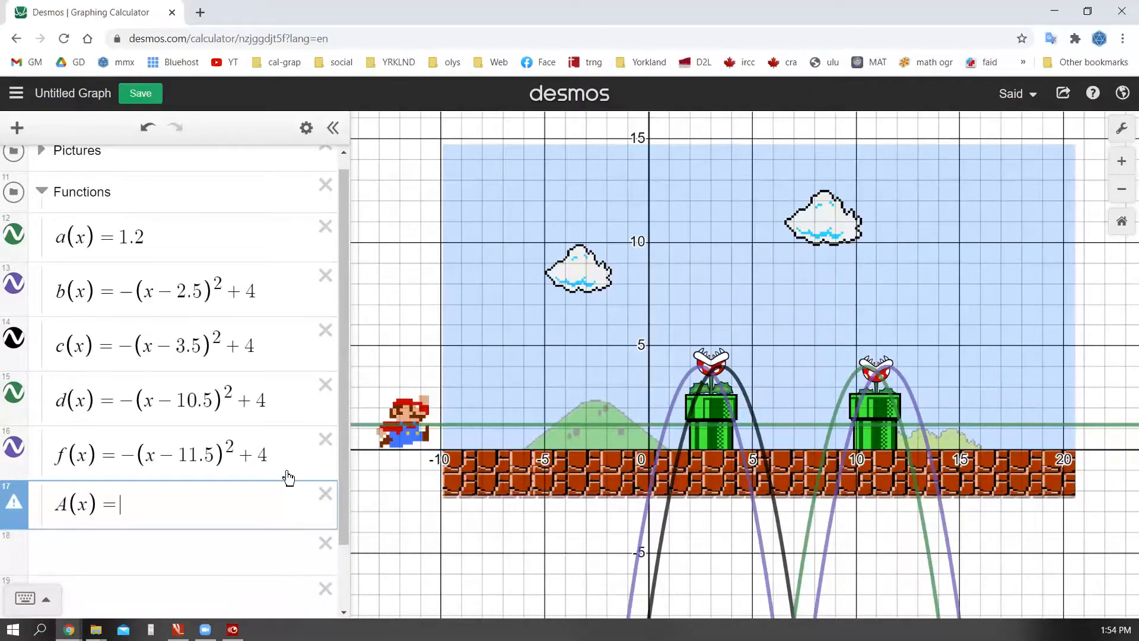
text({)
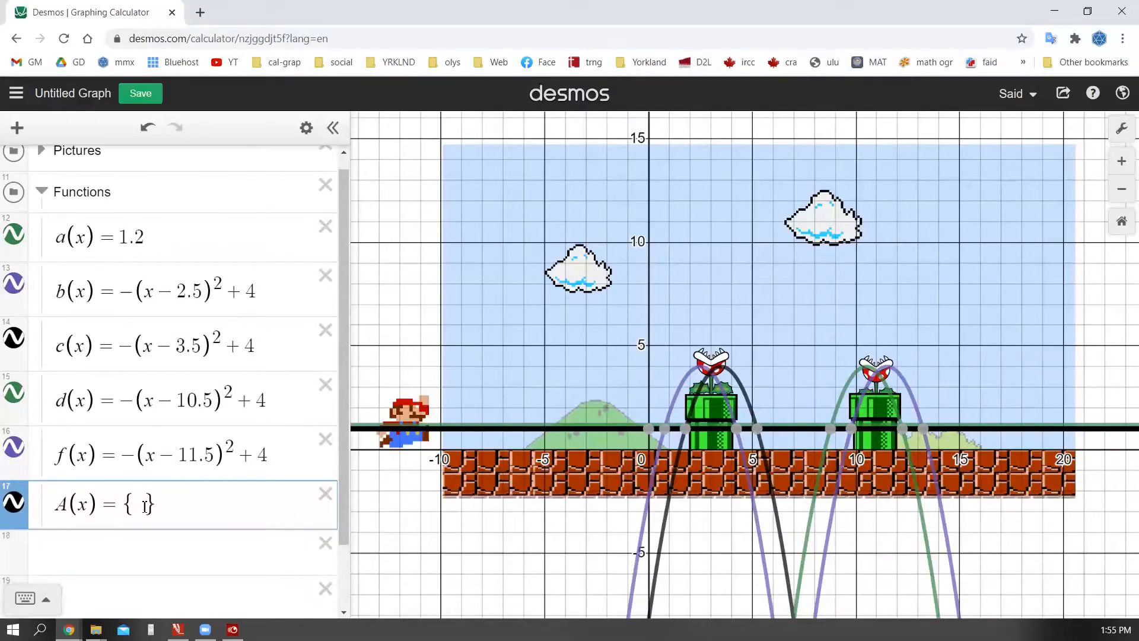
text(-10<x<0.768:a(x),)
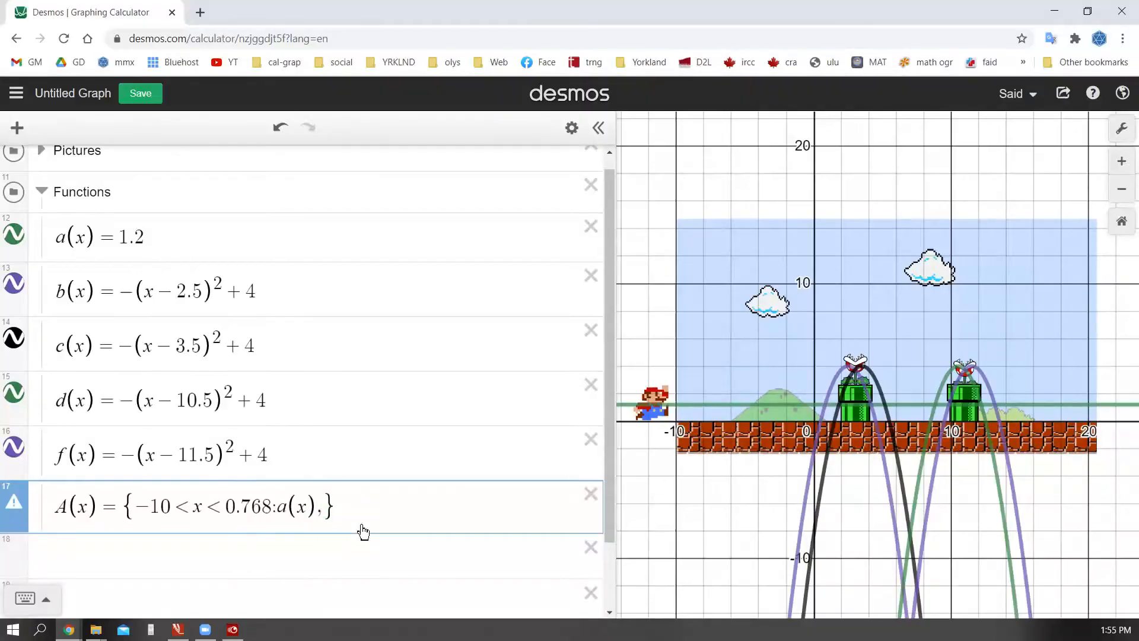
text(0.768<x<)
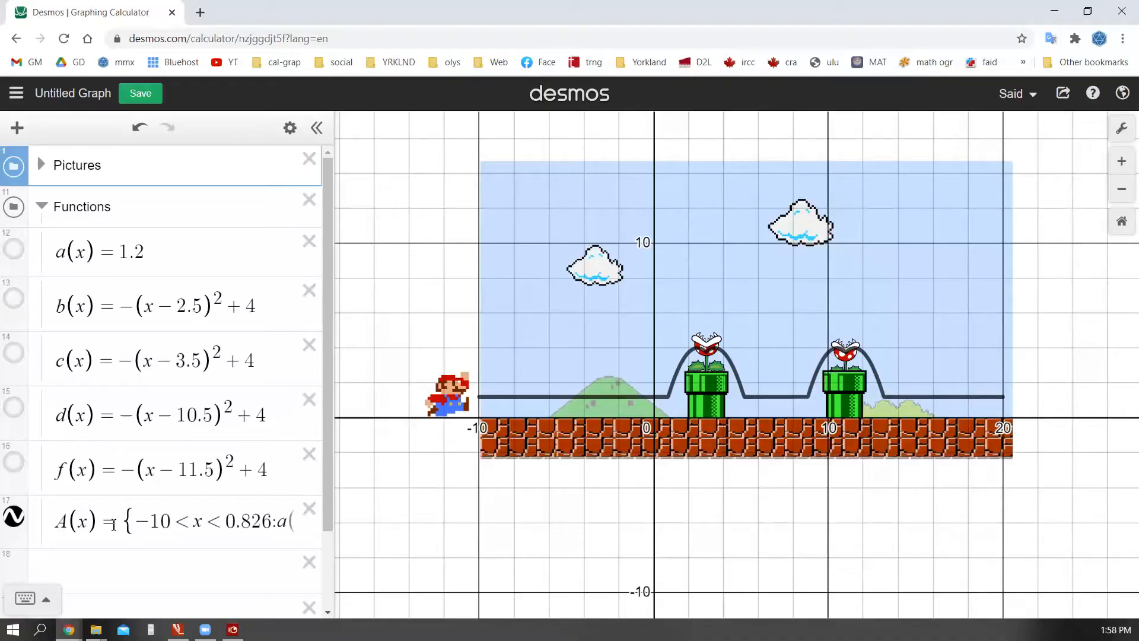
Define point P=(m, A(m)) riding the path and set slider m's upper bound to 20
text(P)
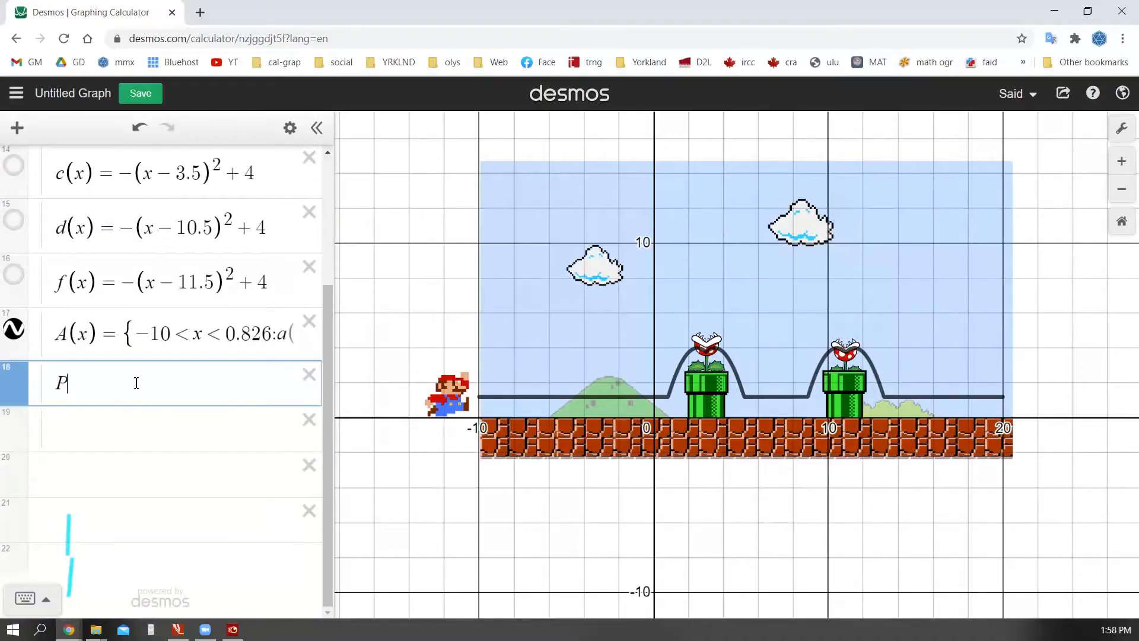
text(=()
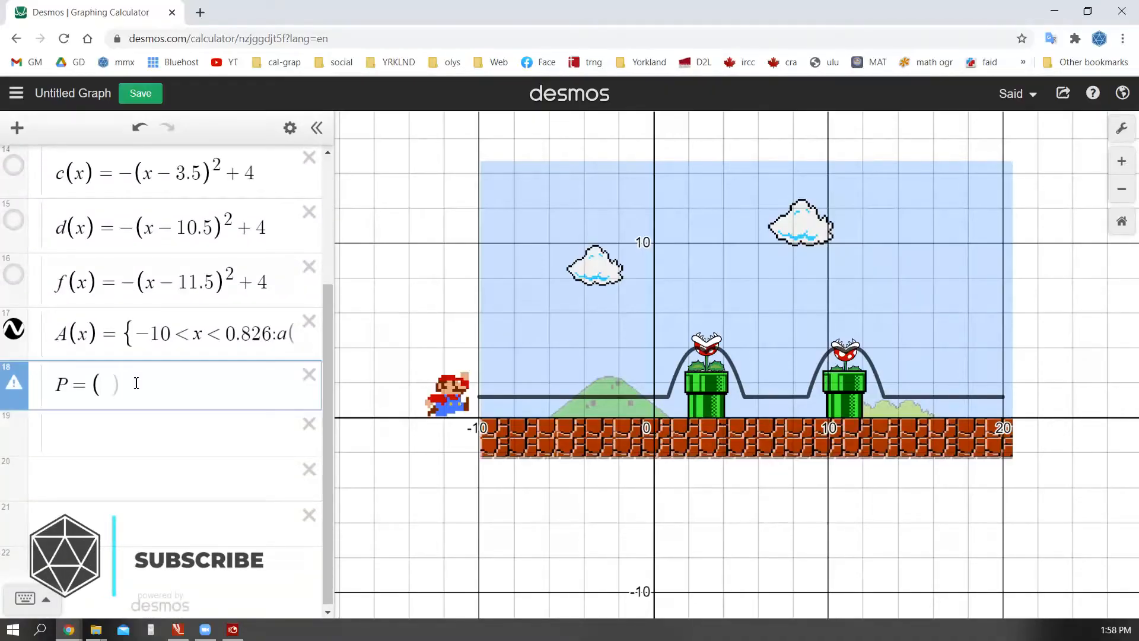
text(m)
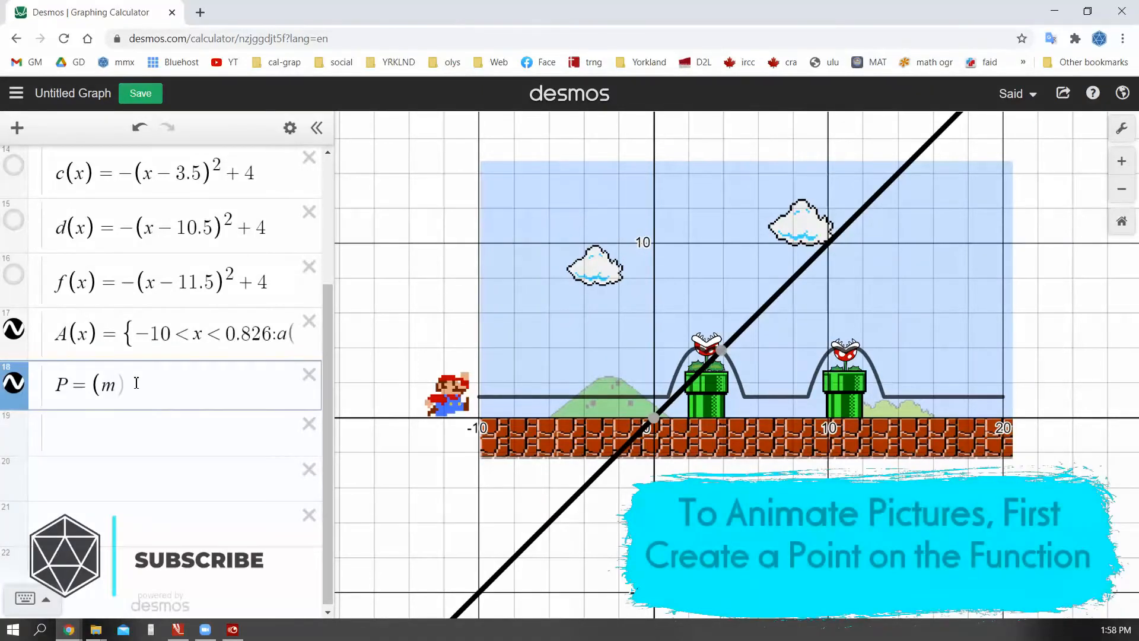
text(A(m)
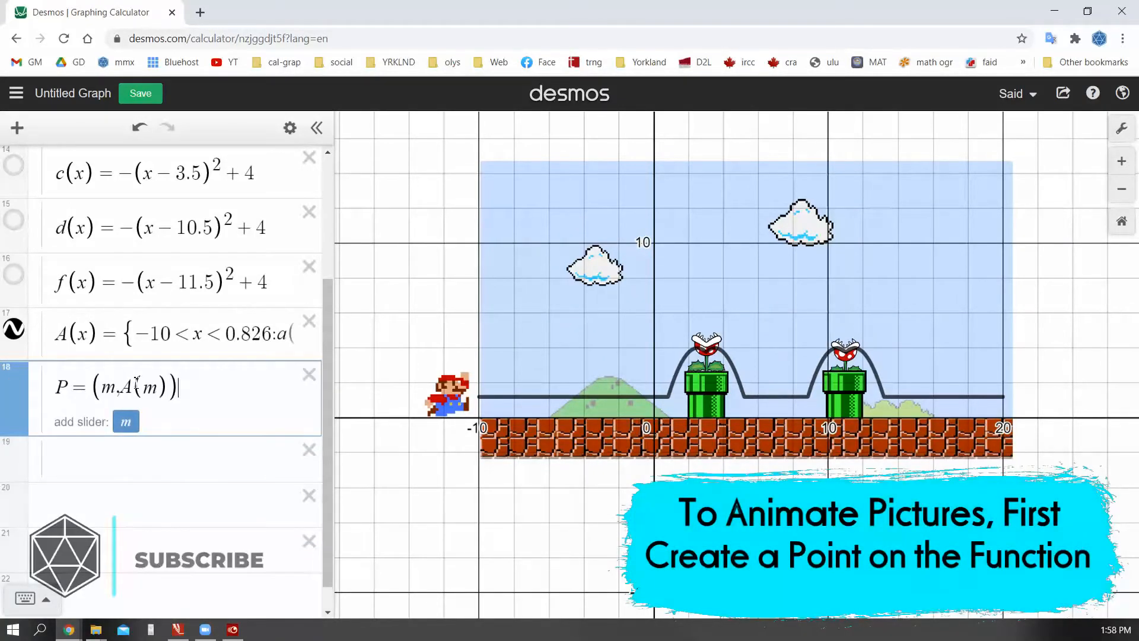
click(124, 422)
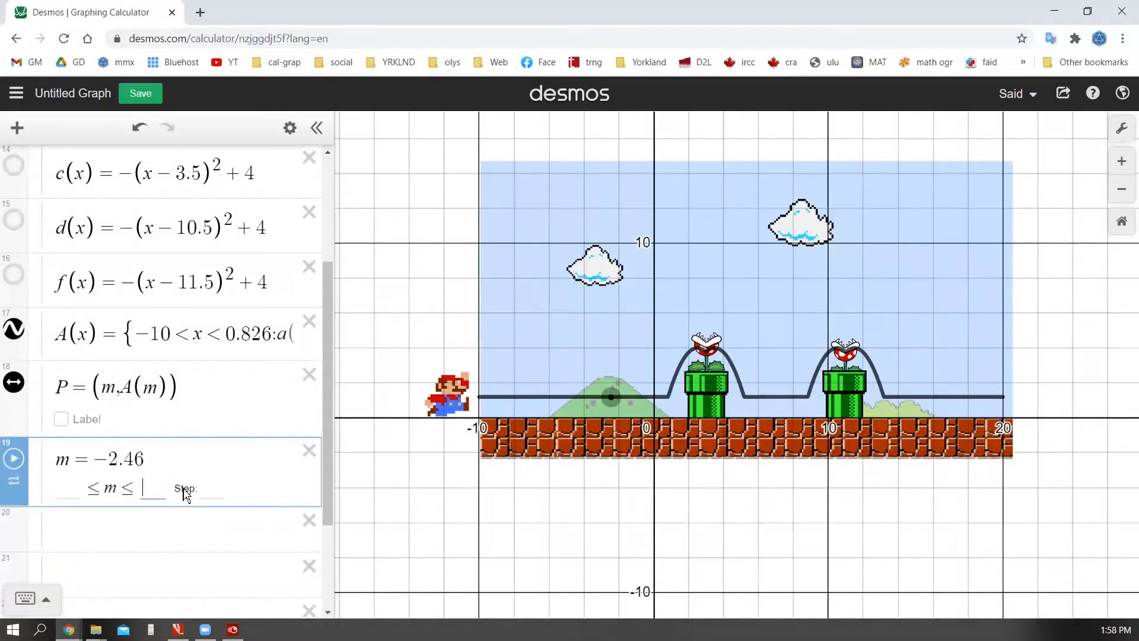
text(20)
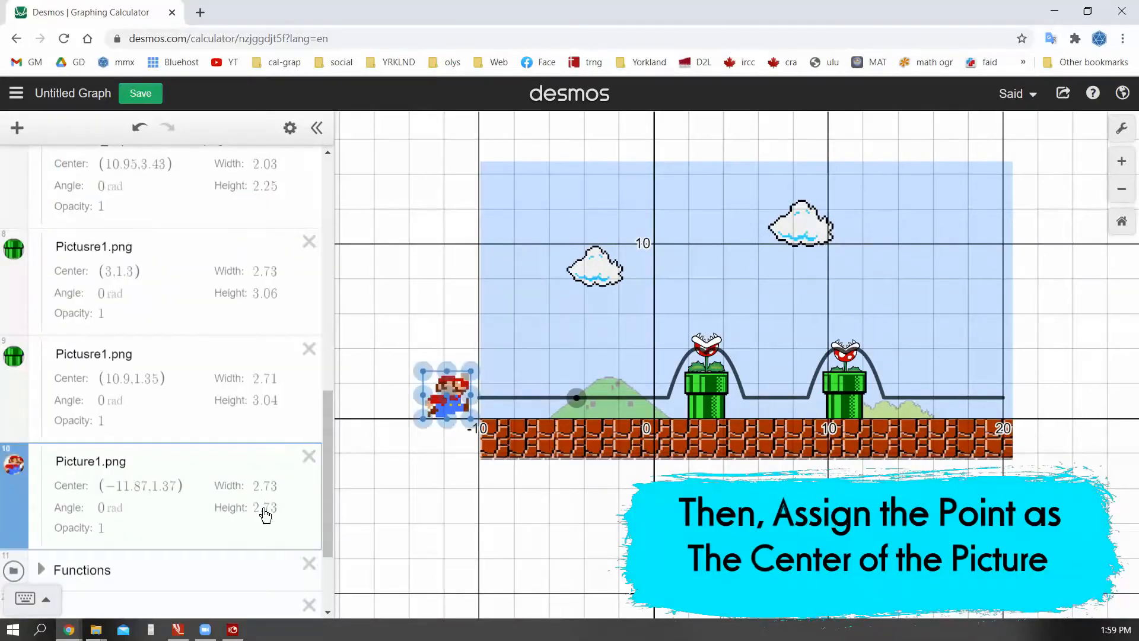
Center Mario's picture at (m, A(m)) and scrub m to preview him walking the path
click(141, 485)
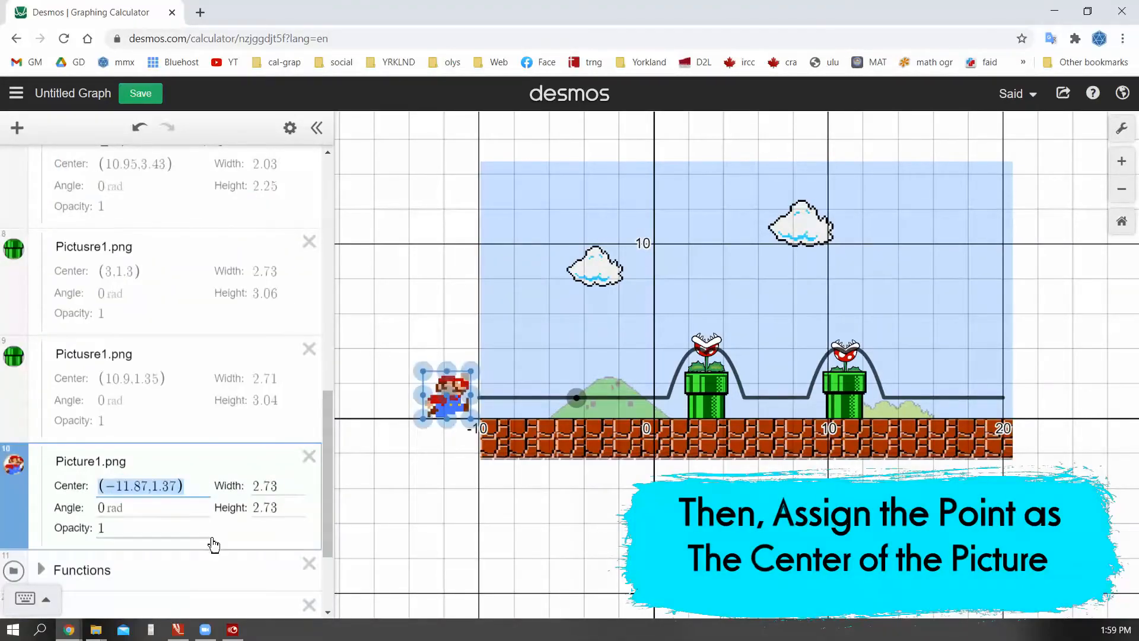
text(m,A(m)))
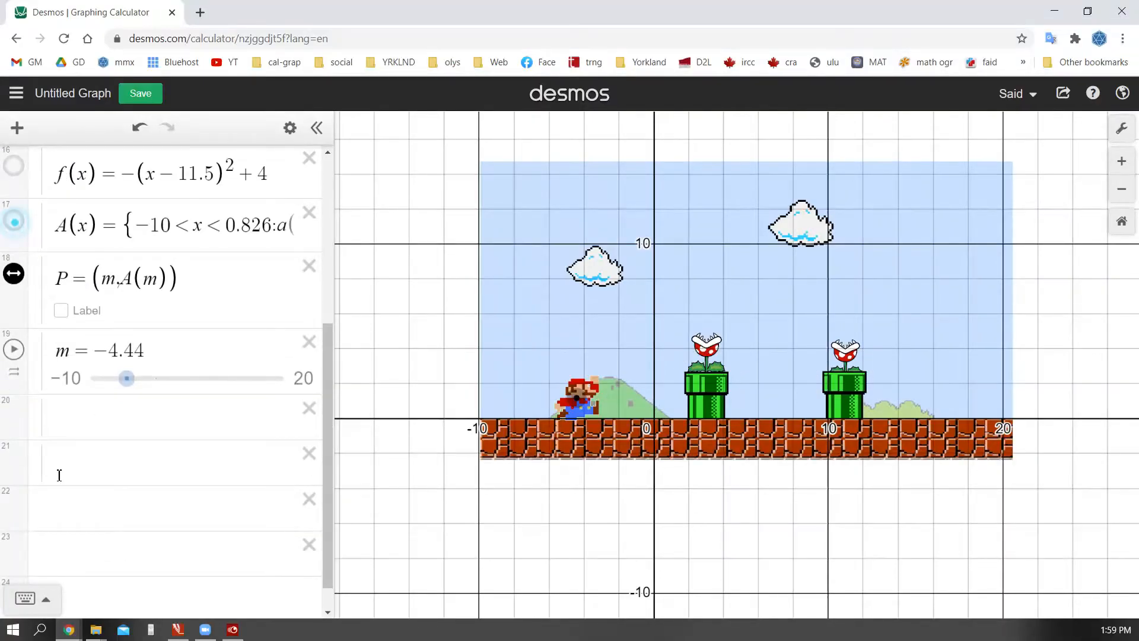
drag(127, 377, 96, 377)
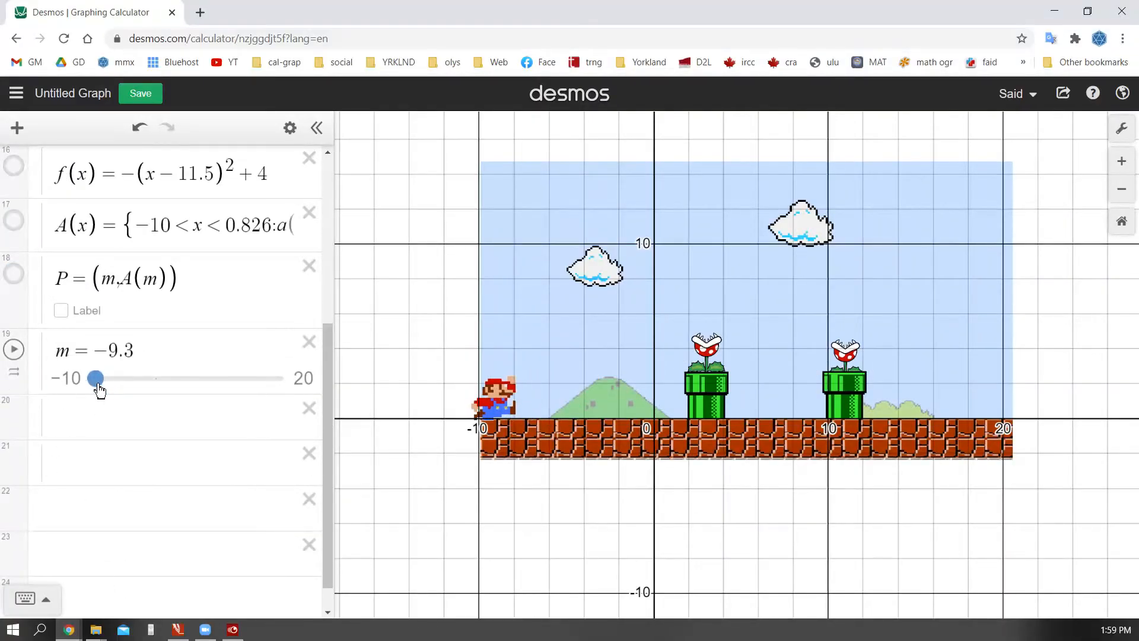
click(13, 349)
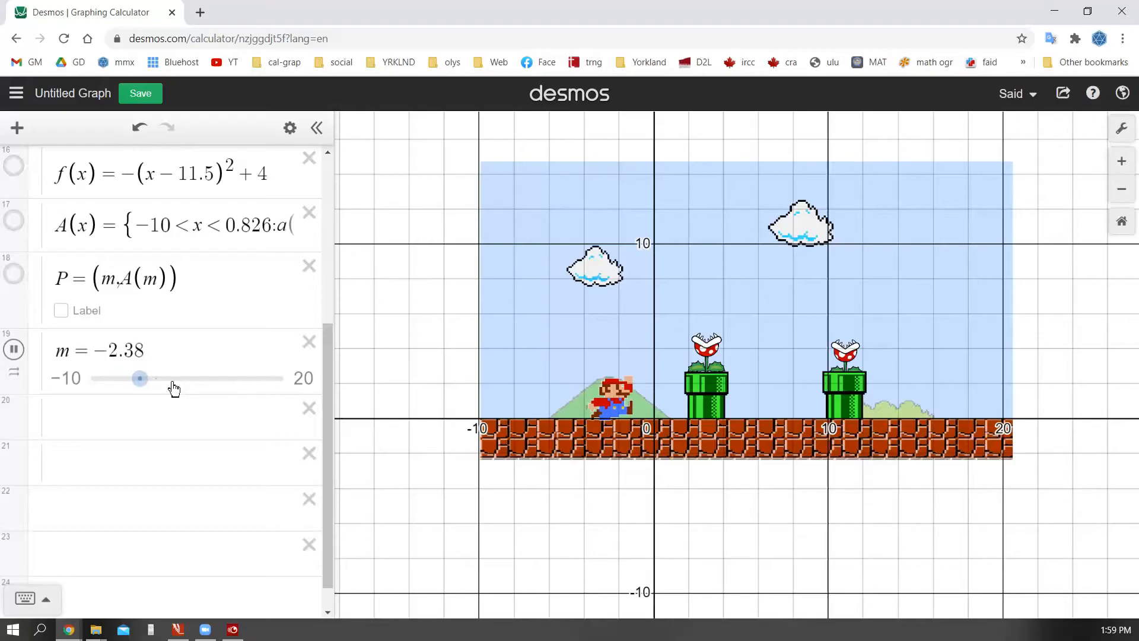
drag(140, 377, 234, 377)
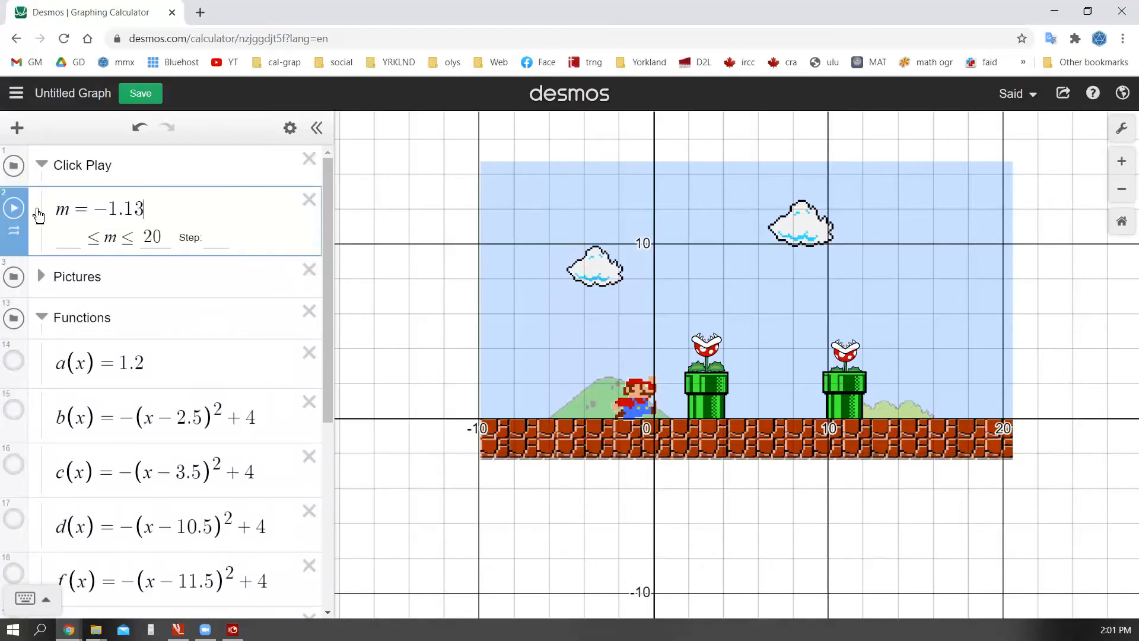
Play slider m so Mario jumps both pipes, pausing near x = 20
click(13, 209)
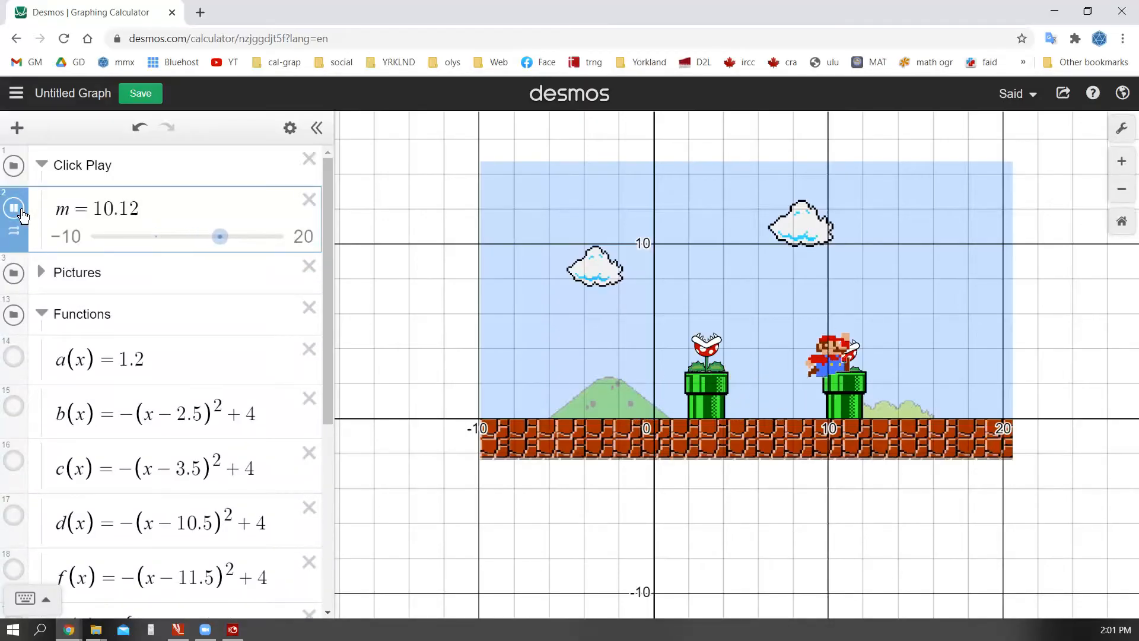
click(14, 211)
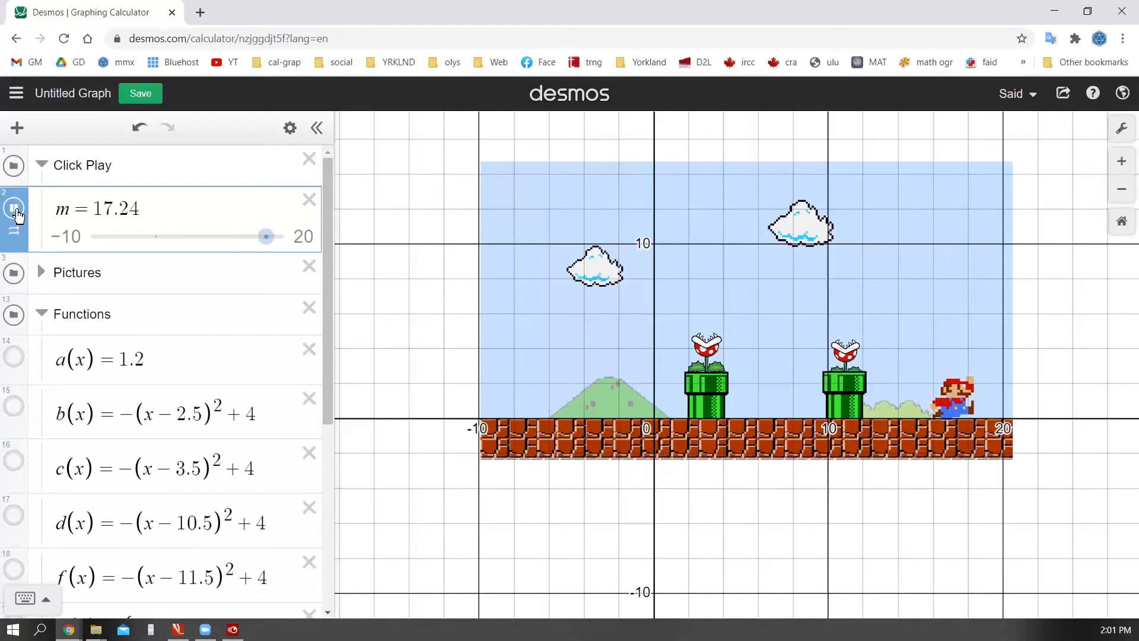
click(13, 208)
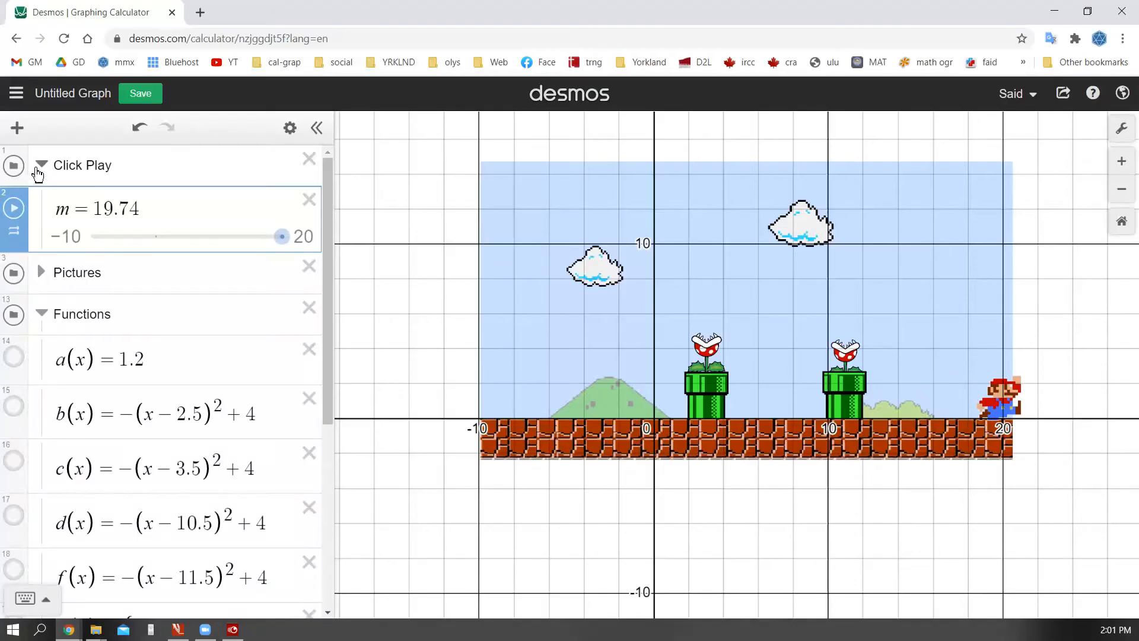
scroll(down, 3)
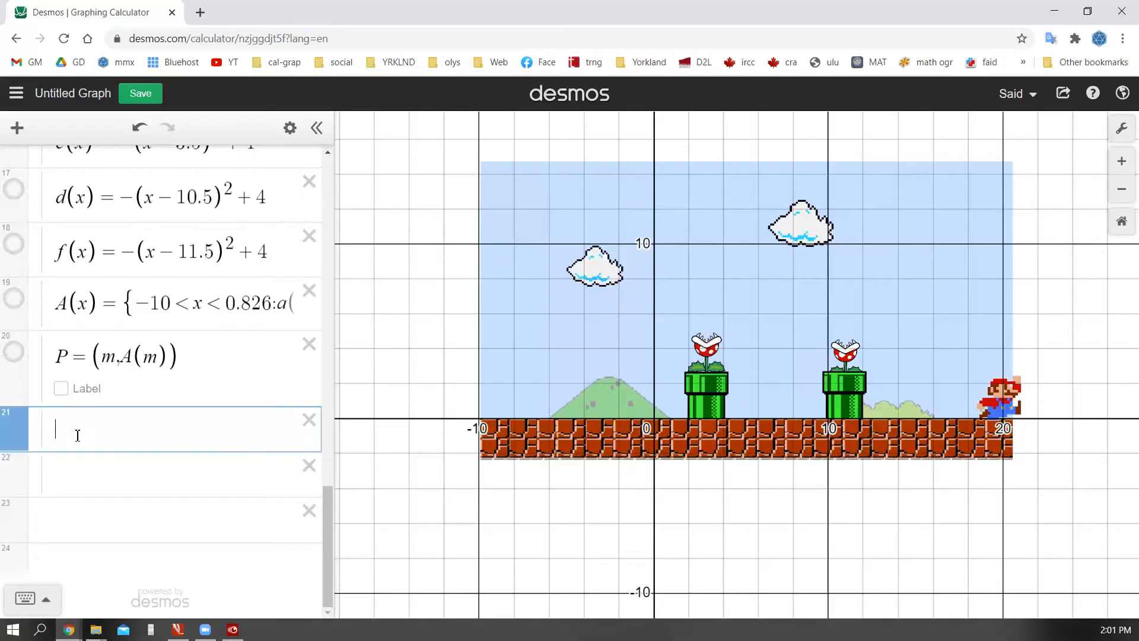
Add point Q=(3,n) with a new slider n for the first piranha plant
text(g)
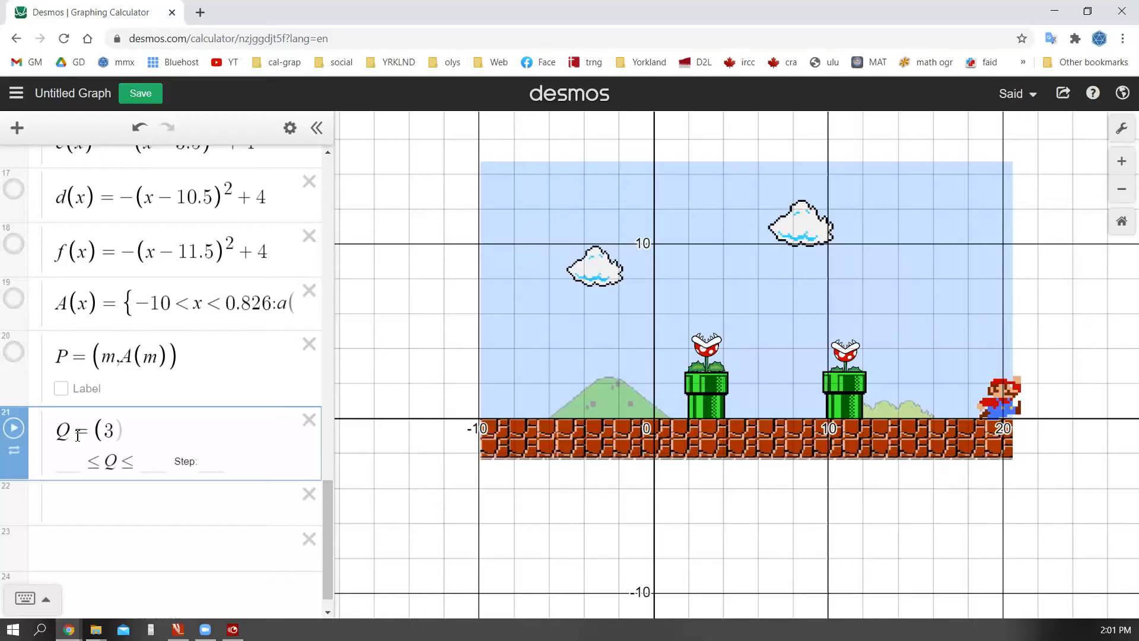
text(,n)
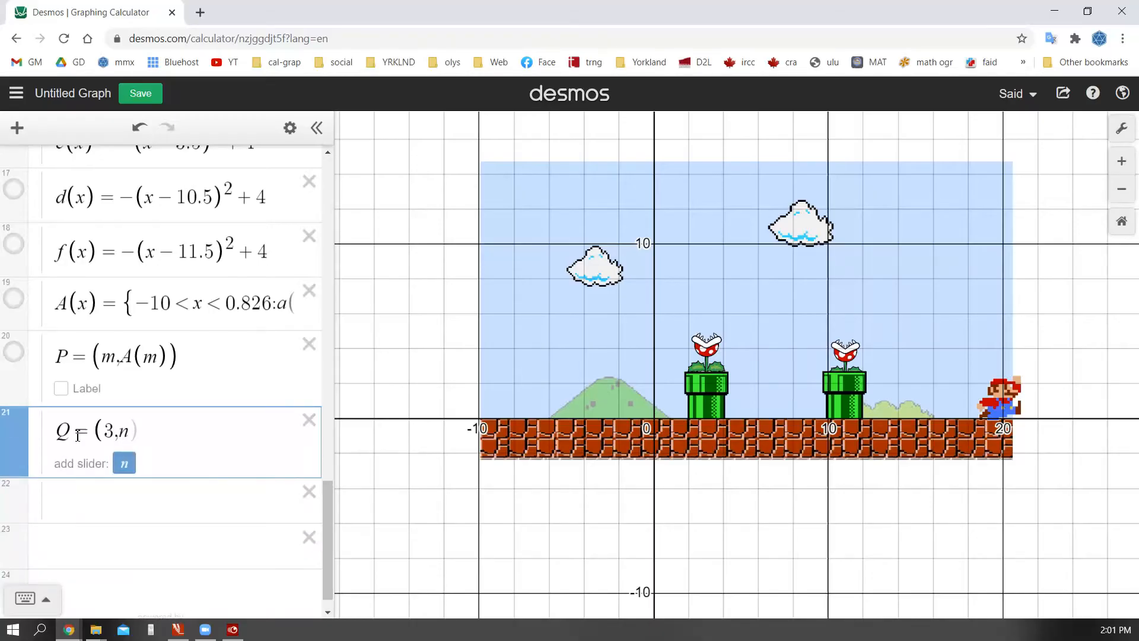
click(125, 462)
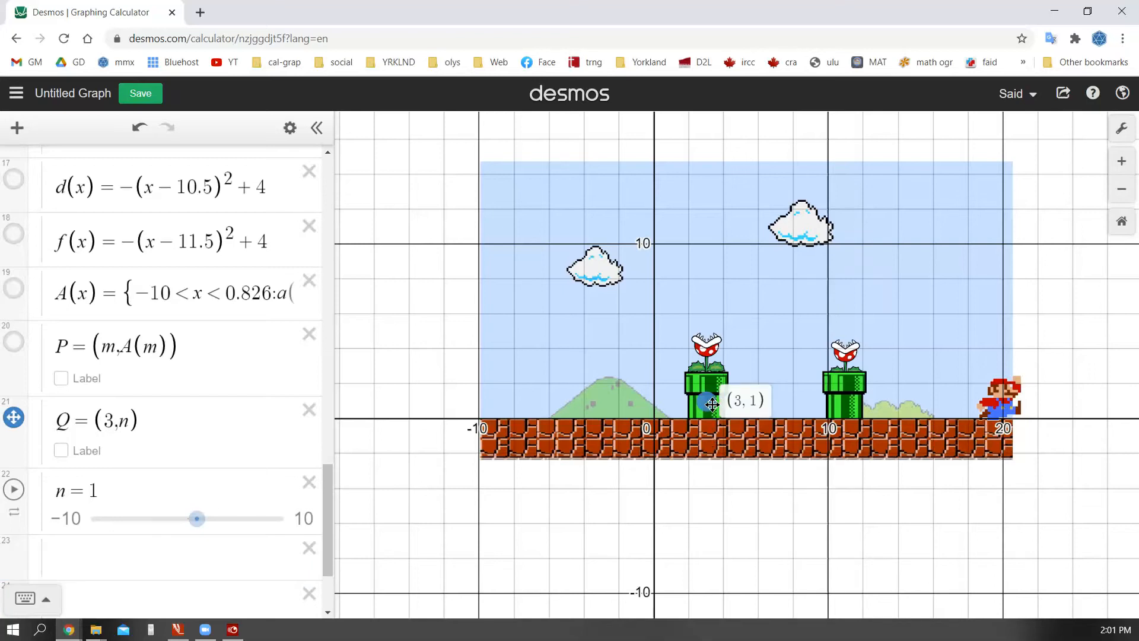
click(13, 488)
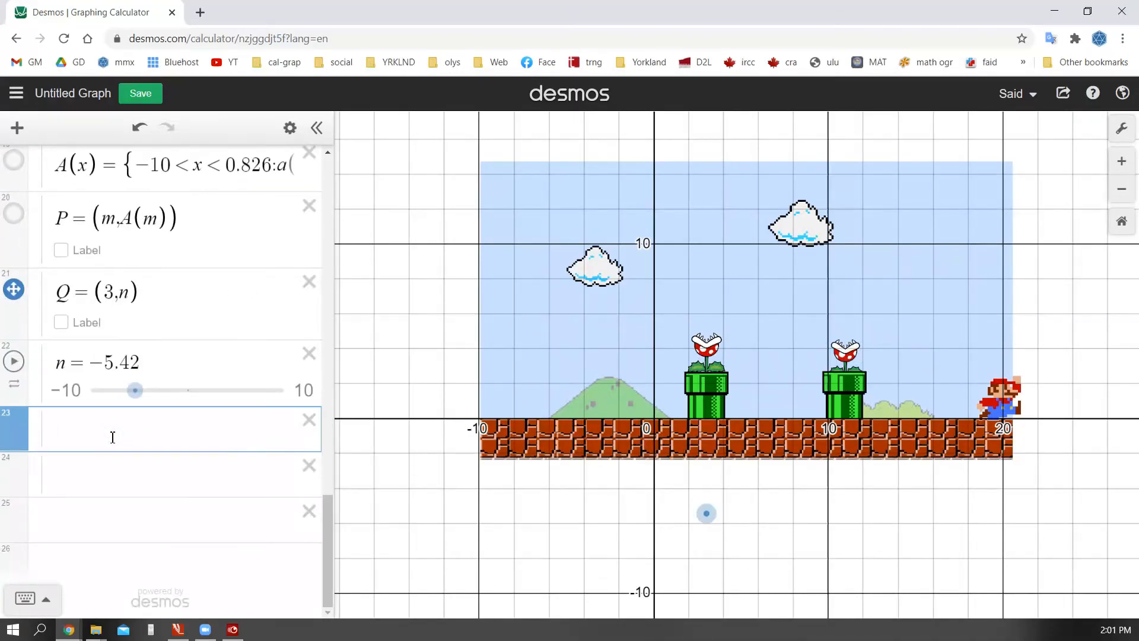
Add point R=(10.95,n) and bring up the first piranha plant's picture settings
text(R=()
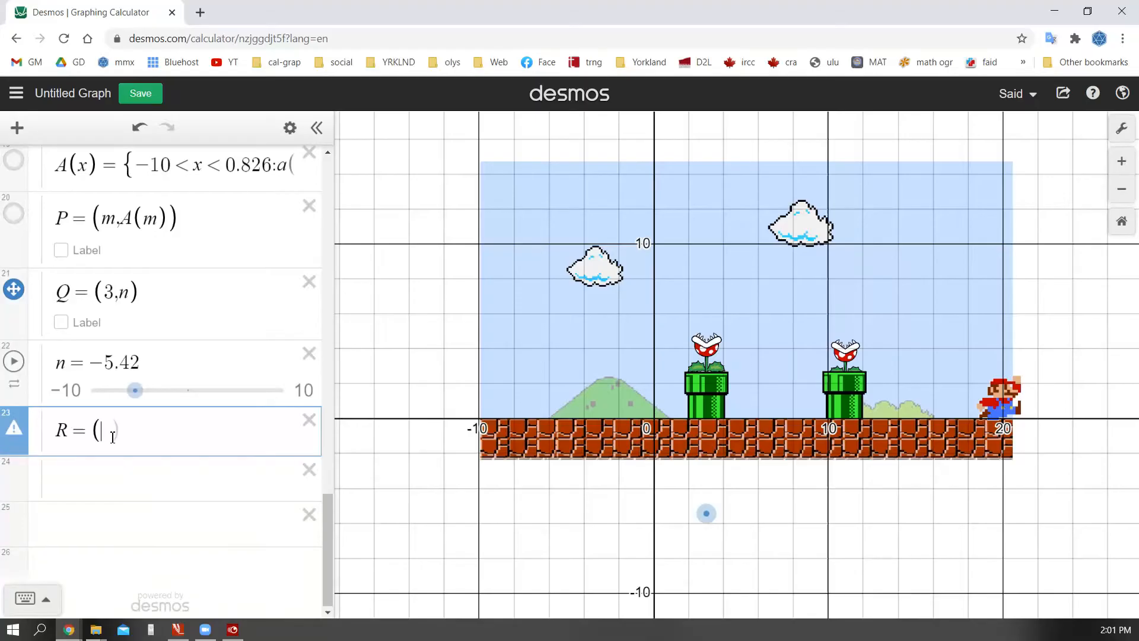
text(10.95)
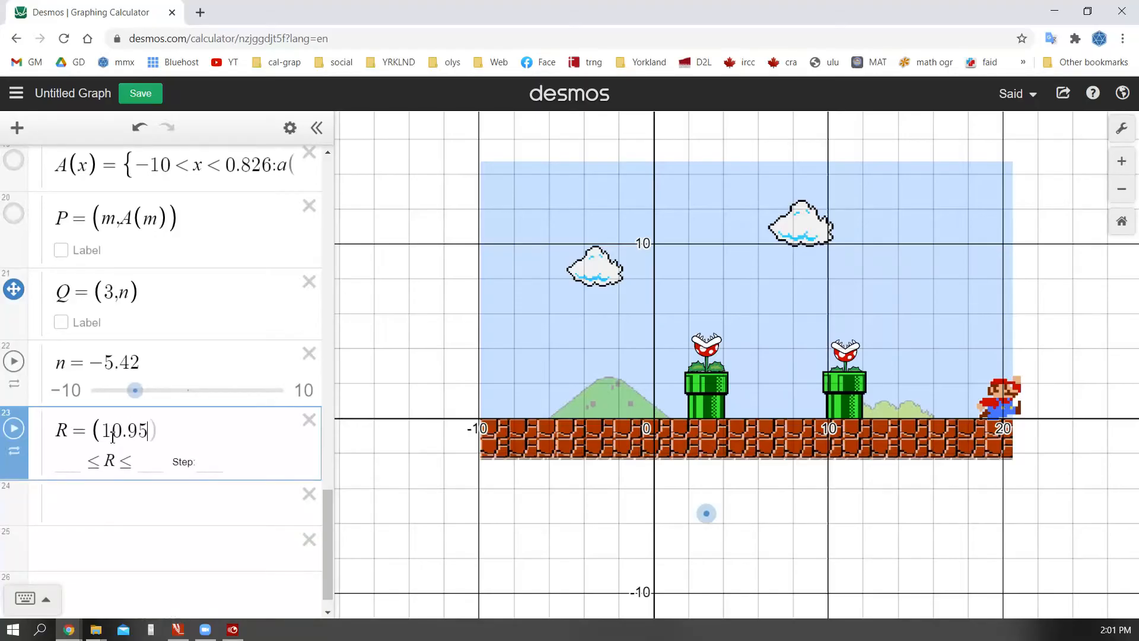
text(,n)
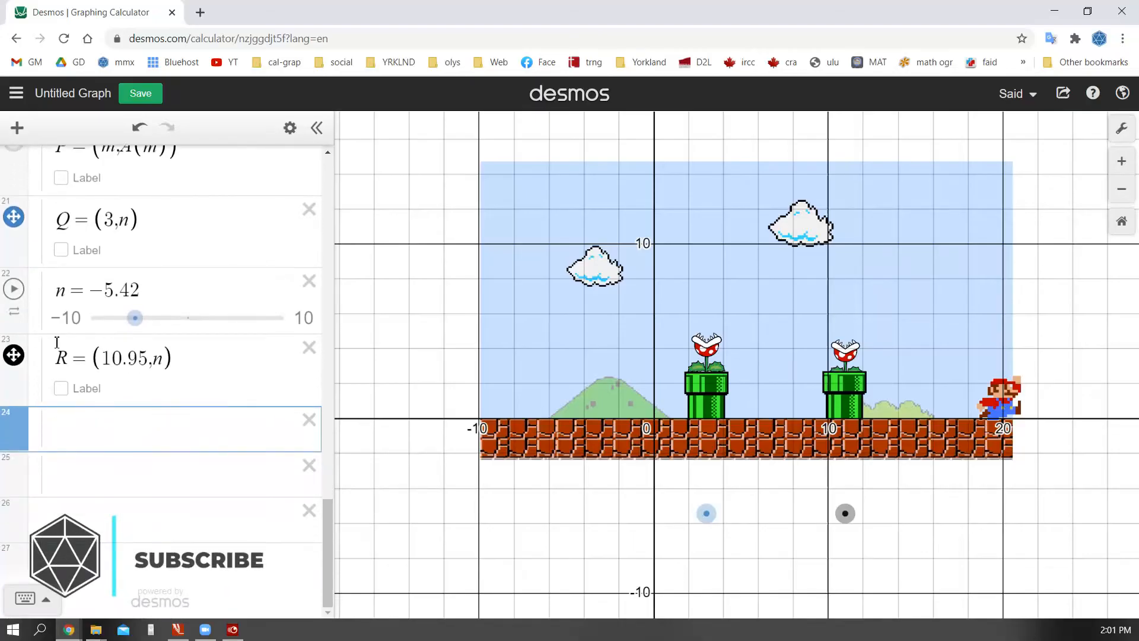
click(13, 289)
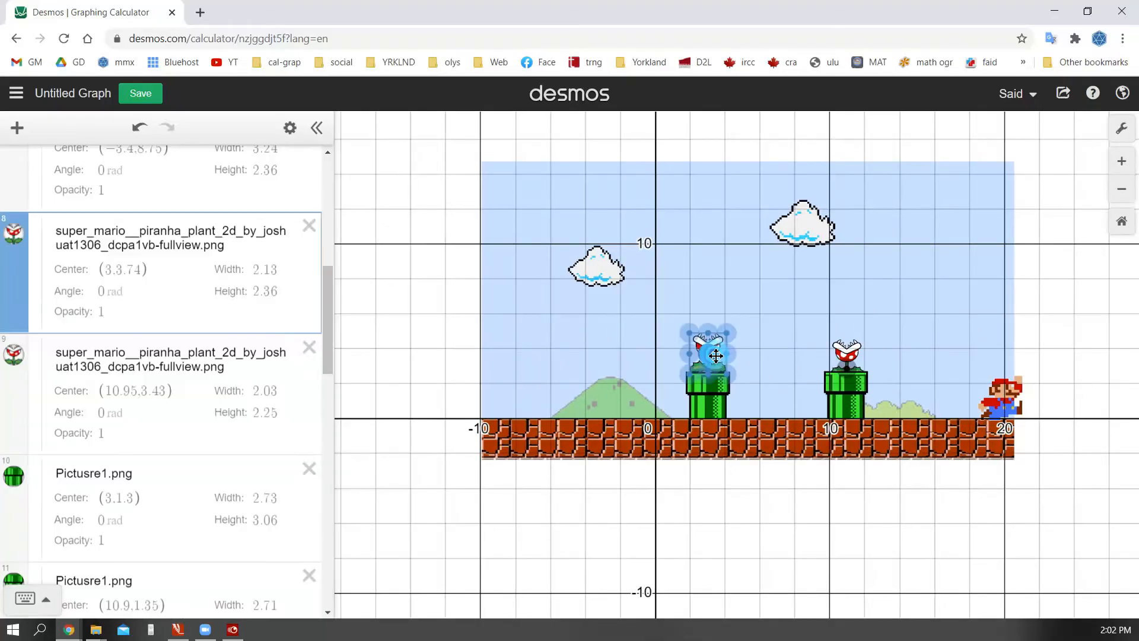
Center the piranha plant picture on Q so it bobs with slider n
click(138, 269)
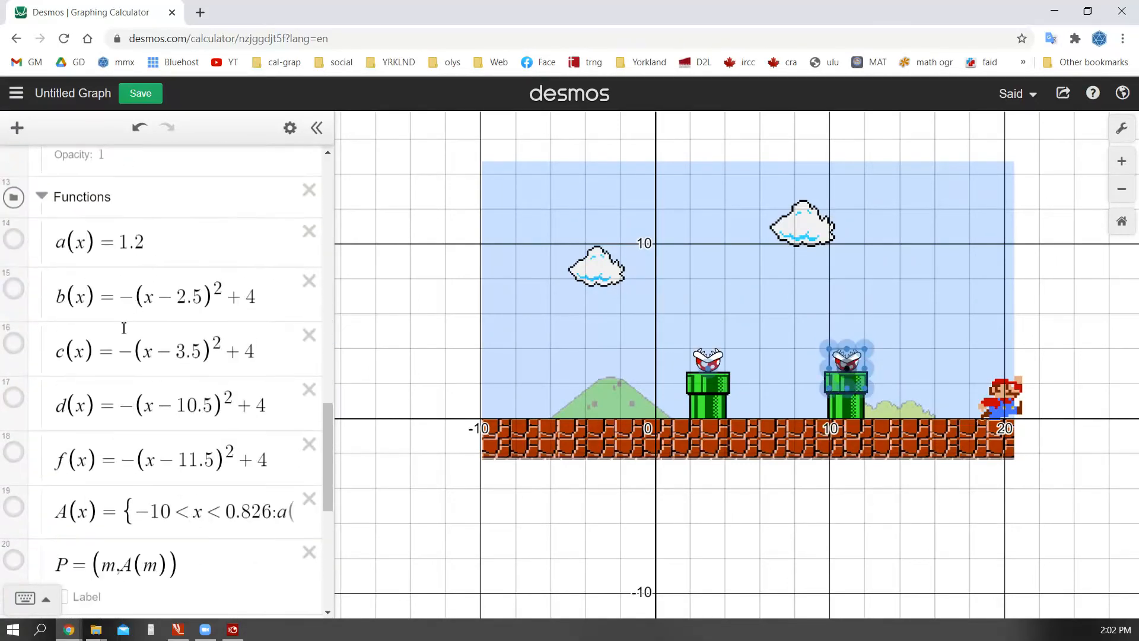
scroll(down, 3)
text(S=(q,)
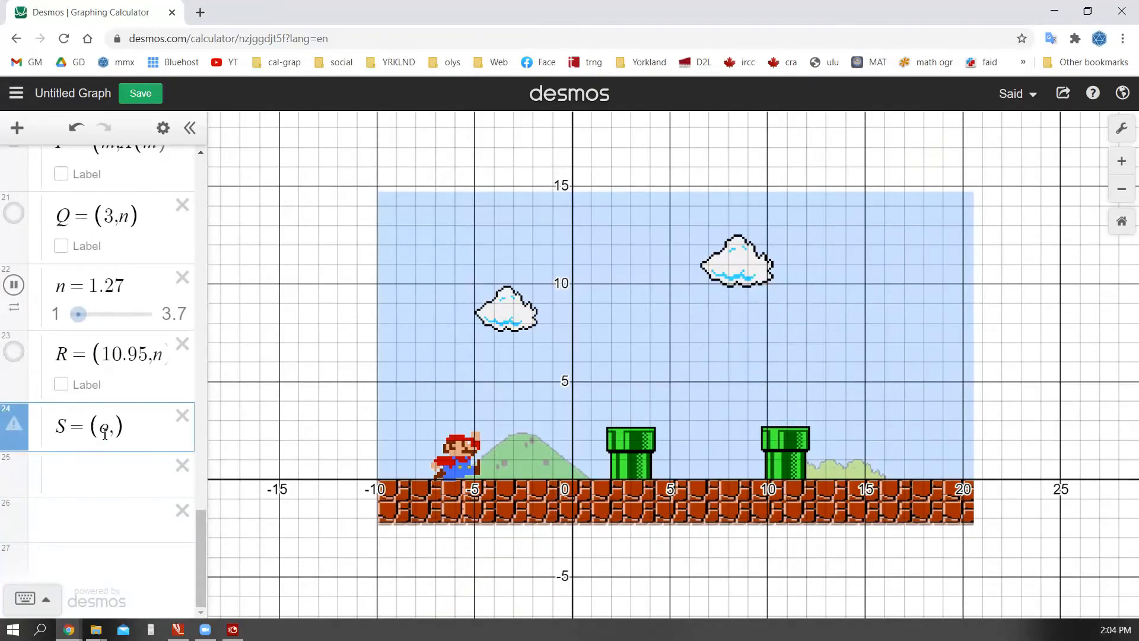
Define cloud points S=(o,8.75) and T=(u,11.24) with sliders for o and u, lower bound 5
text(8.75)
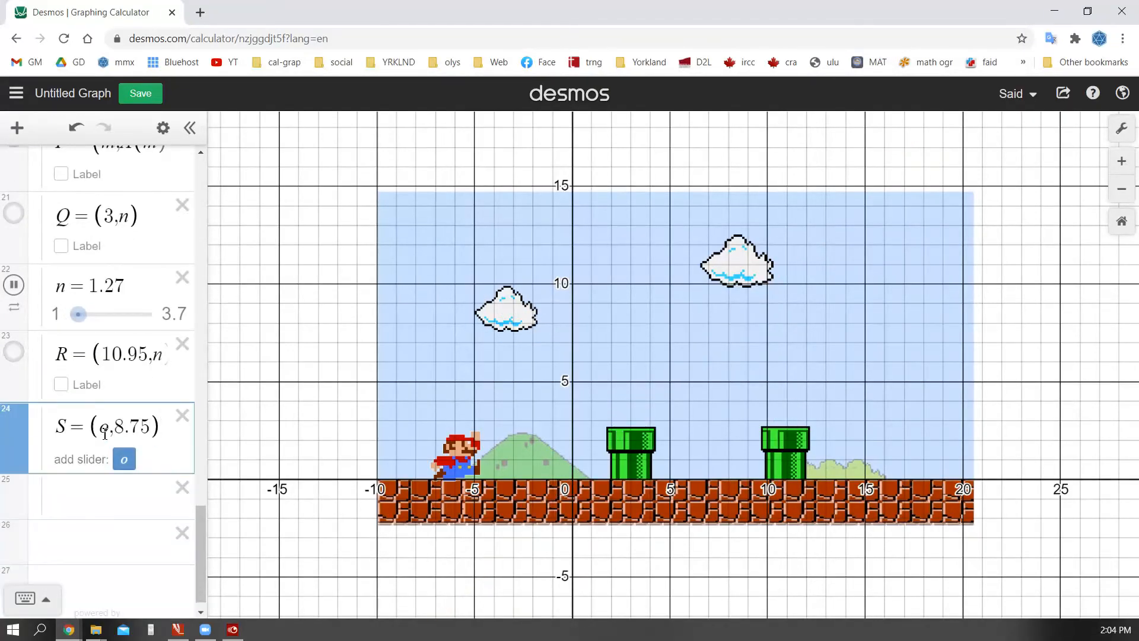
click(123, 458)
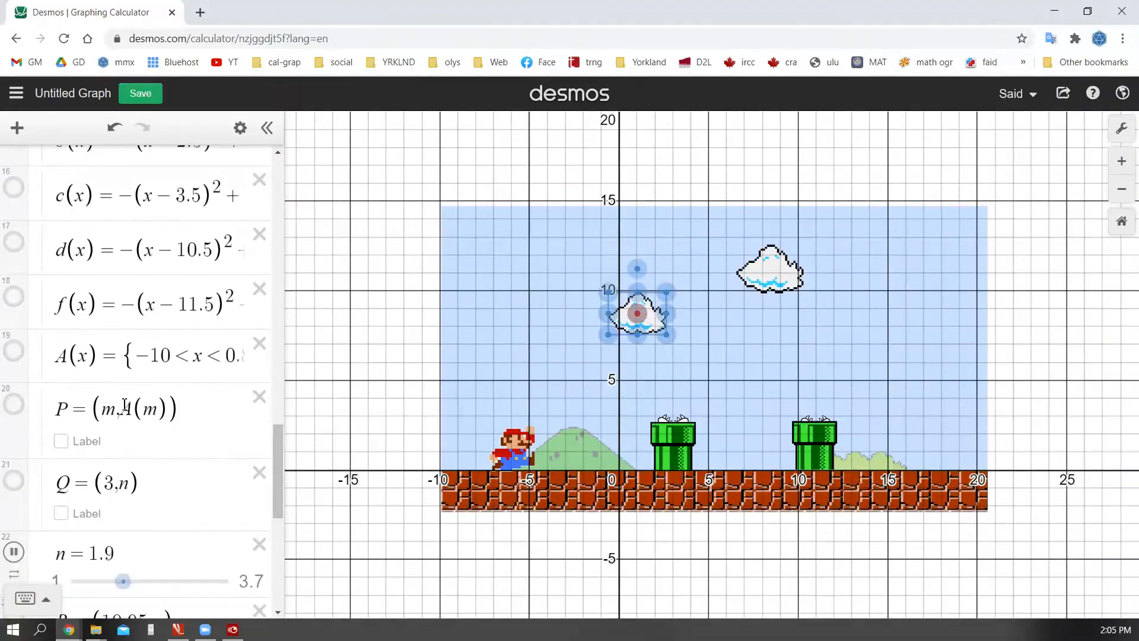
click(770, 273)
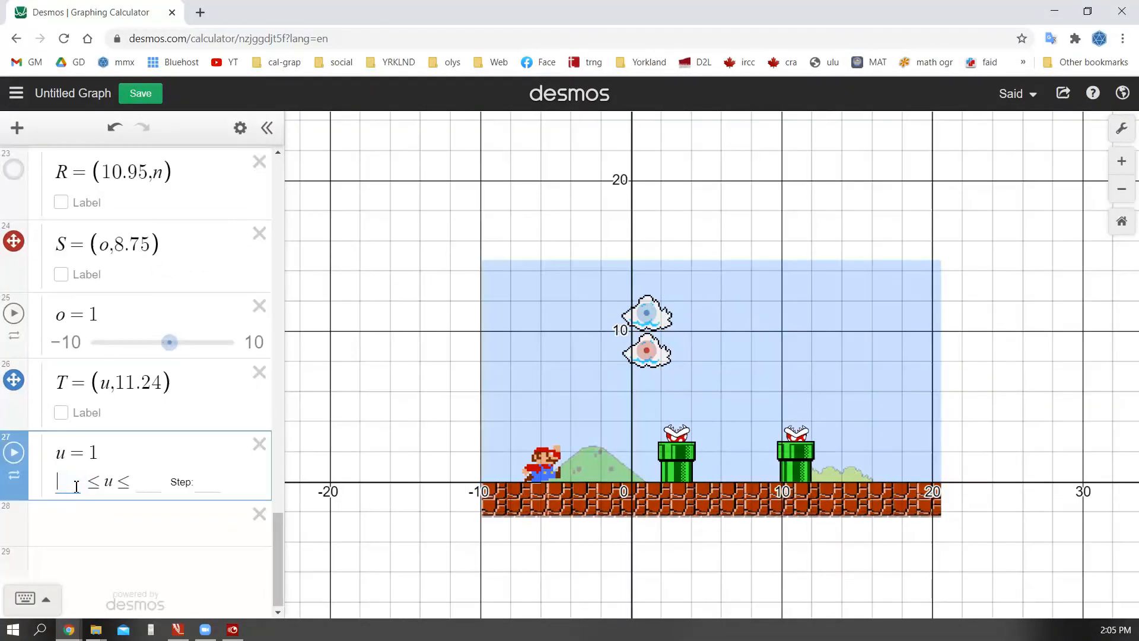
text(5)
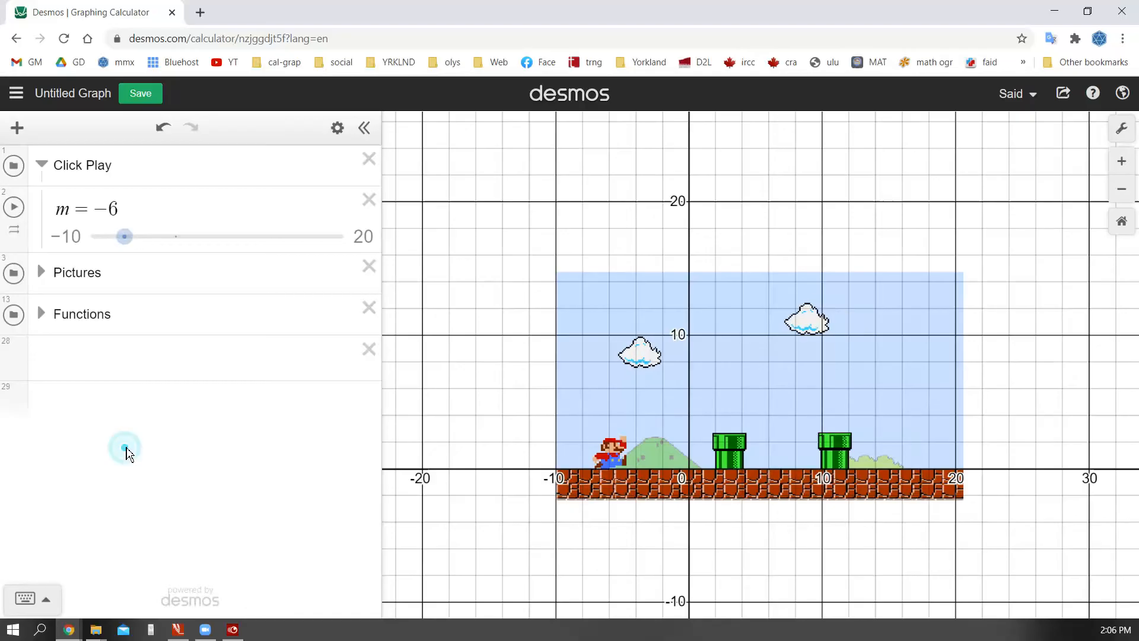
Name the graph Play Mario and play slider m to run the full animated scene
click(13, 207)
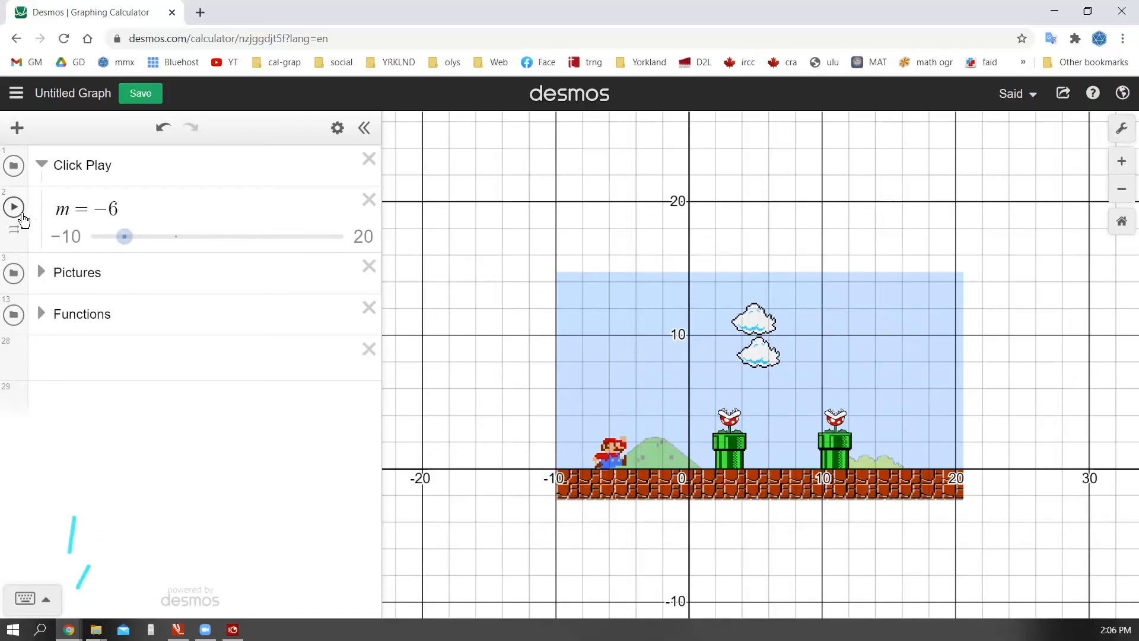
click(13, 207)
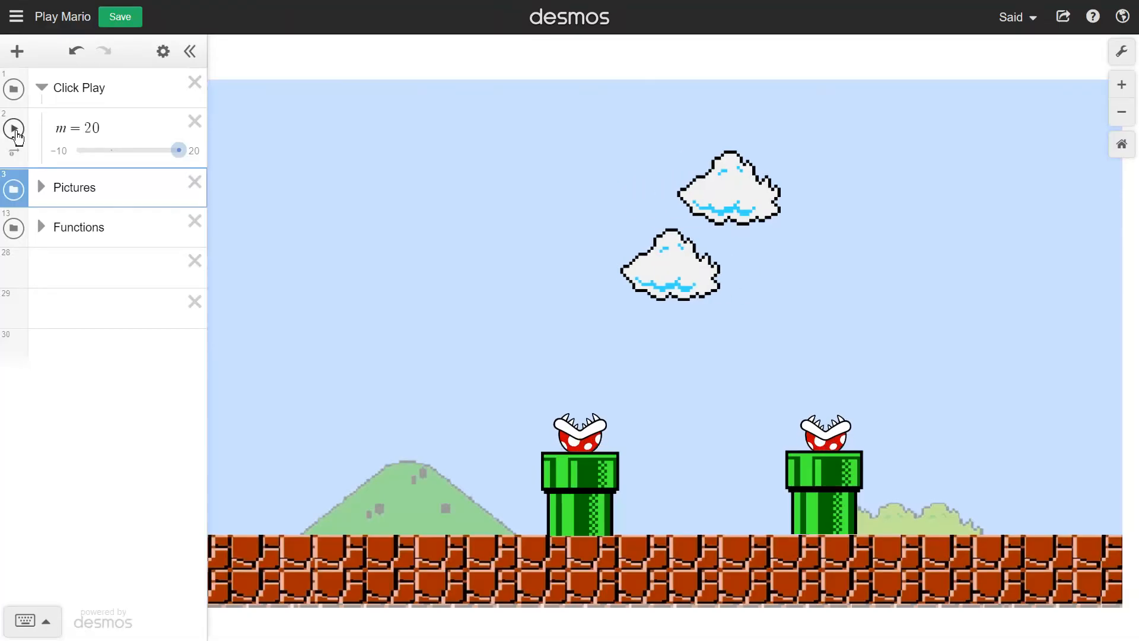
click(13, 131)
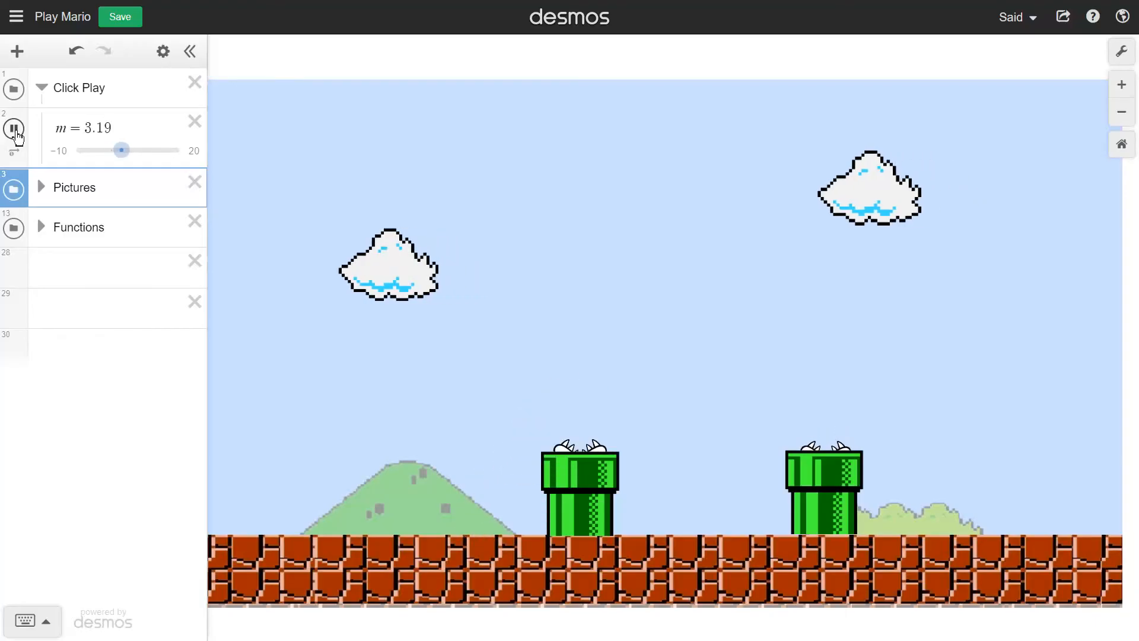